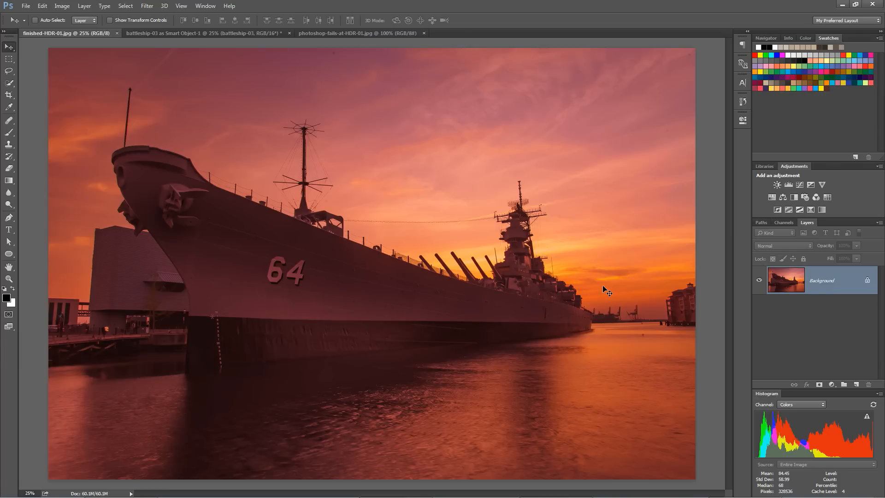
mouse_move(237, 348)
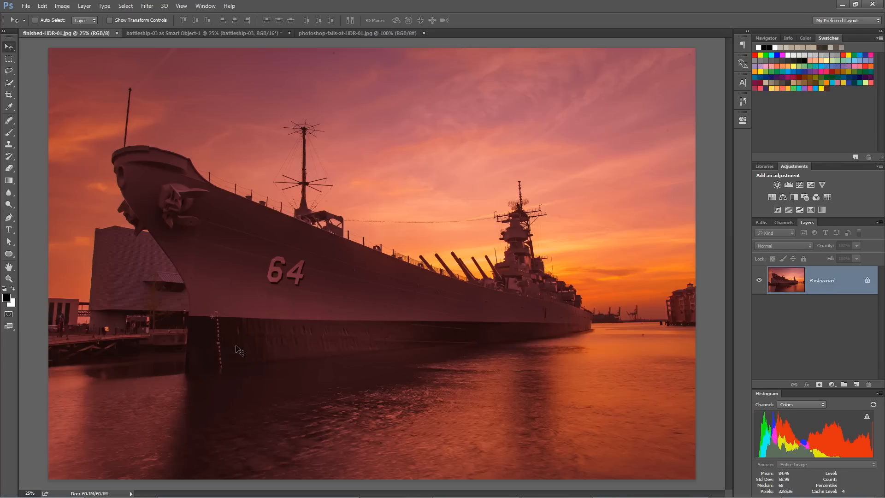
mouse_move(602, 247)
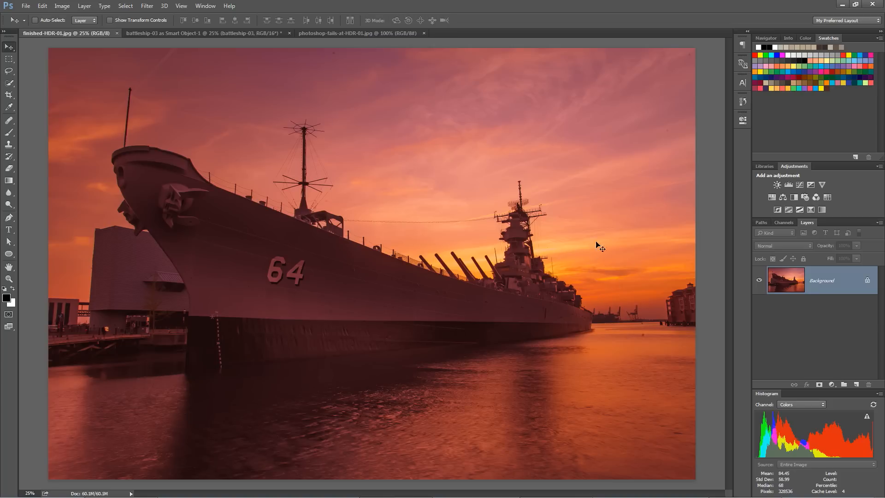
mouse_move(441, 377)
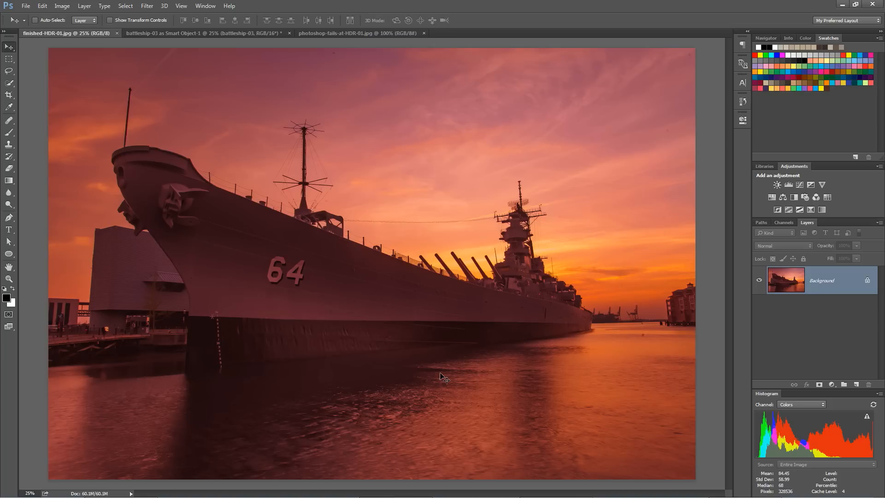
Step: Compare the finished sunset HDR against the over-processed example and the original battleship-03 exposure
left_click(351, 33)
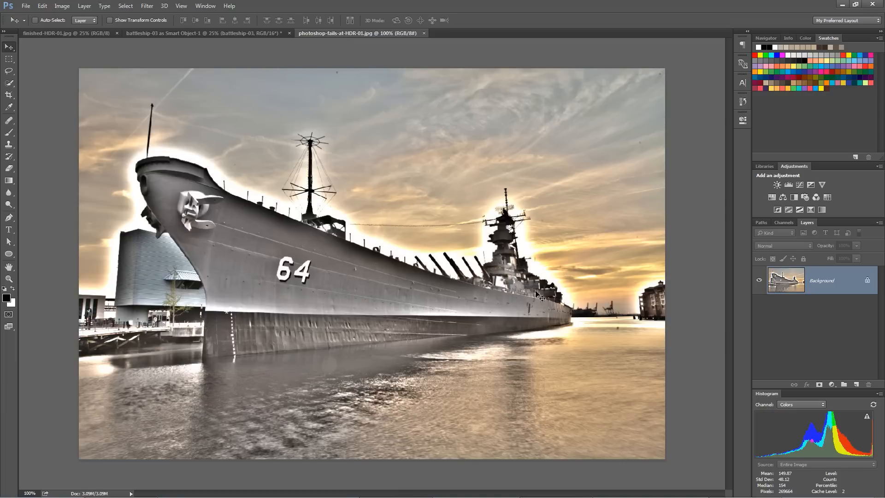
mouse_move(477, 229)
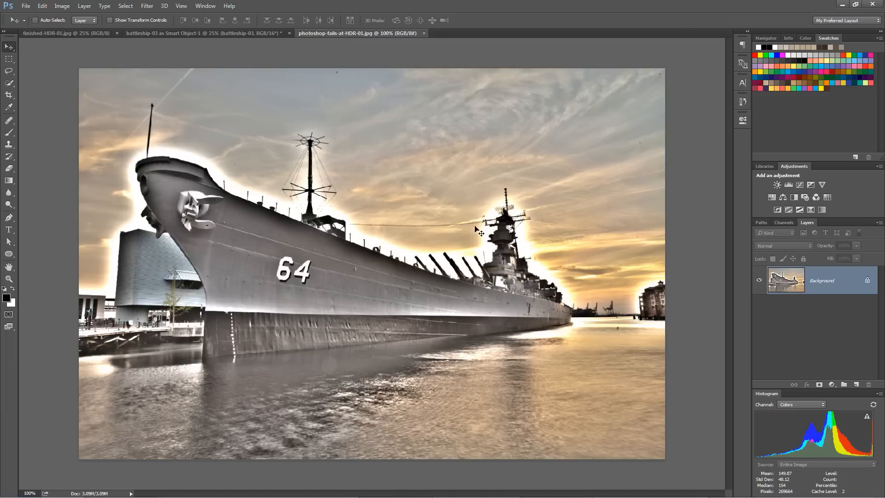
mouse_move(384, 332)
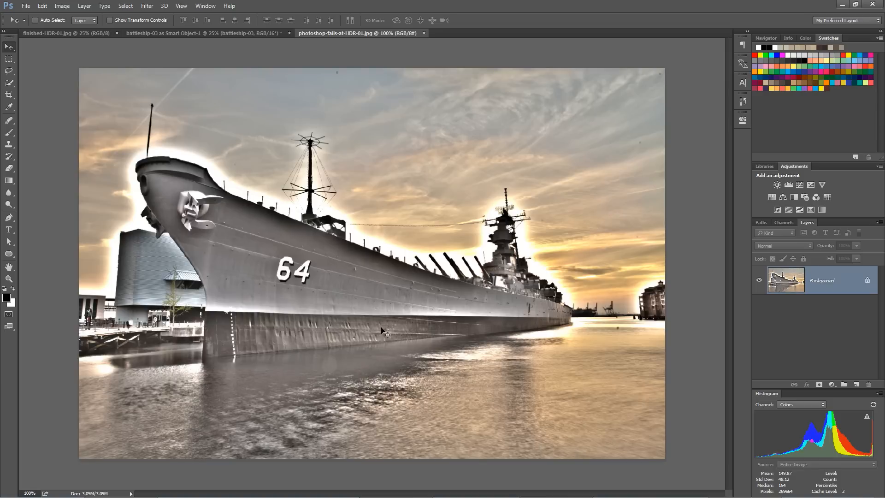
mouse_move(407, 323)
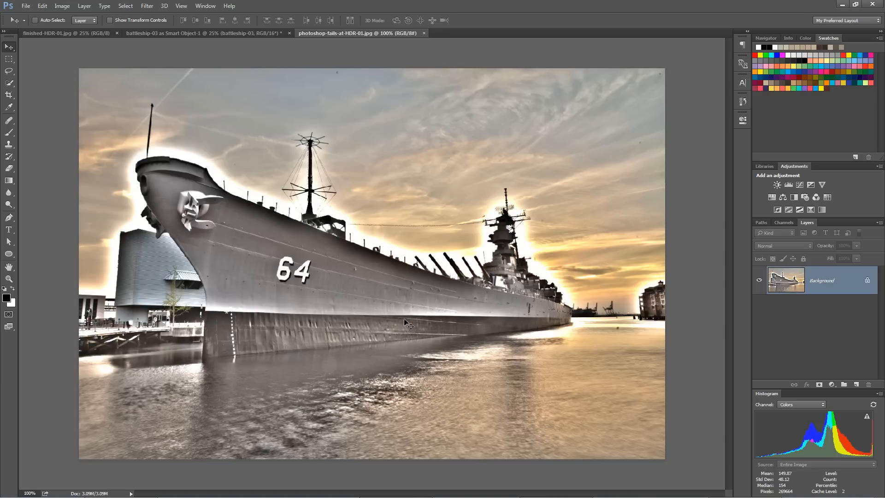
mouse_move(373, 226)
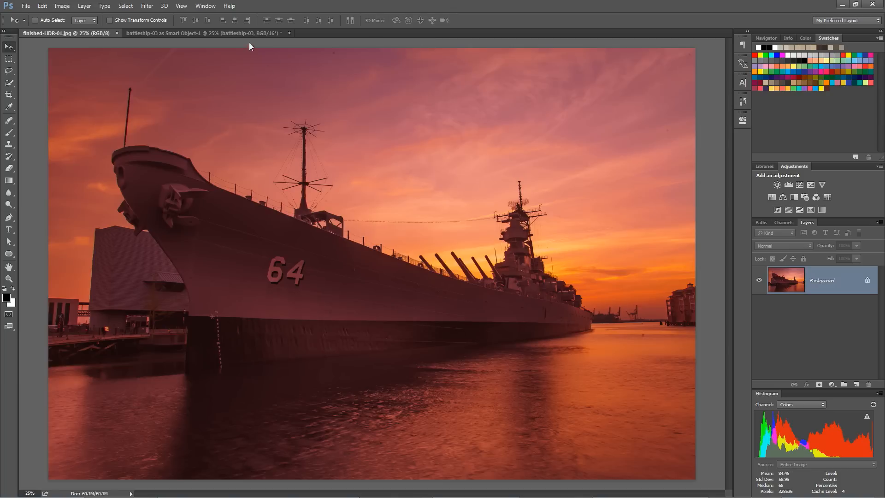
left_click(203, 33)
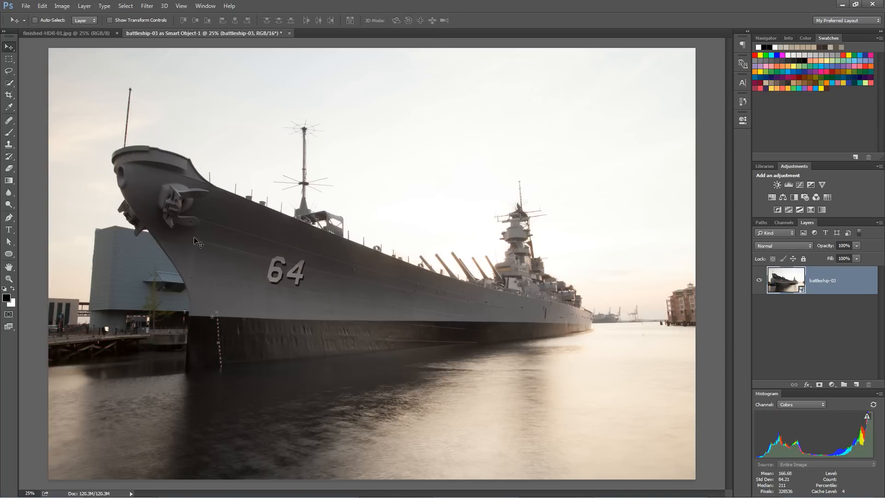
mouse_move(578, 125)
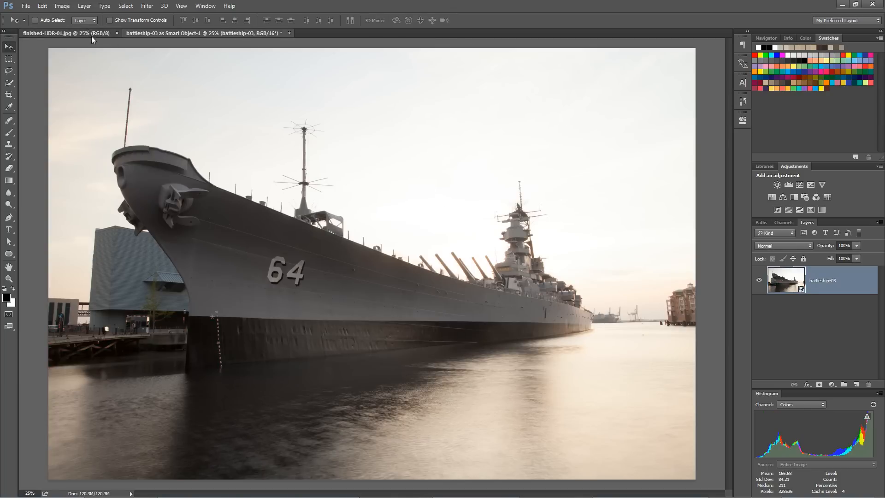
left_click(68, 33)
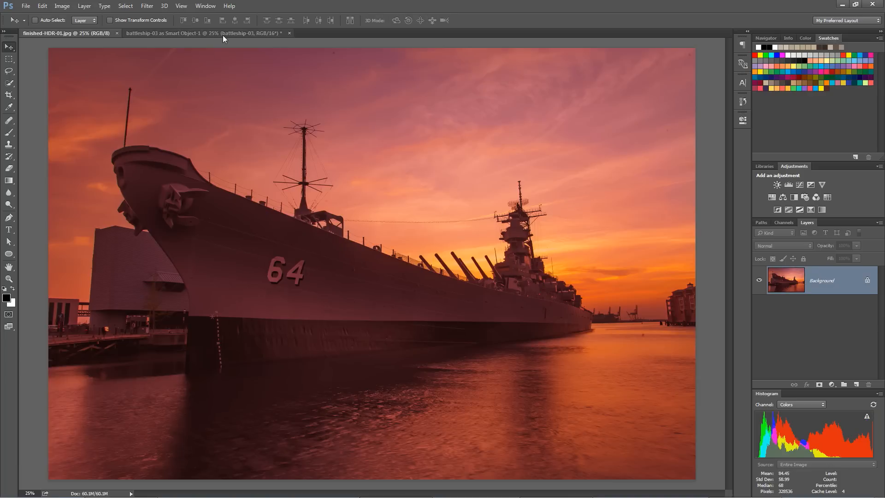
left_click(203, 33)
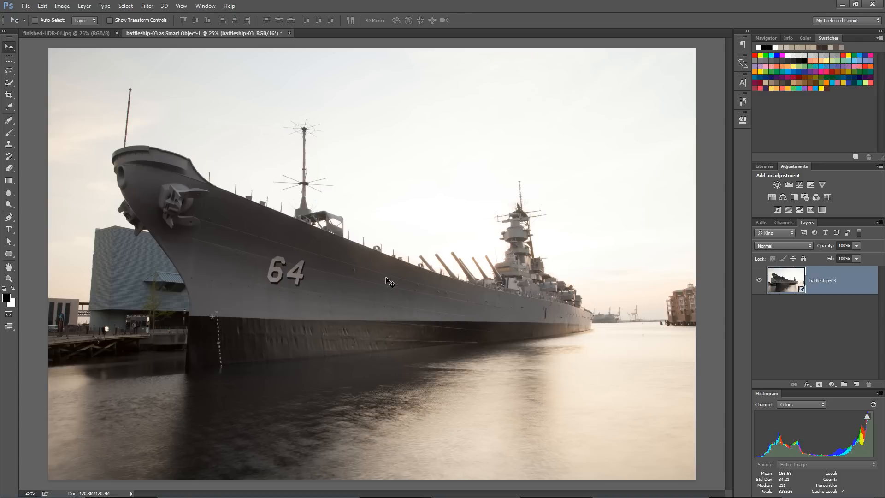
mouse_move(396, 312)
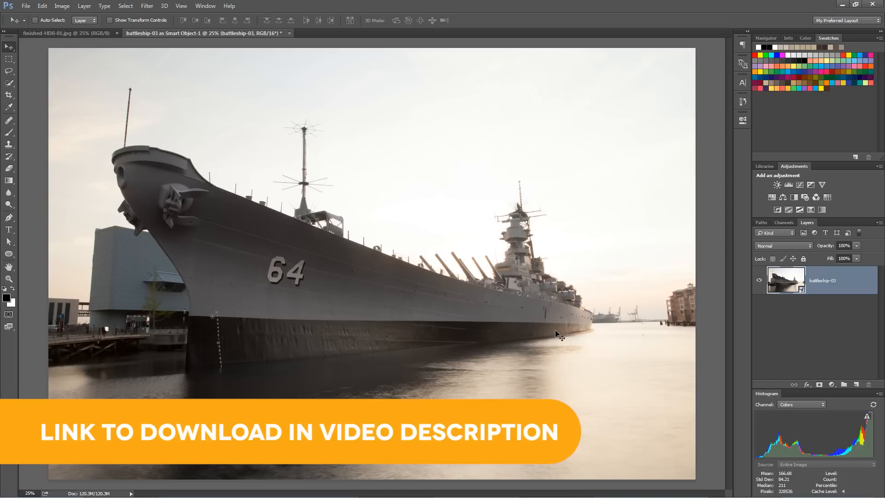
mouse_move(455, 316)
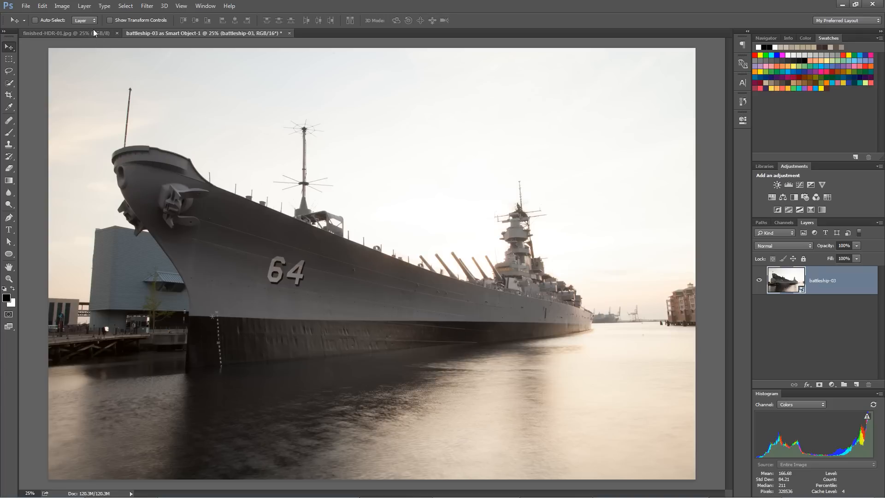
left_click(55, 34)
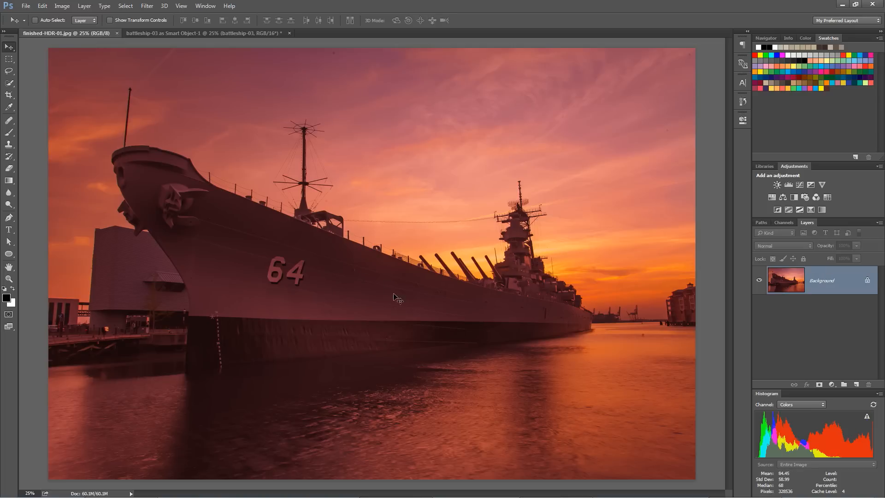
mouse_move(427, 323)
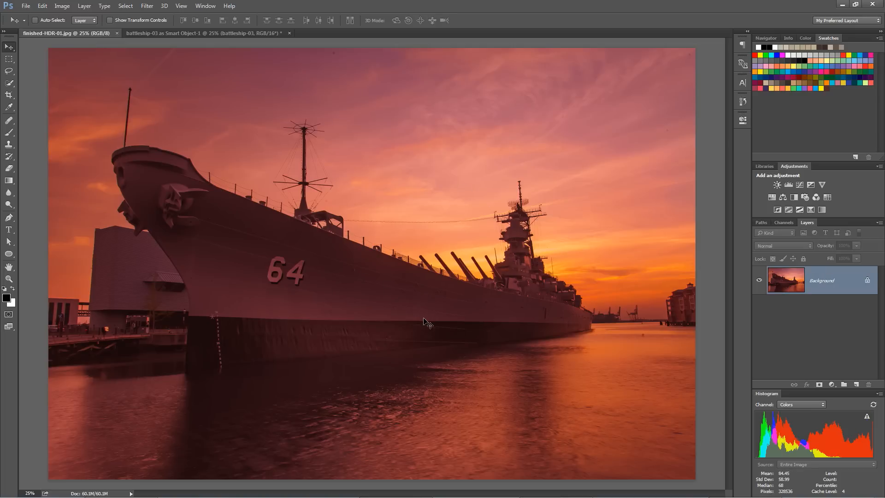
mouse_move(461, 270)
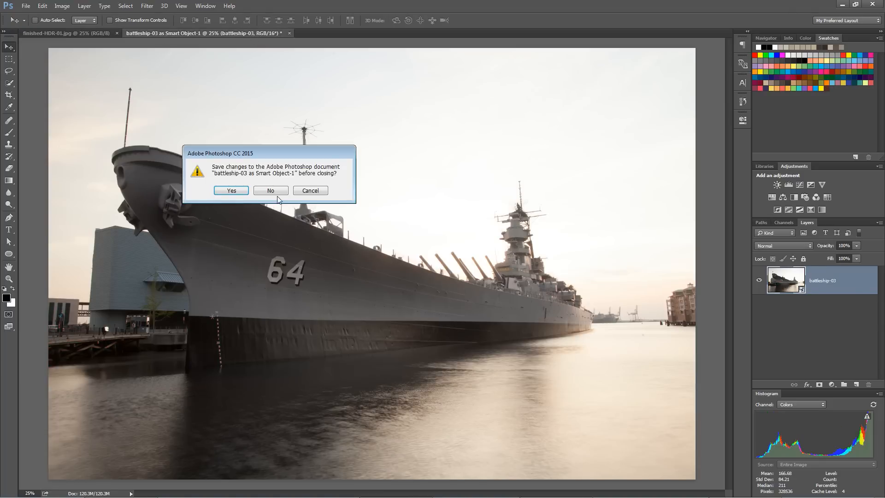
Step: Discard unsaved changes, review the three battleship exposures in Bridge, and return to the empty Photoshop workspace
left_click(271, 190)
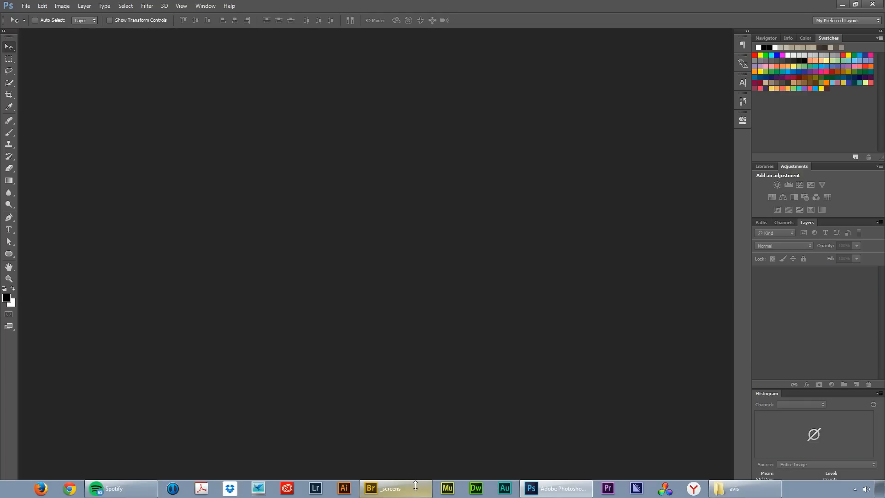
left_click(370, 489)
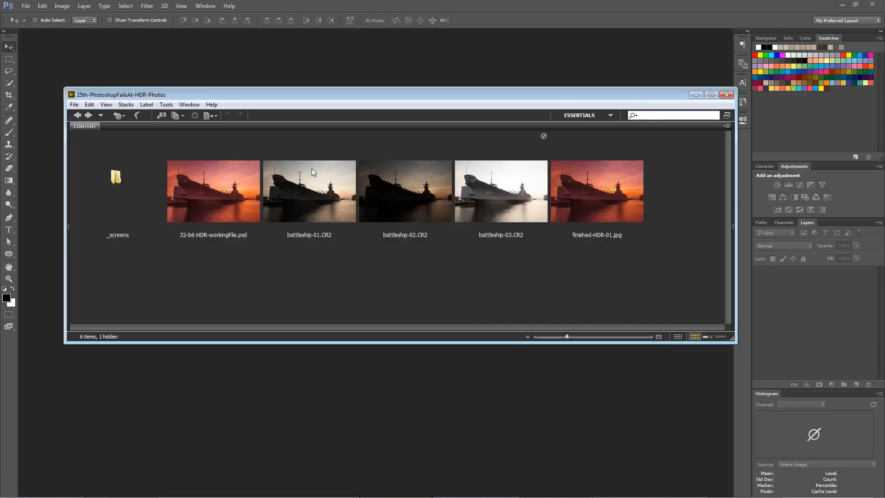
mouse_move(418, 188)
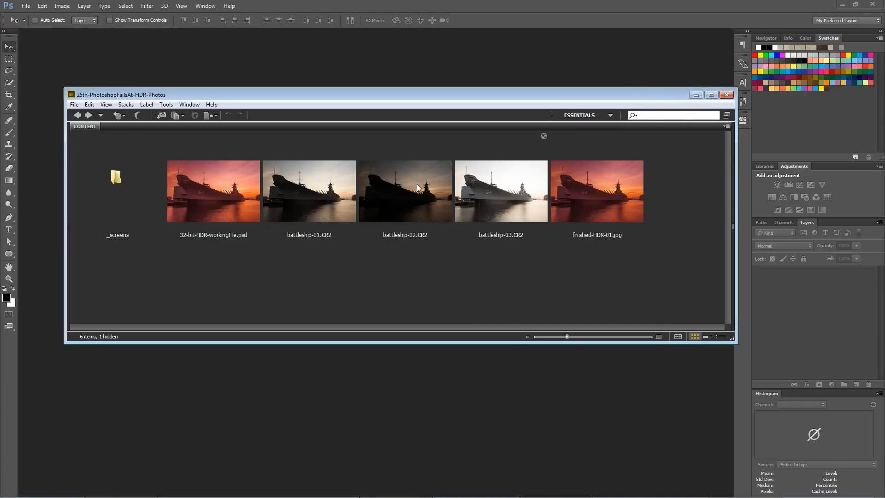
mouse_move(458, 227)
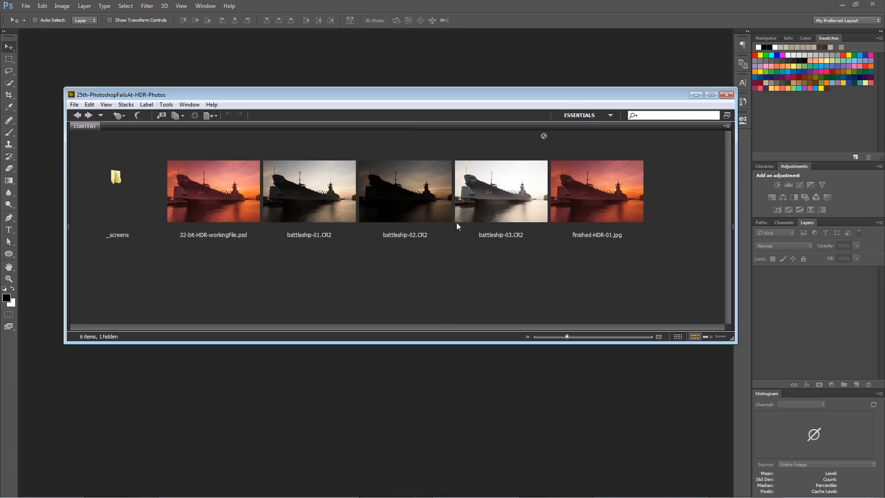
mouse_move(650, 259)
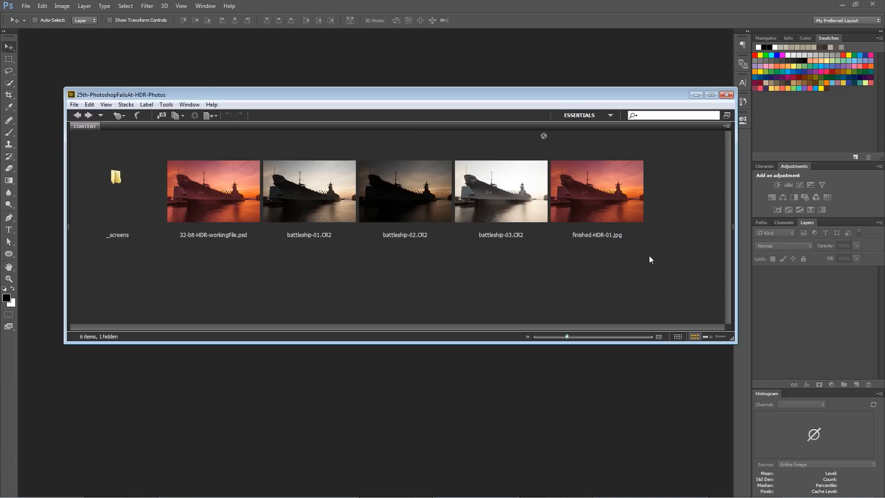
mouse_move(457, 247)
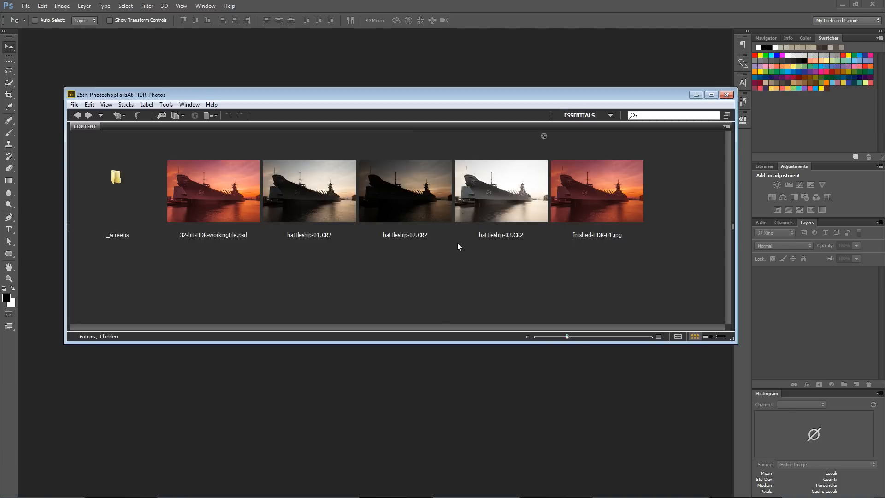
mouse_move(359, 196)
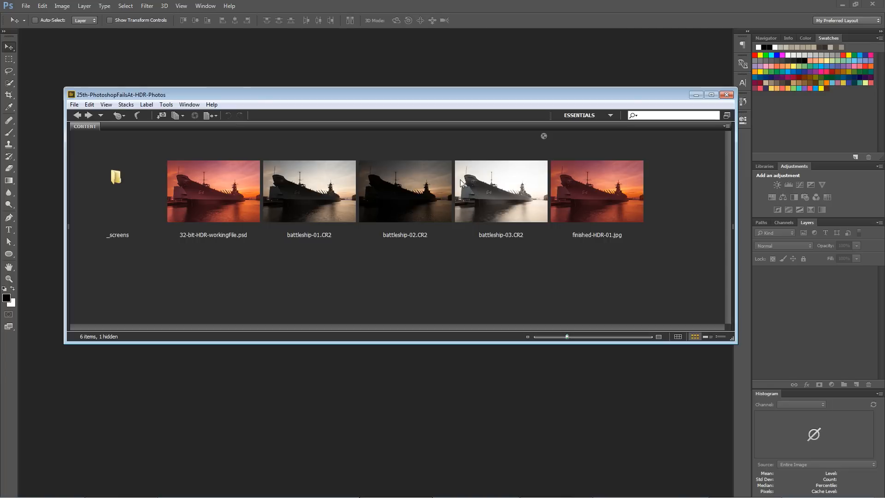
left_click(727, 94)
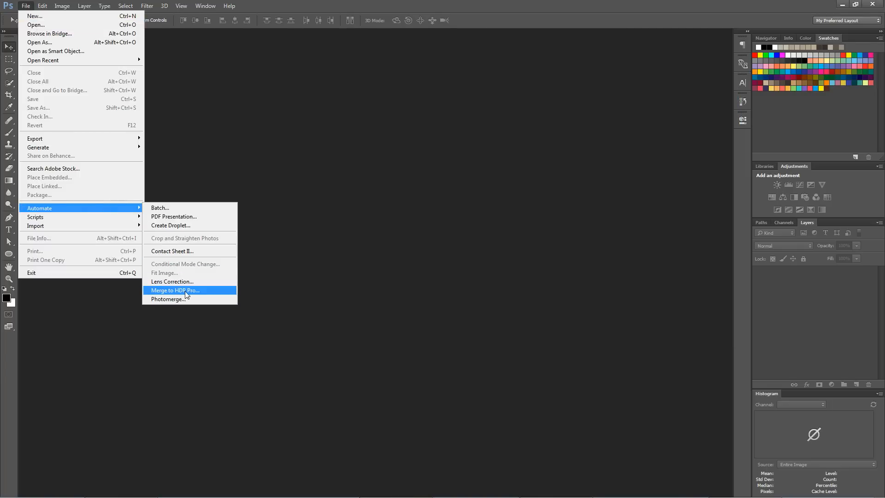
Step: Merge the three battleship CR2 exposures in Merge to HDR Pro with automatic alignment on
left_click(175, 290)
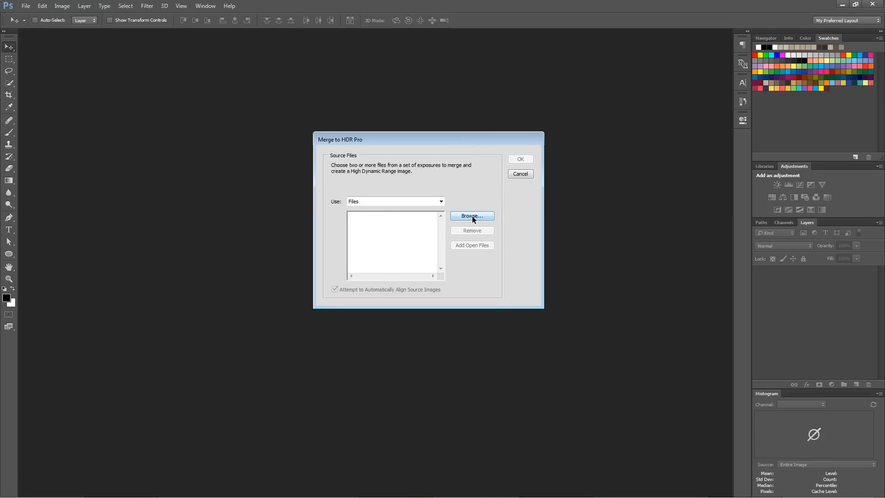
left_click(472, 216)
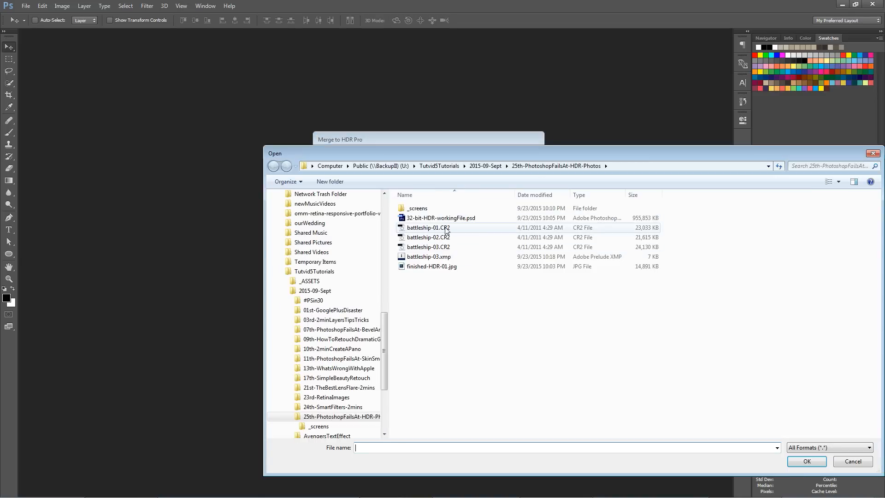
left_click(427, 247)
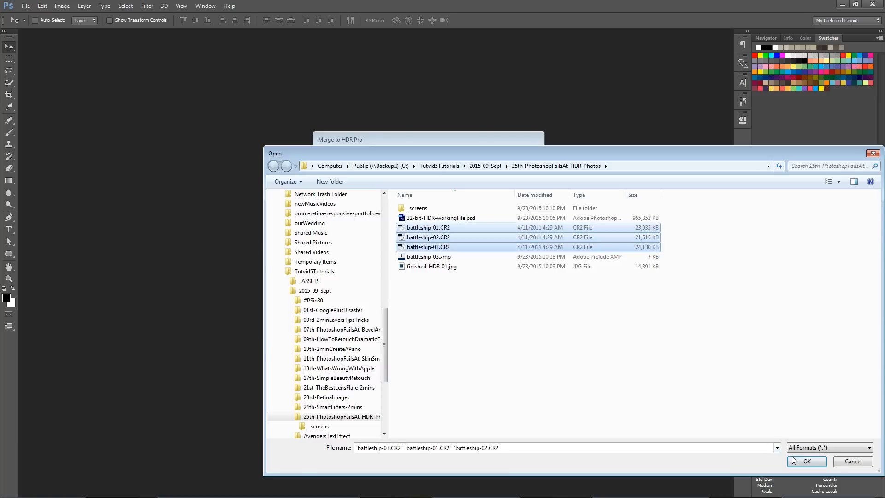
left_click(806, 461)
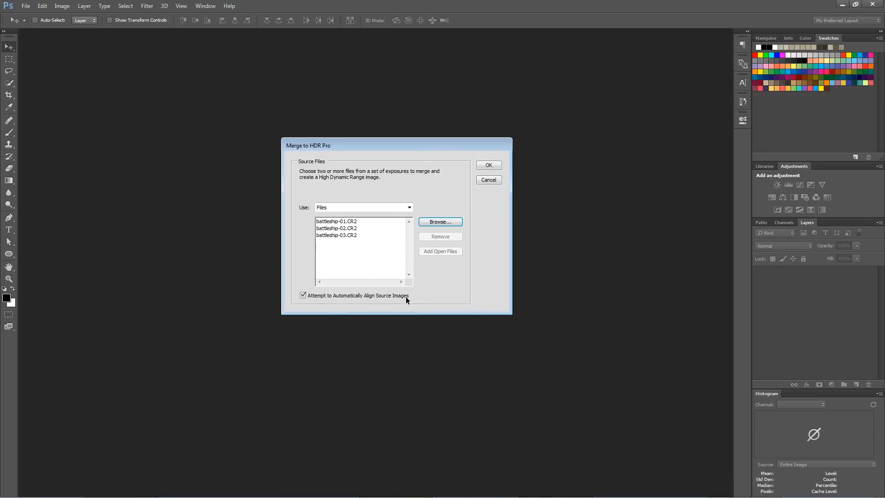
mouse_move(416, 295)
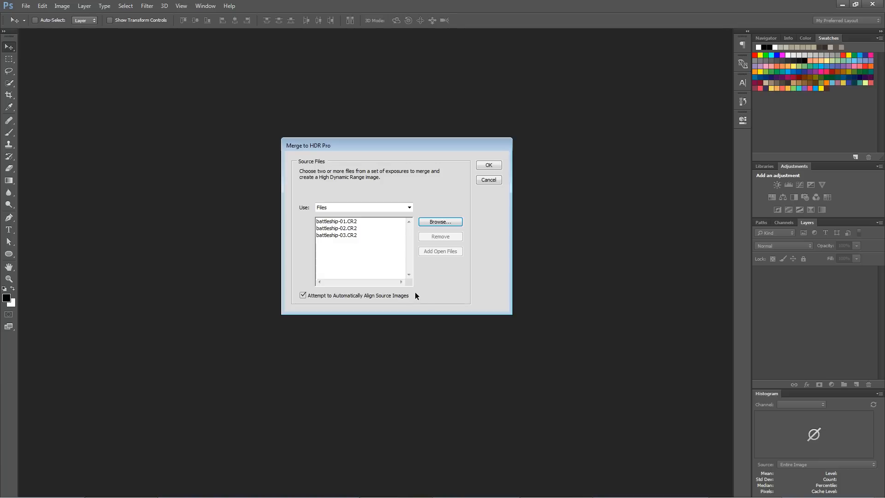
mouse_move(437, 295)
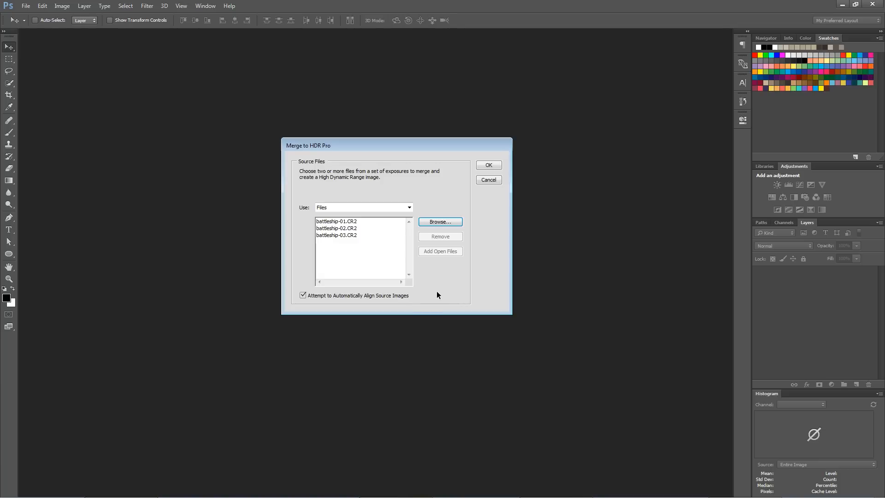
mouse_move(340, 244)
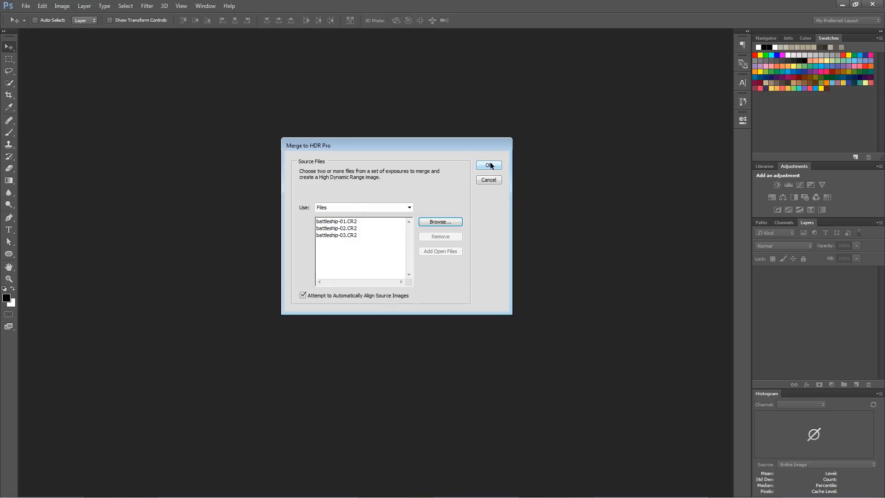
left_click(488, 165)
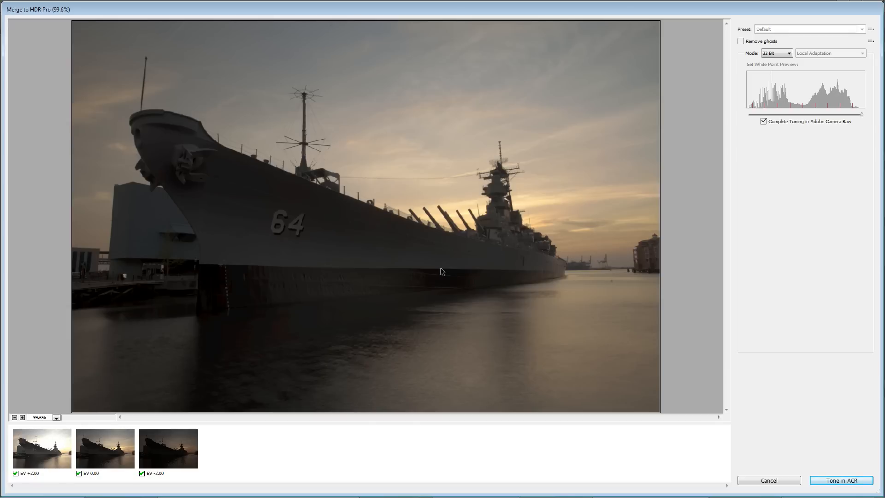
mouse_move(37, 26)
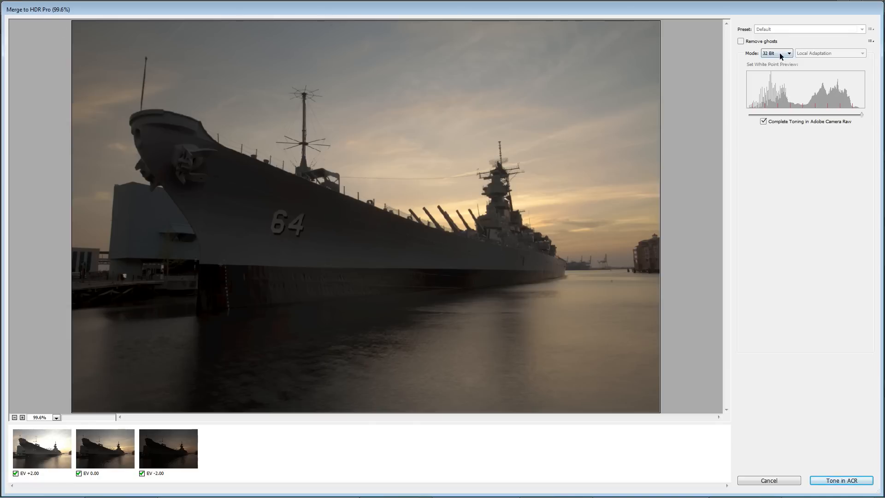
left_click(777, 53)
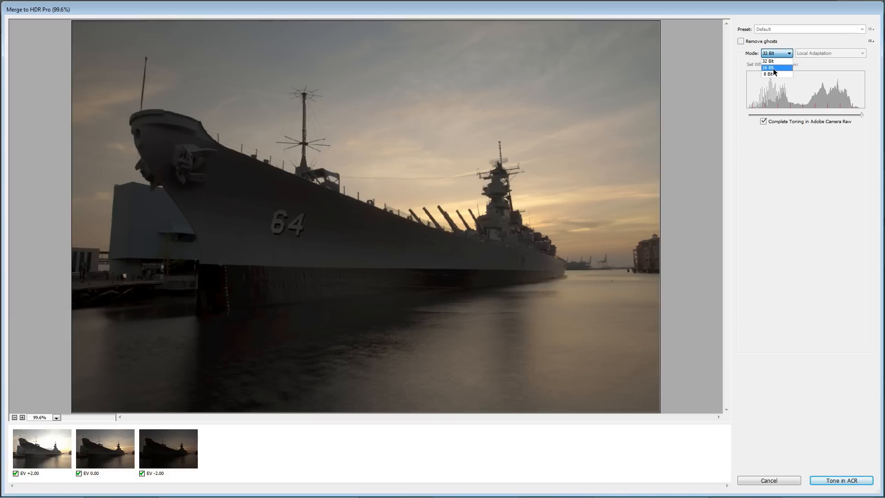
left_click(769, 67)
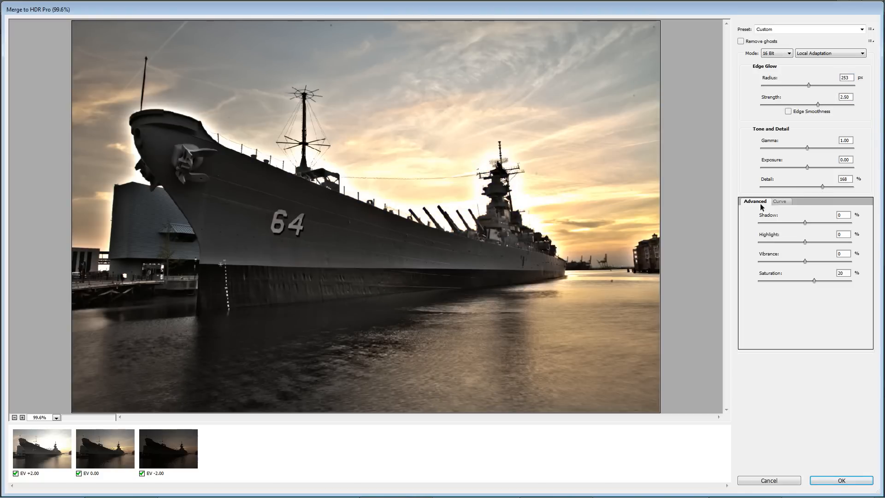
mouse_move(790, 73)
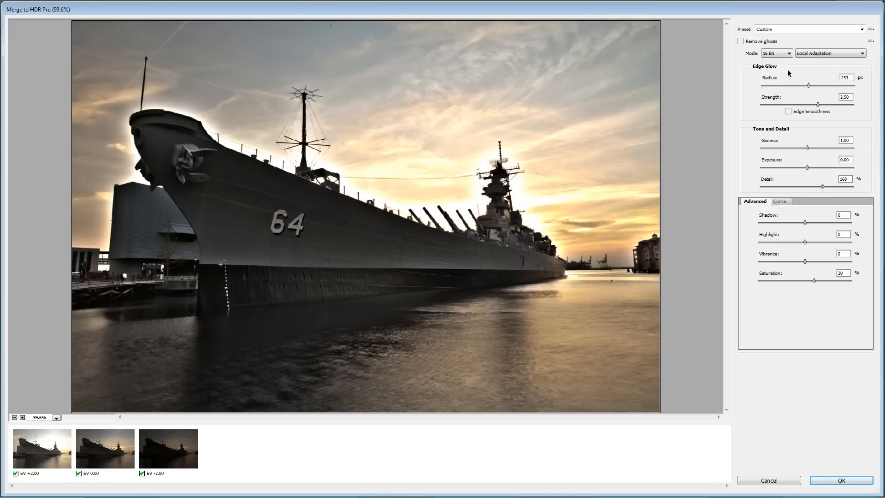
left_click(777, 52)
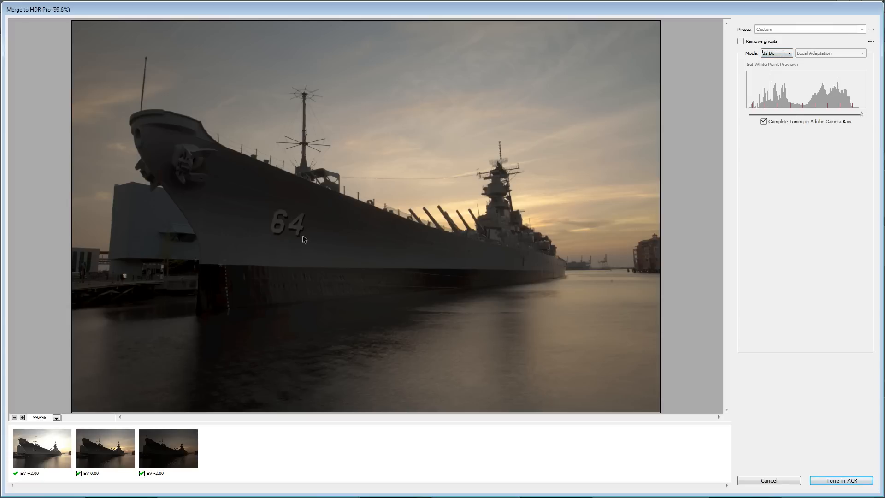
mouse_move(366, 275)
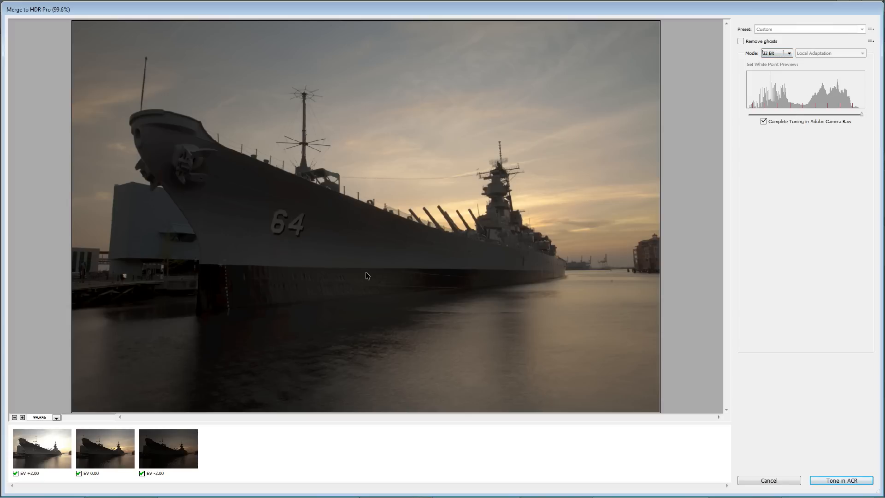
mouse_move(579, 199)
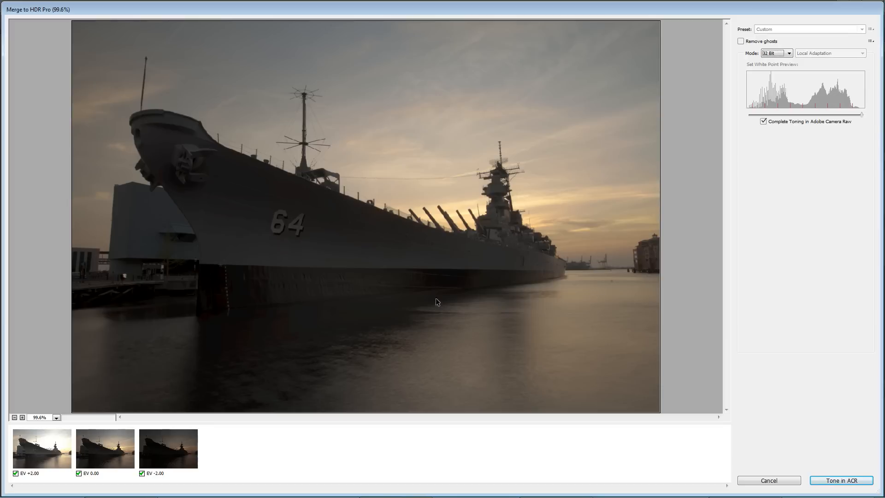
mouse_move(768, 79)
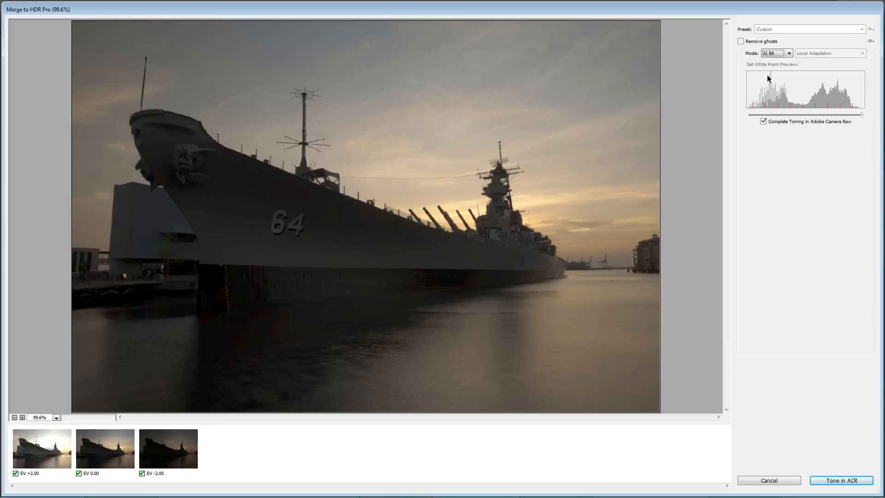
mouse_move(640, 268)
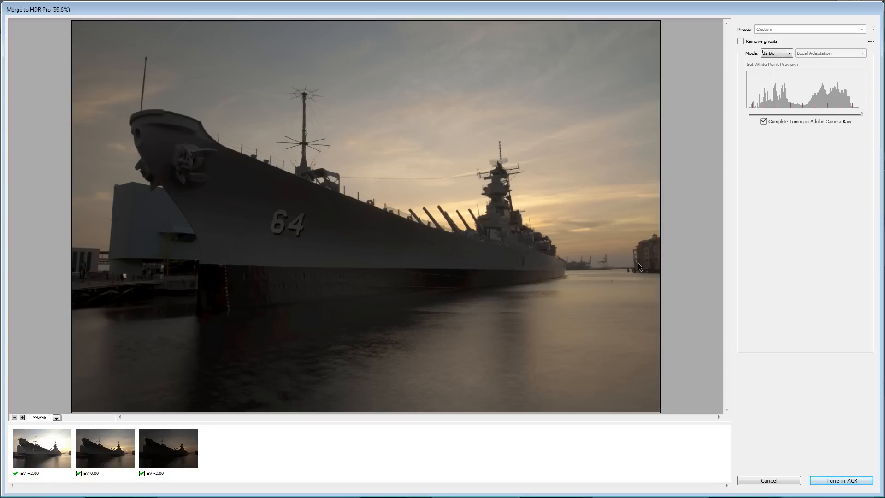
mouse_move(760, 213)
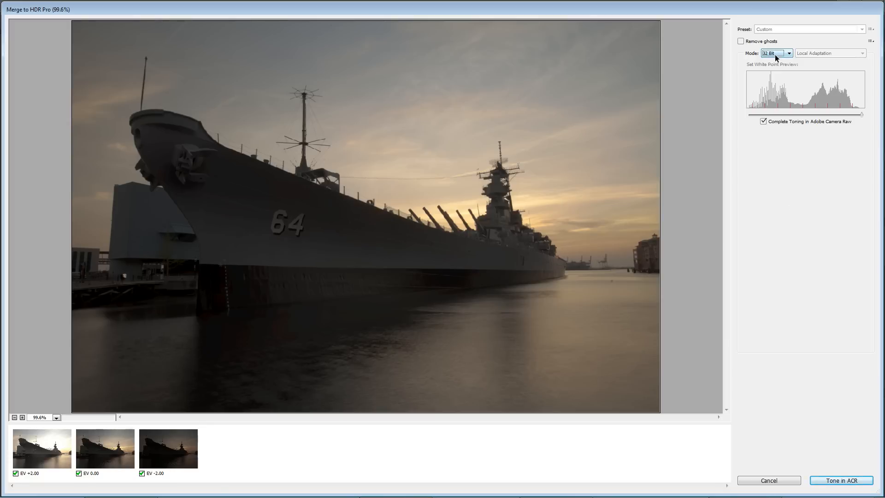
mouse_move(767, 128)
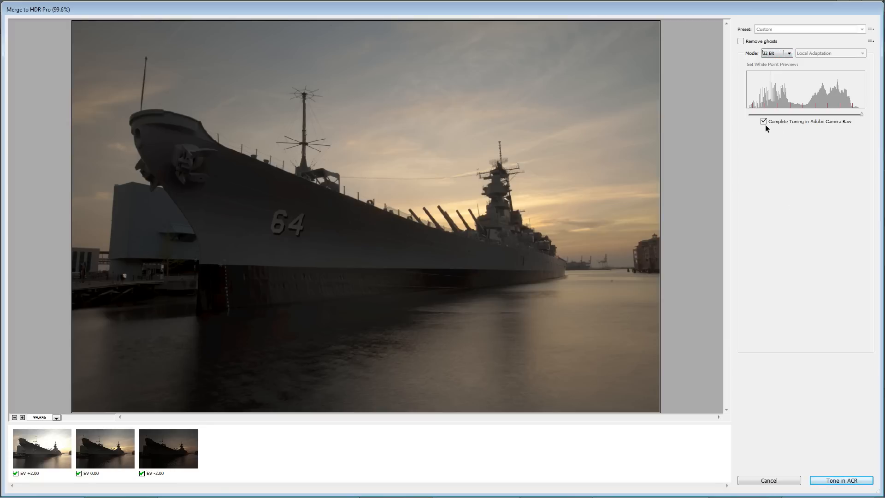
mouse_move(803, 150)
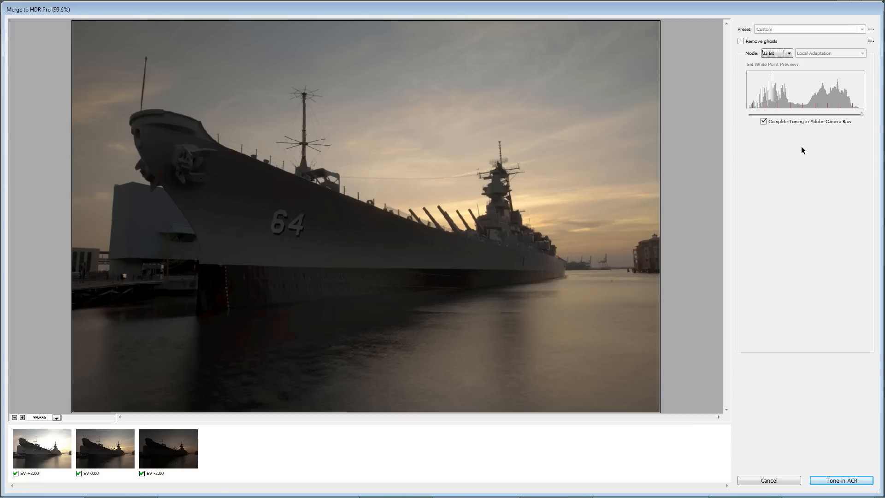
mouse_move(825, 127)
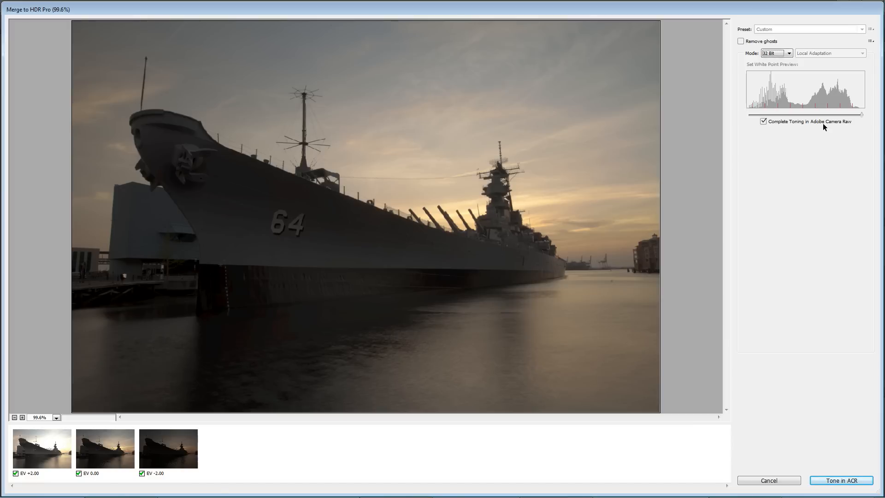
mouse_move(293, 336)
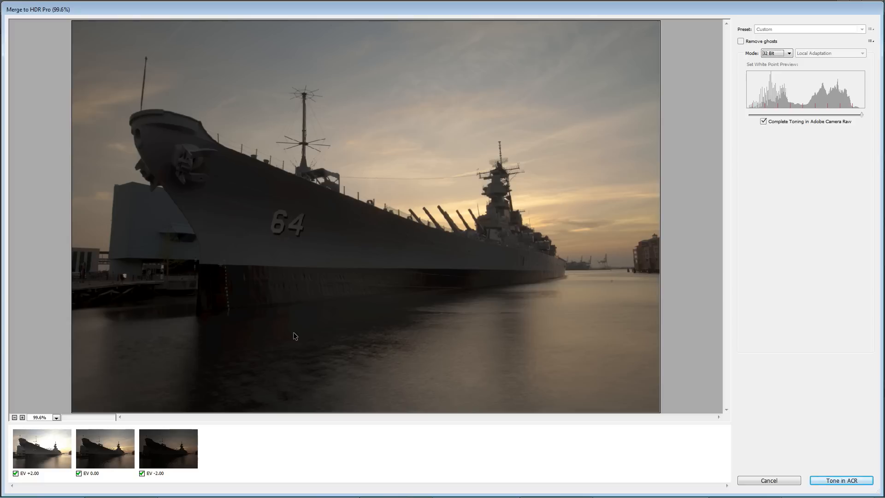
mouse_move(299, 329)
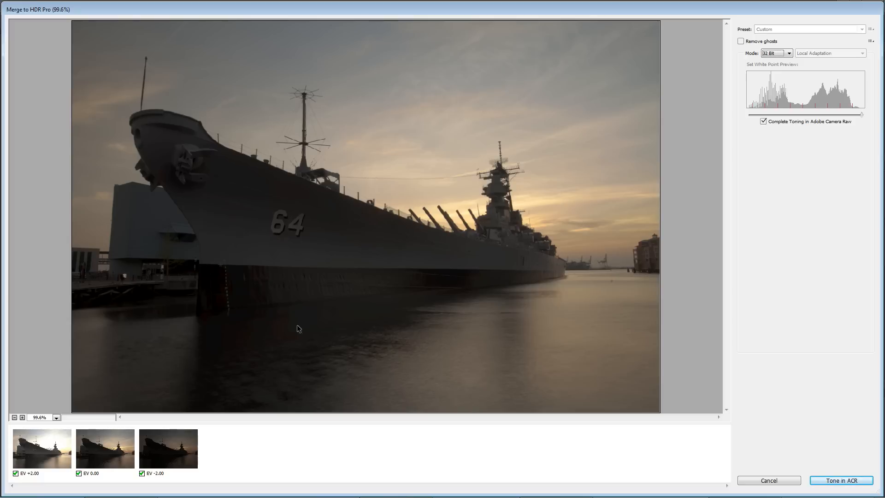
mouse_move(729, 213)
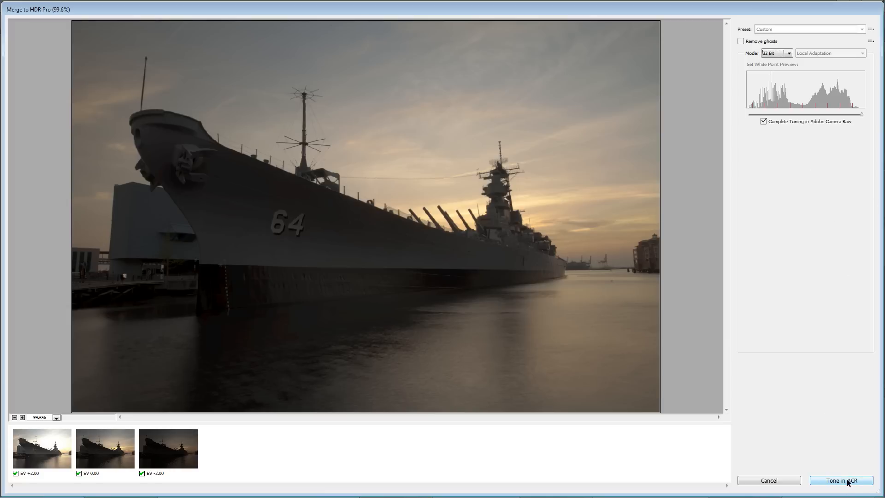
mouse_move(699, 317)
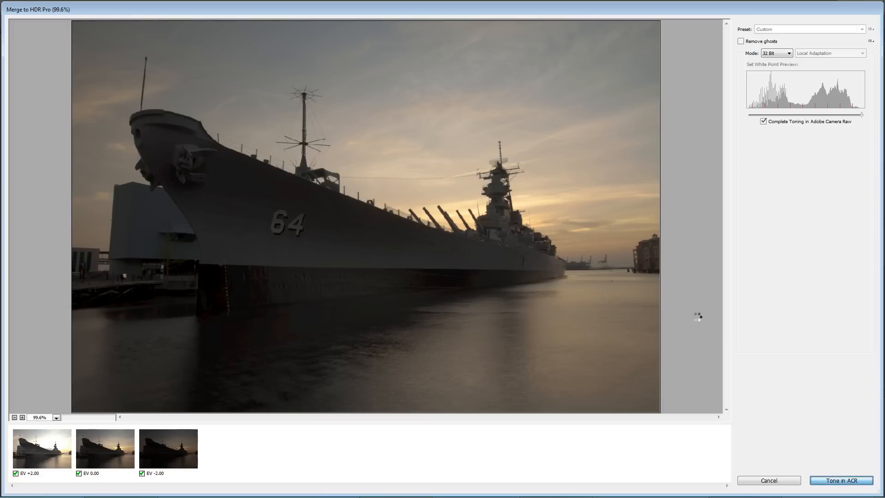
Step: Create the merged 32-bit HDR document and open its layer in the Camera Raw filter
left_click(840, 481)
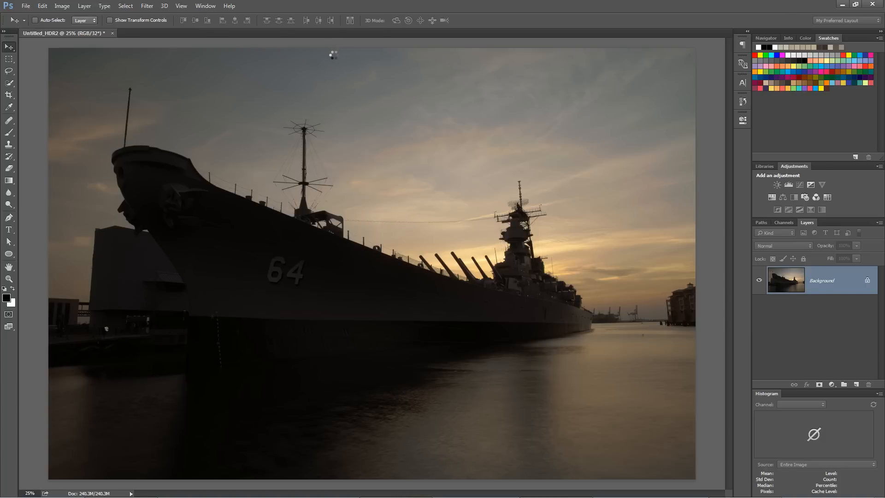
double_click(823, 281)
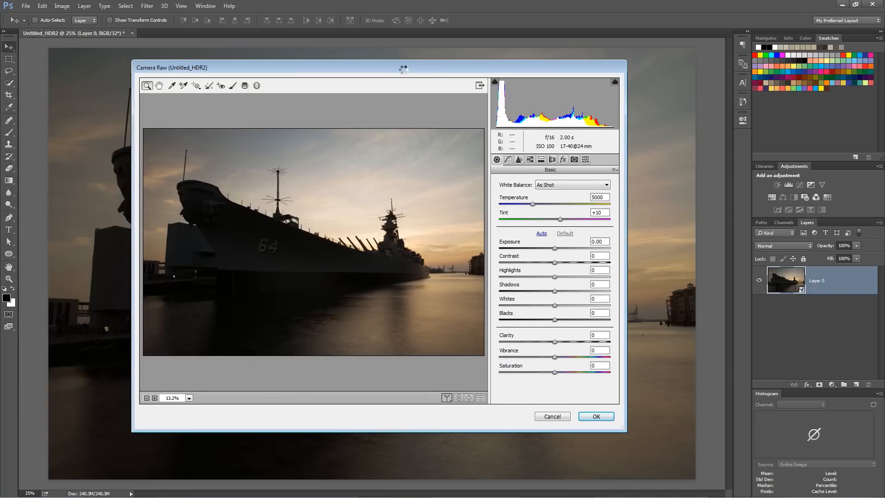
mouse_move(460, 238)
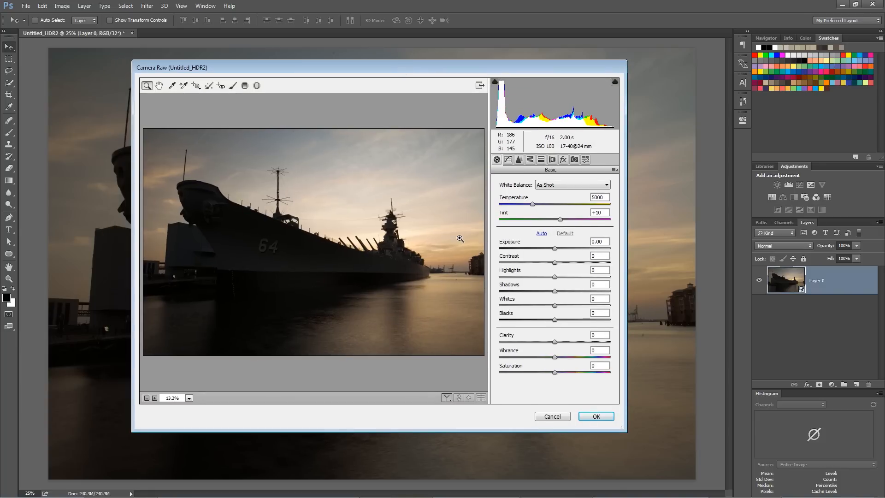
Step: Enlarge Camera Raw and set Basic tones: Contrast +50, Highlights −50, Shadows +100, Whites −50, Blacks +100, Clarity +5, Vibrance +40
left_click(479, 85)
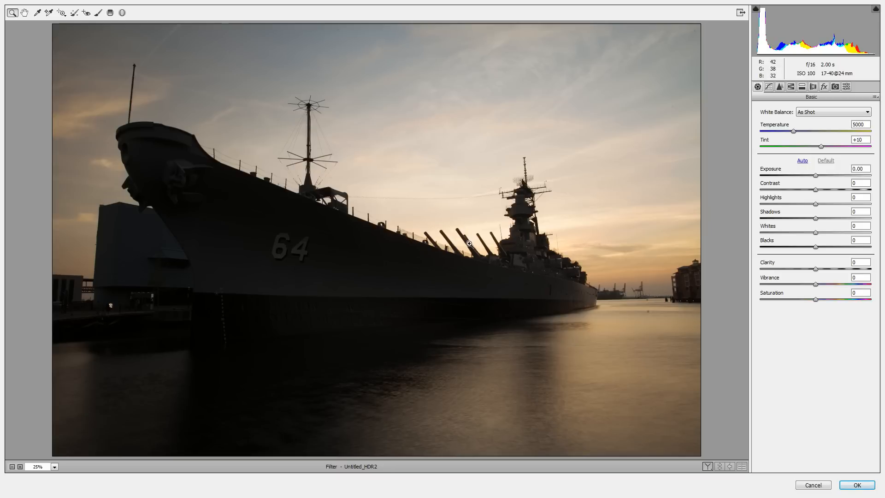
mouse_move(882, 285)
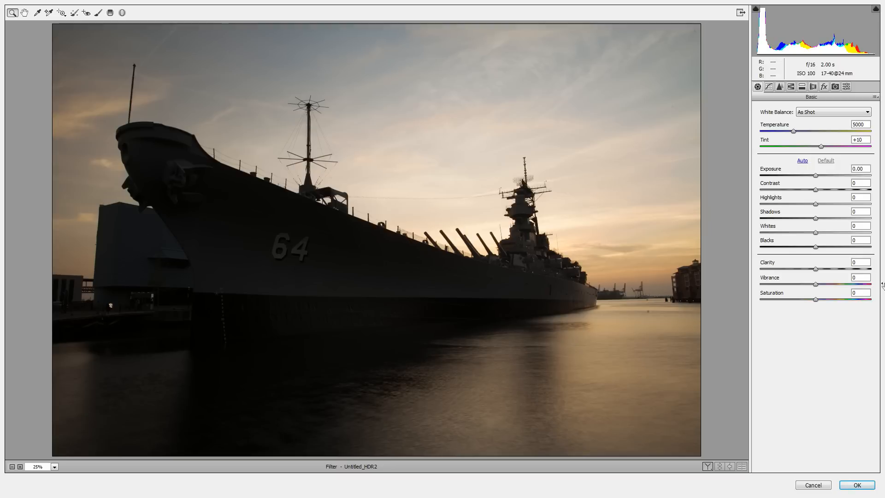
mouse_move(819, 222)
type("+100")
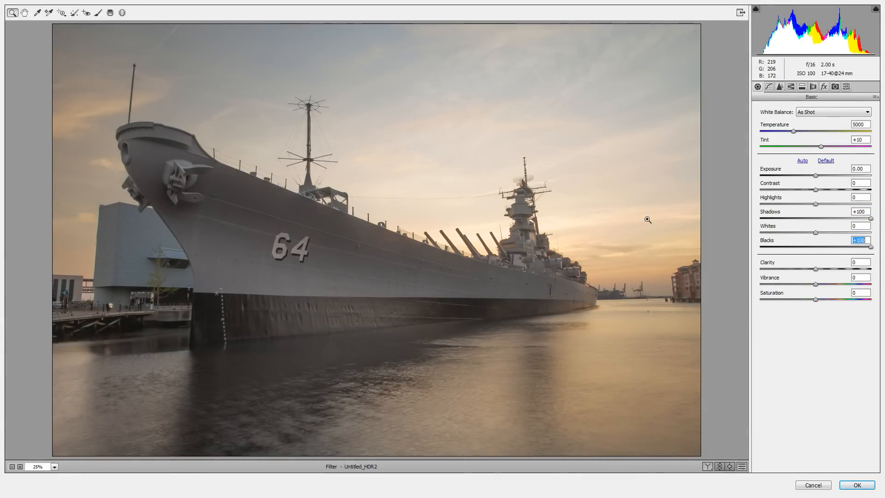
mouse_move(569, 306)
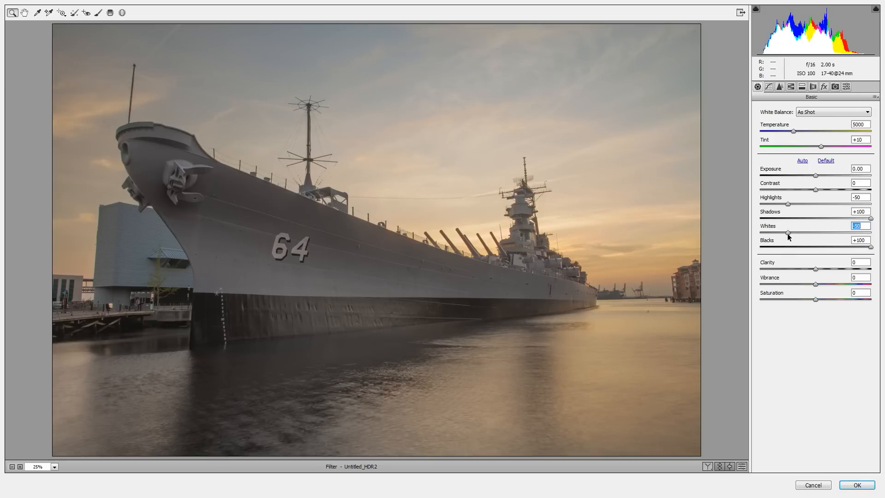
mouse_move(828, 234)
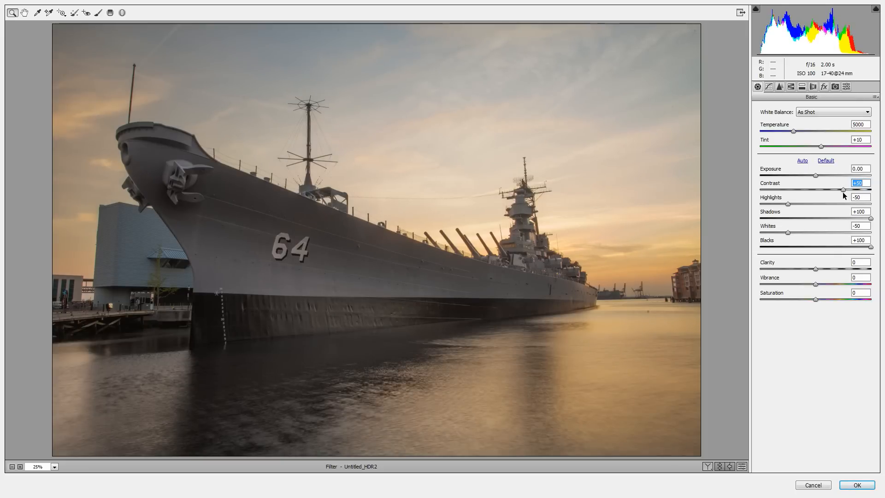
mouse_move(848, 211)
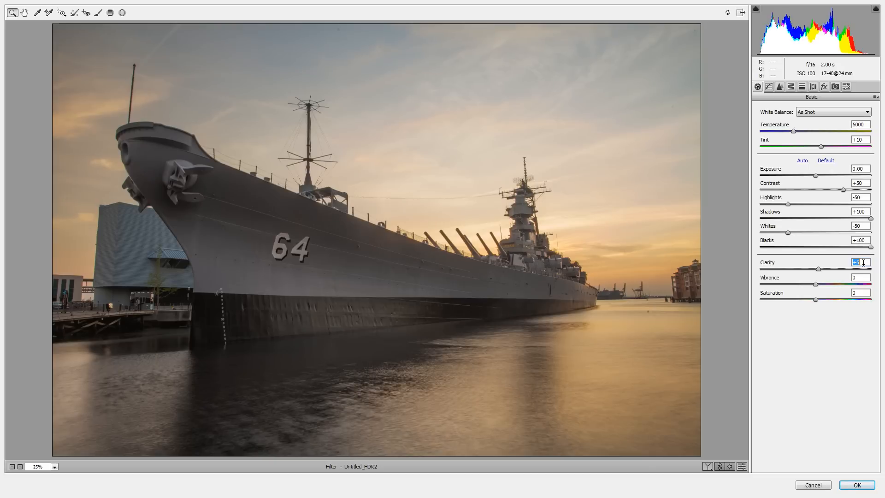
left_click(861, 277)
type("+40")
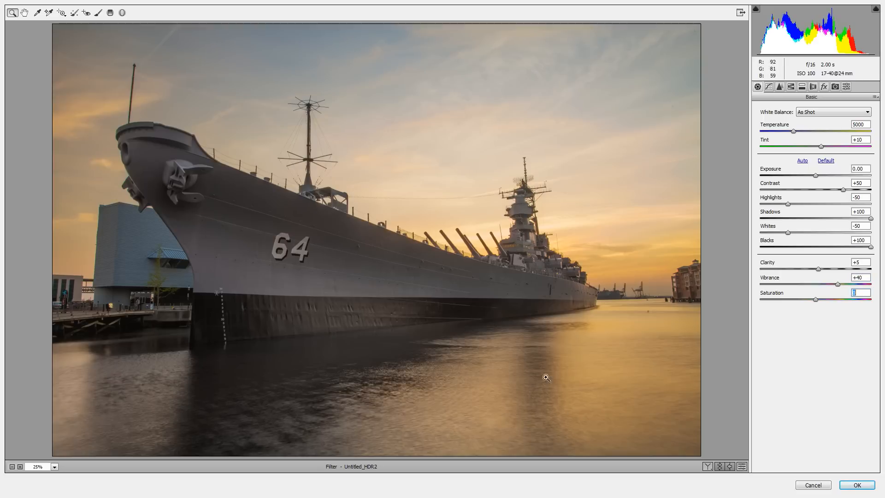
mouse_move(610, 258)
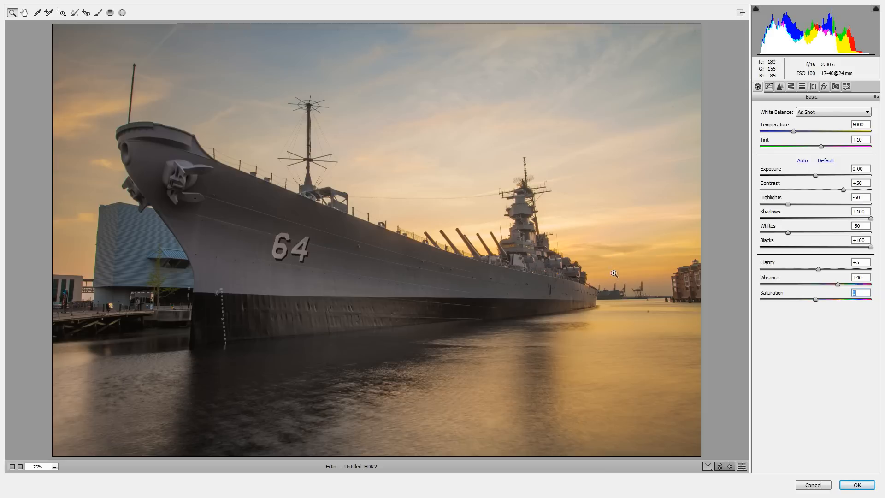
mouse_move(798, 142)
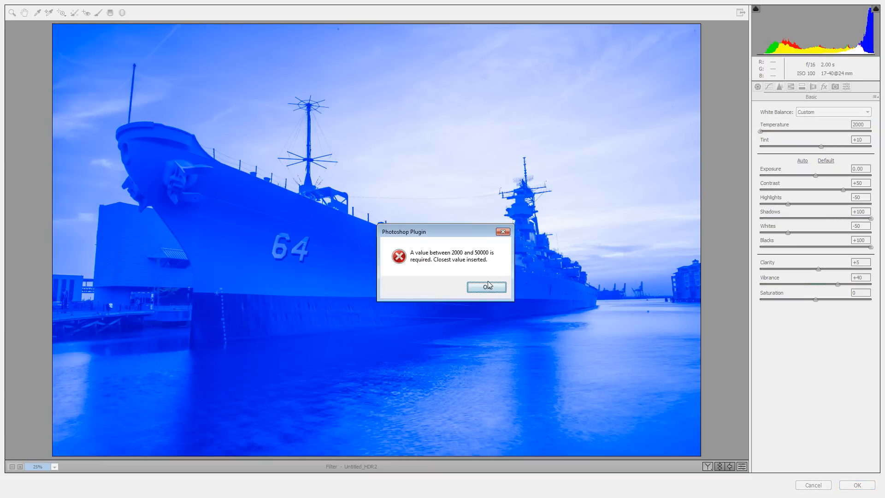
Step: Set Temperature 6000, accepting the range warning, and Tint +40 for a warmer sunset
left_click(486, 286)
type("6000")
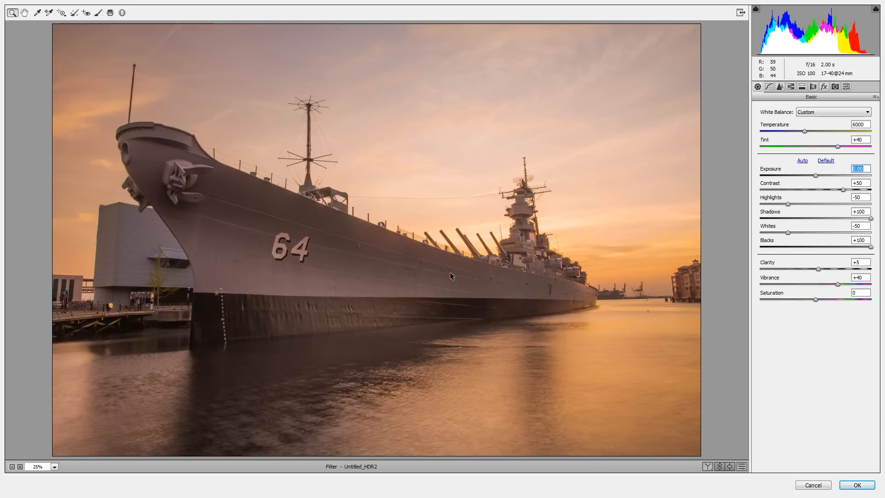
mouse_move(635, 299)
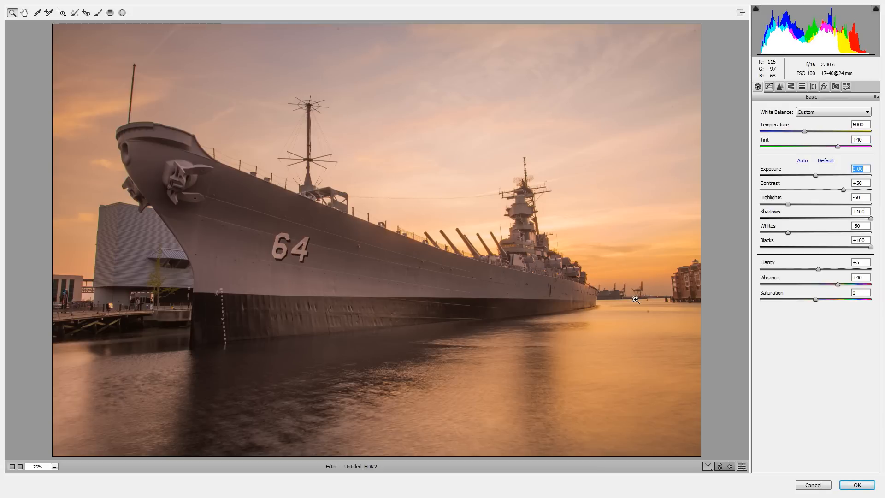
mouse_move(860, 151)
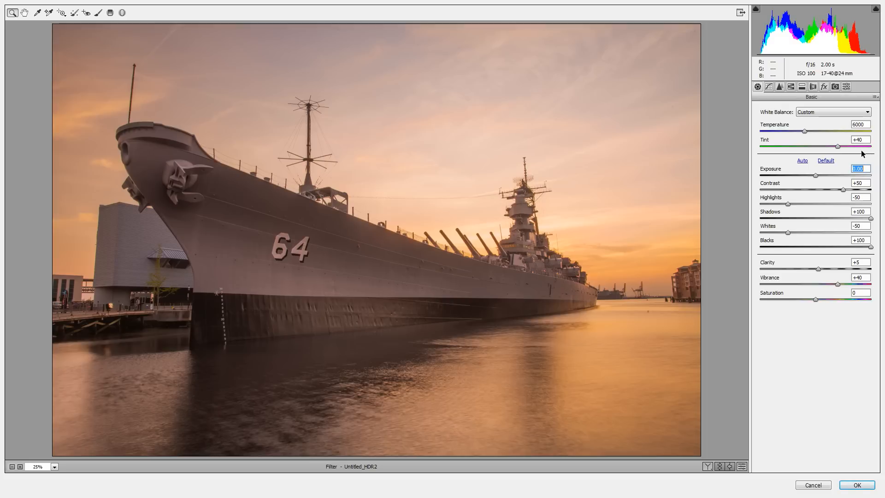
mouse_move(614, 258)
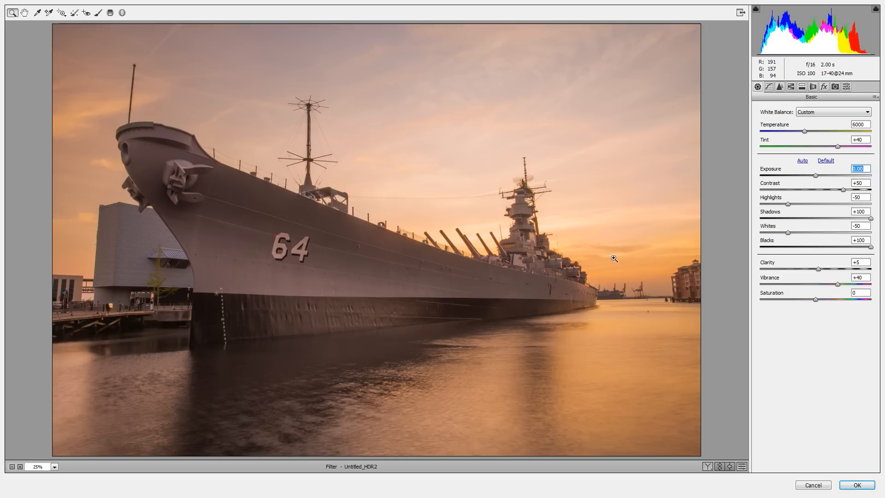
Step: Switch to the Tone Curve panel, toggling to Basic and back to clear the blank preview glitch
left_click(768, 87)
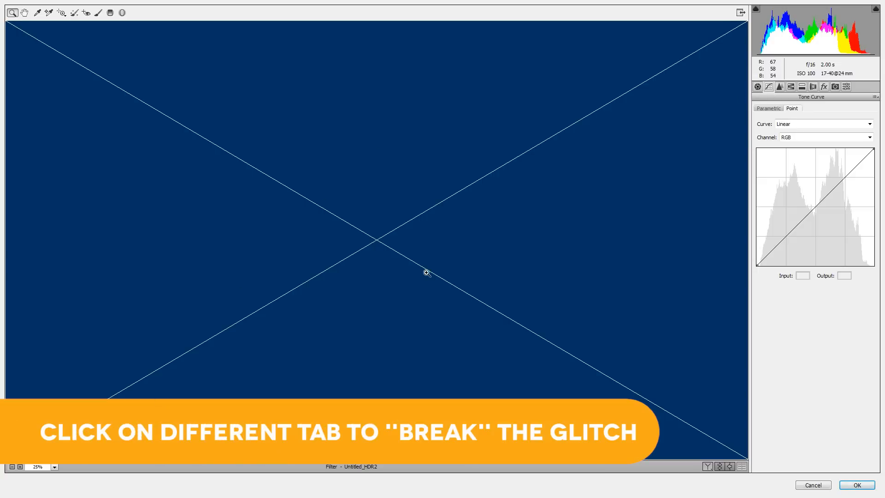
left_click(758, 86)
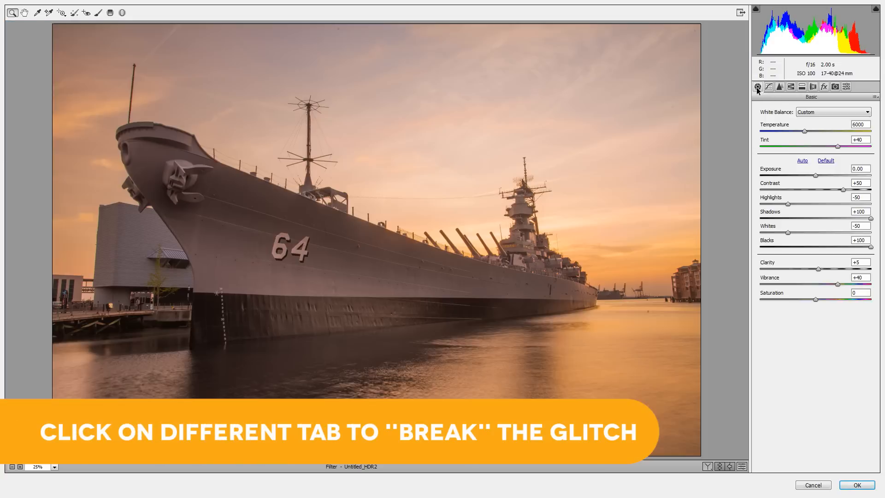
left_click(768, 87)
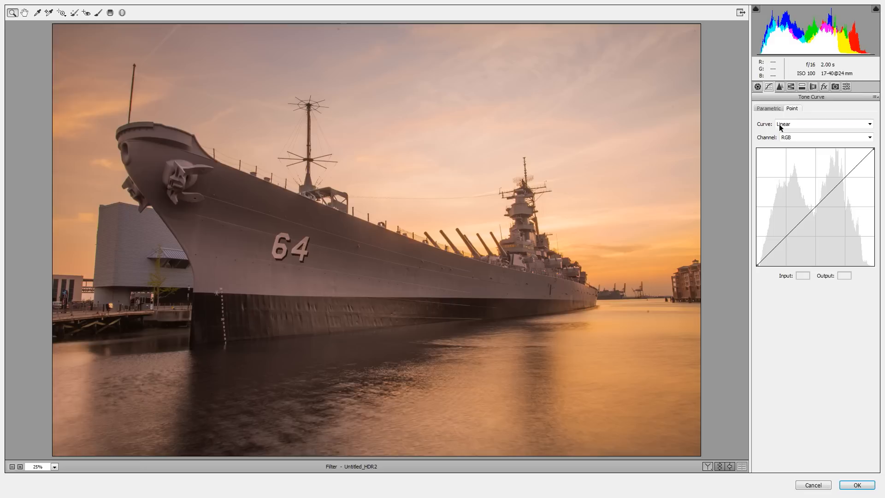
mouse_move(398, 246)
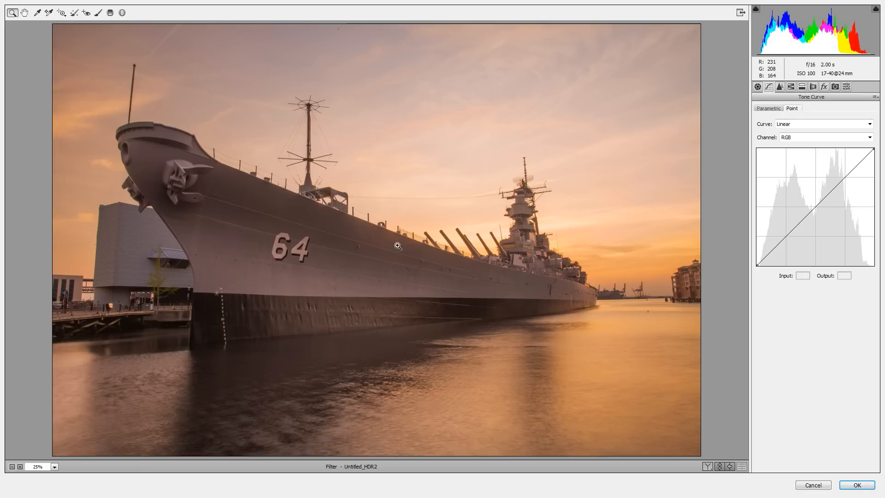
mouse_move(507, 320)
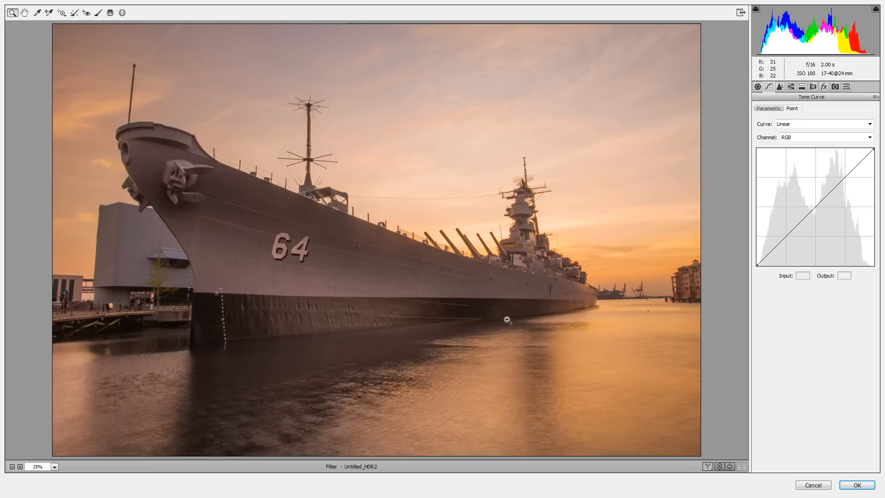
mouse_move(711, 197)
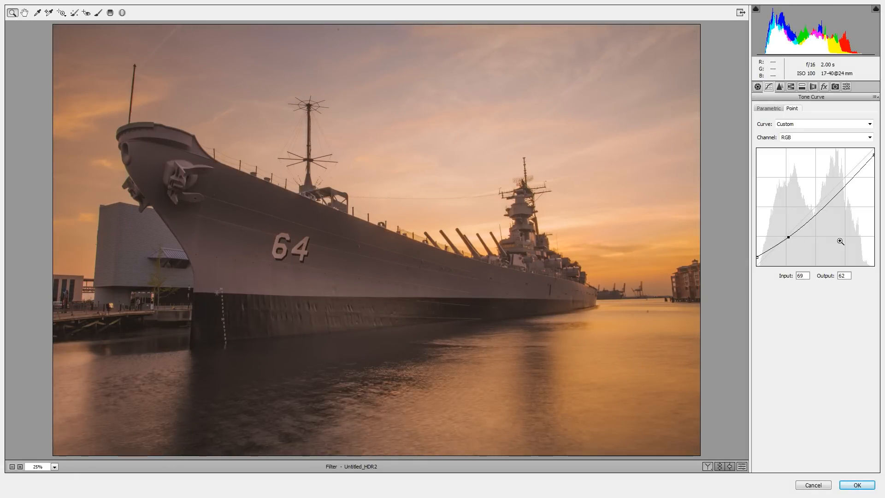
mouse_move(802, 238)
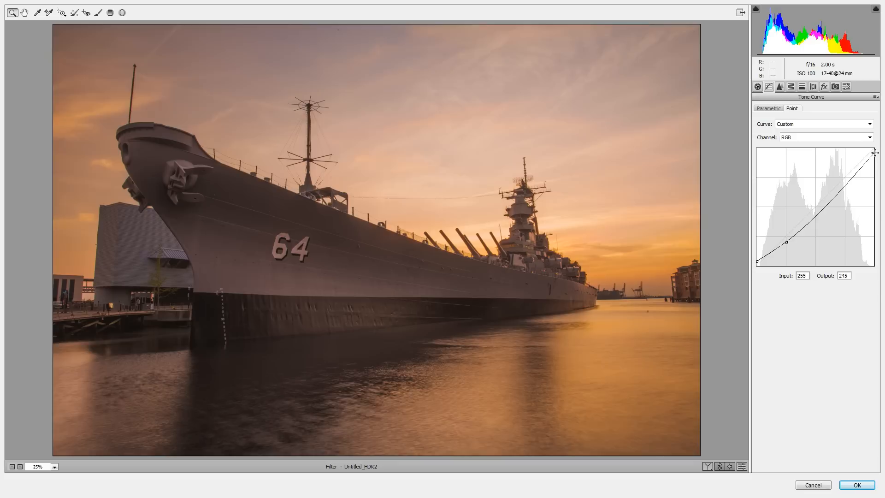
mouse_move(658, 368)
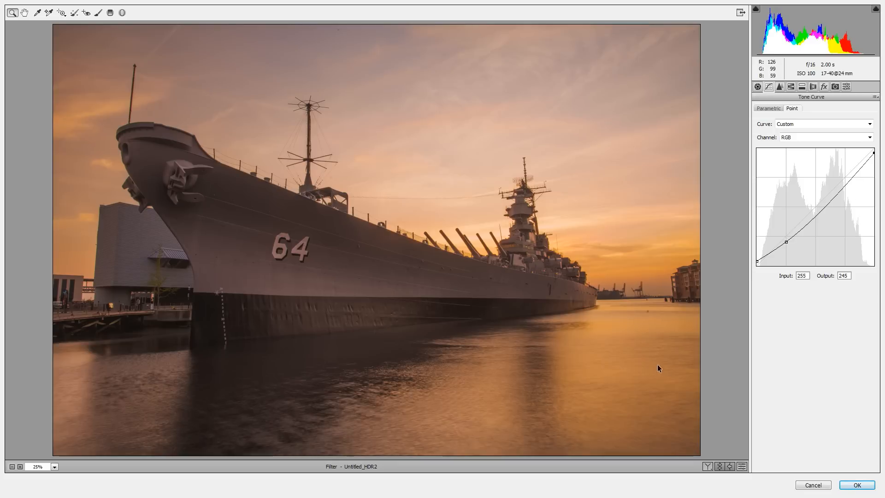
mouse_move(642, 356)
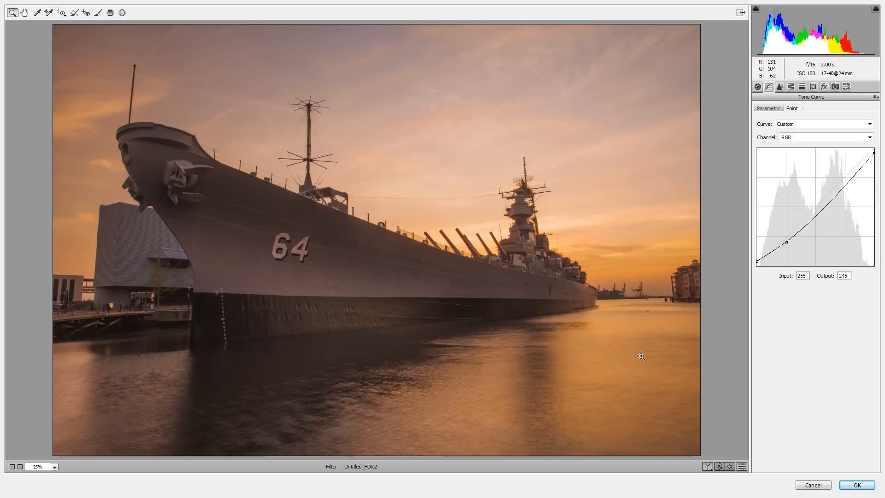
Step: Shape custom Red, Green and Blue channel point curves for a deeper pink-orange sky
left_click(826, 138)
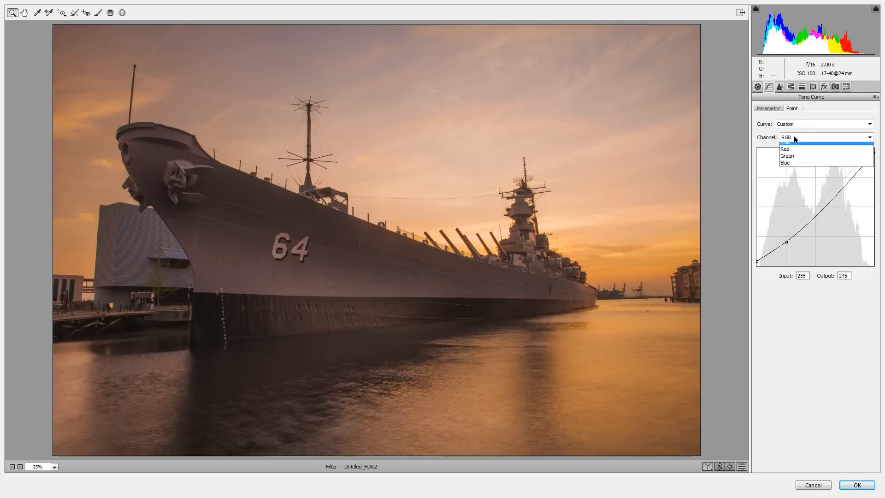
left_click(785, 149)
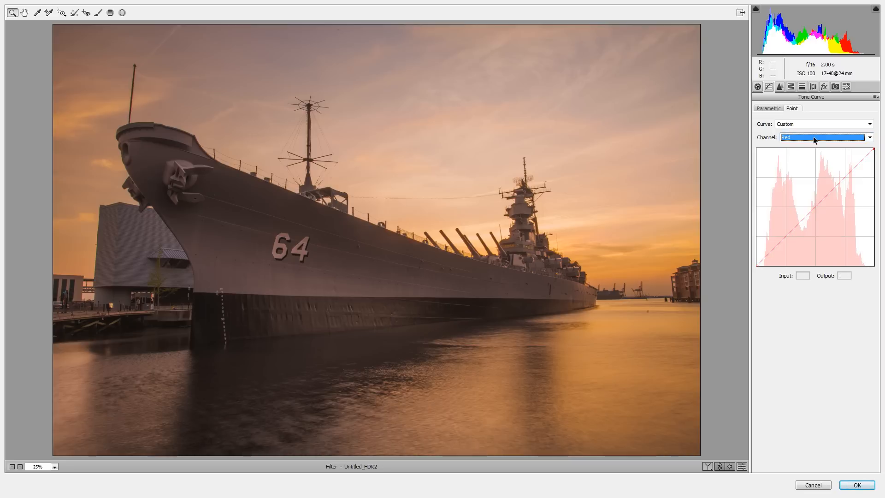
mouse_move(839, 182)
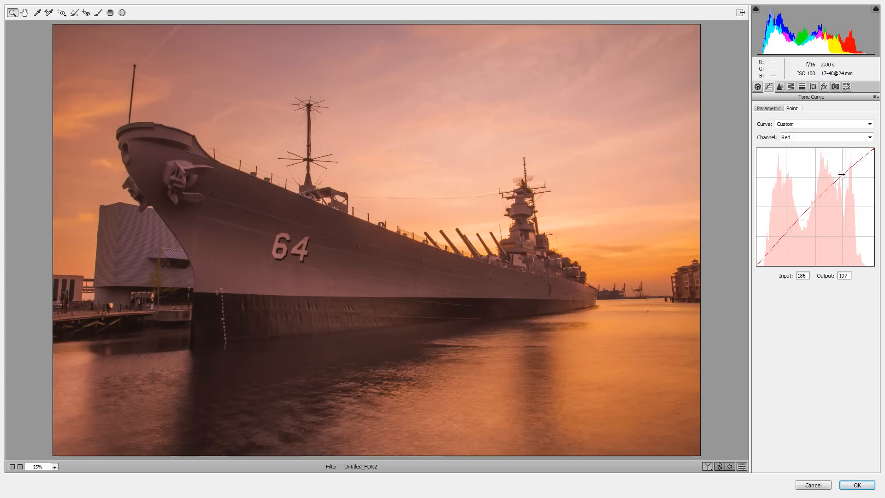
left_click(824, 137)
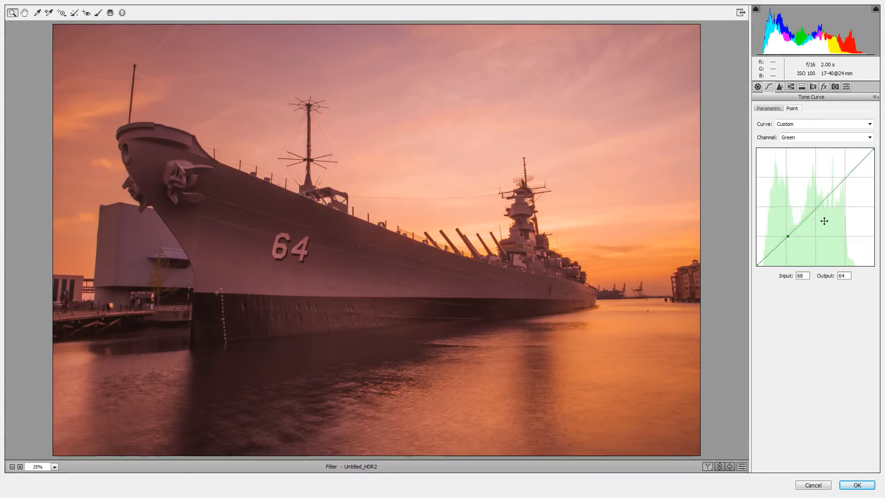
mouse_move(794, 247)
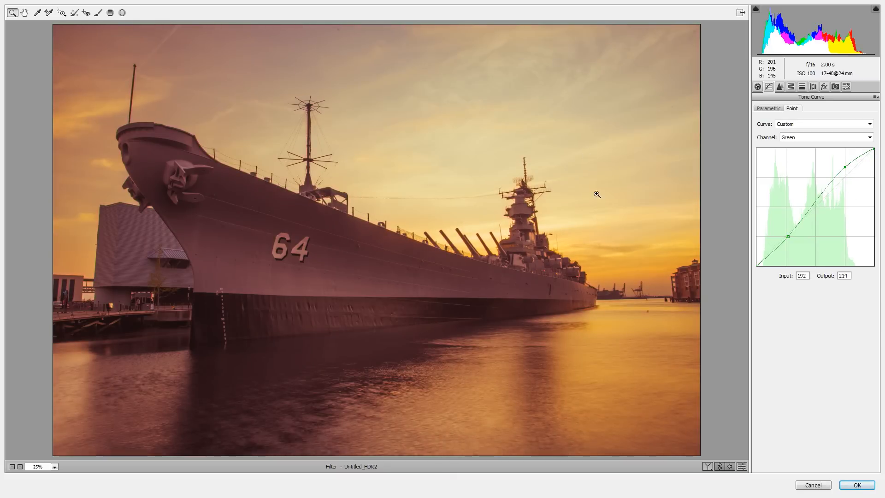
mouse_move(393, 283)
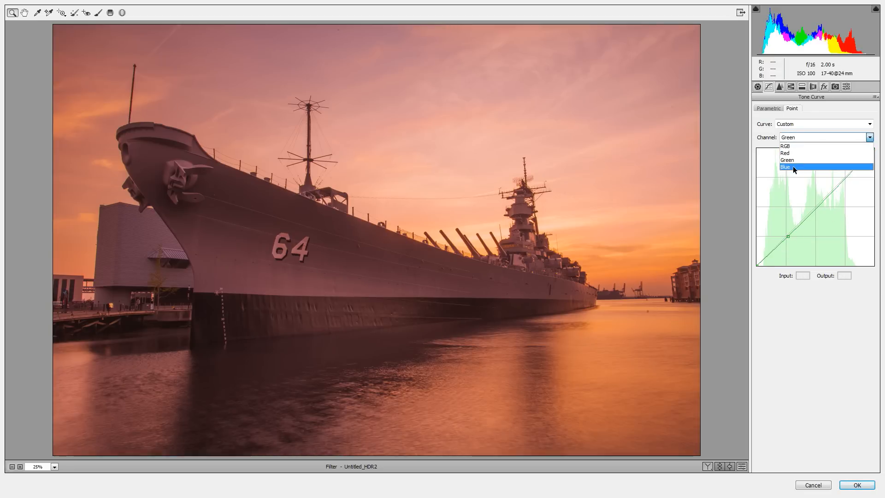
left_click(786, 167)
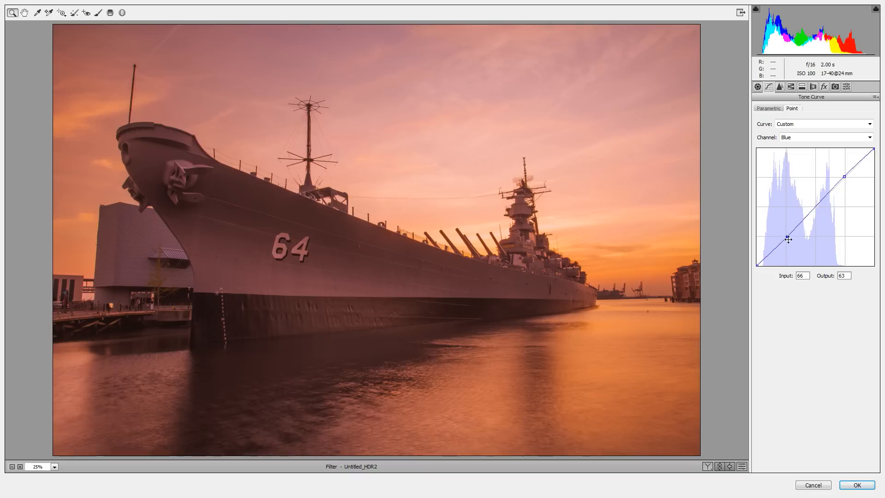
mouse_move(807, 293)
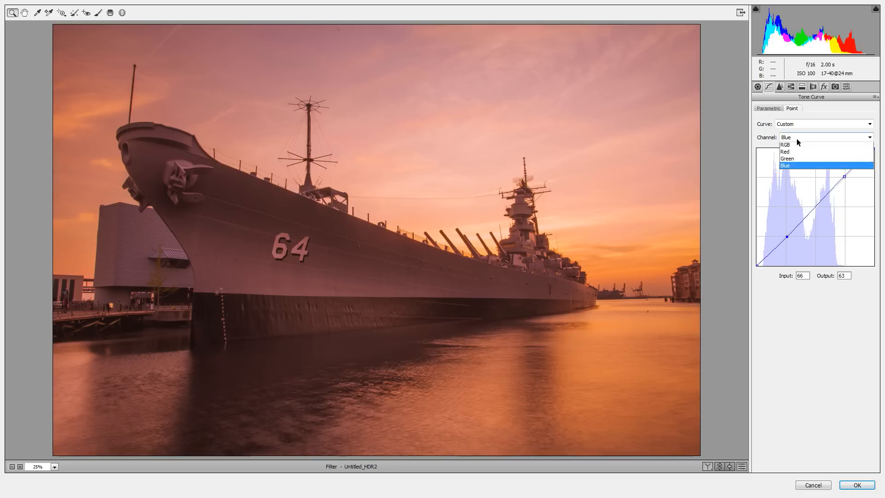
left_click(786, 151)
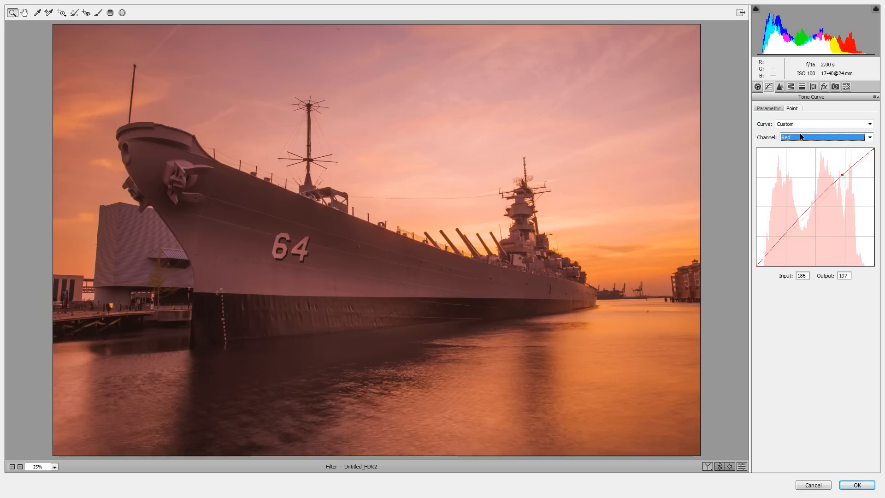
Step: Set Split Toning highlights to hue 42, saturation 10 and shadows to hue 339, saturation 10
left_click(802, 87)
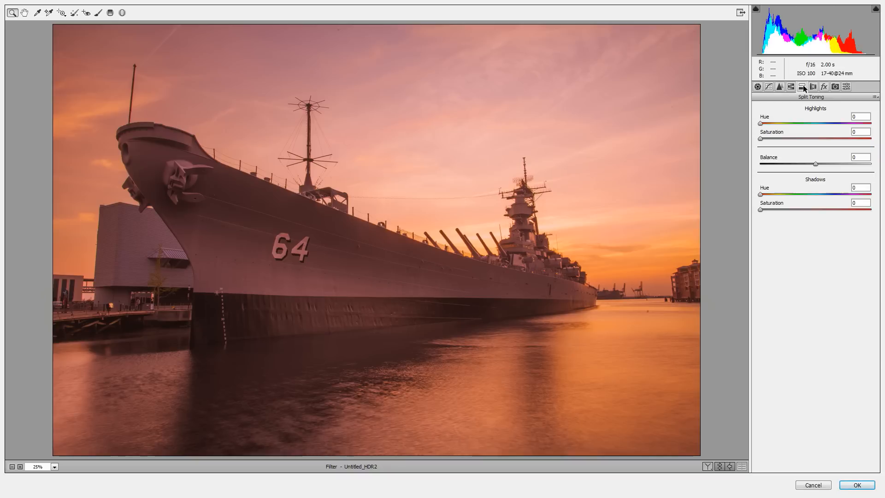
mouse_move(783, 141)
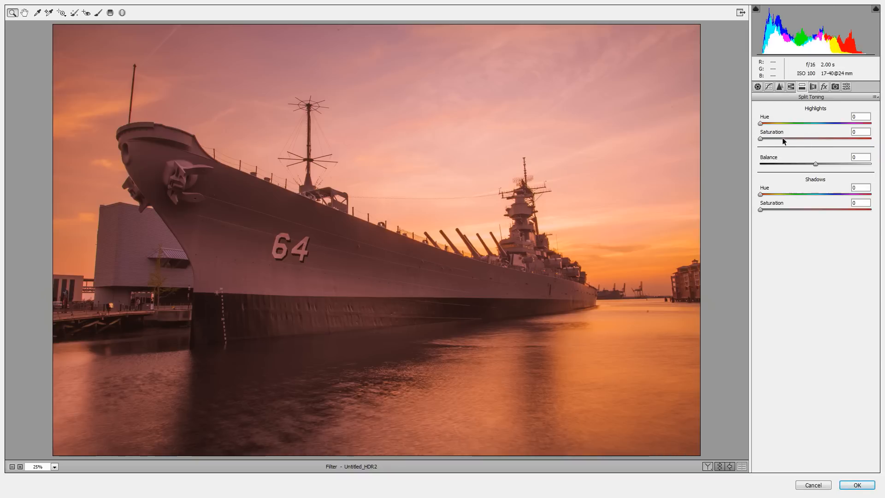
mouse_move(764, 125)
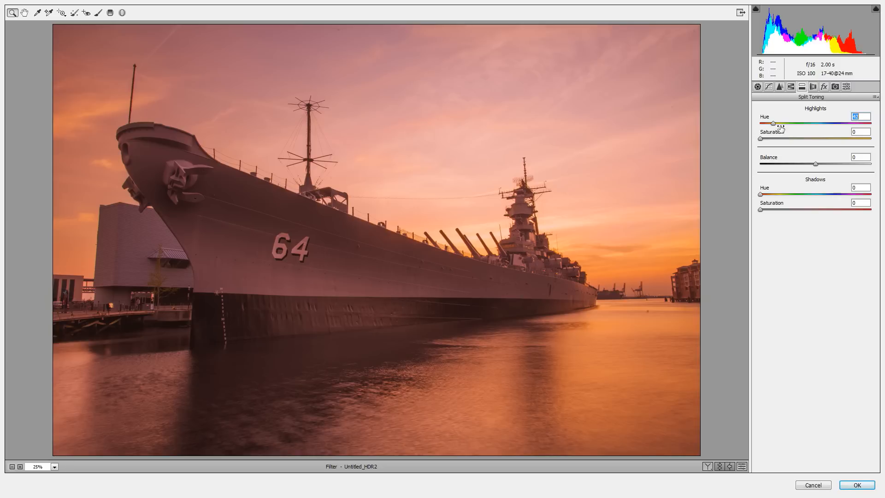
left_click(782, 132)
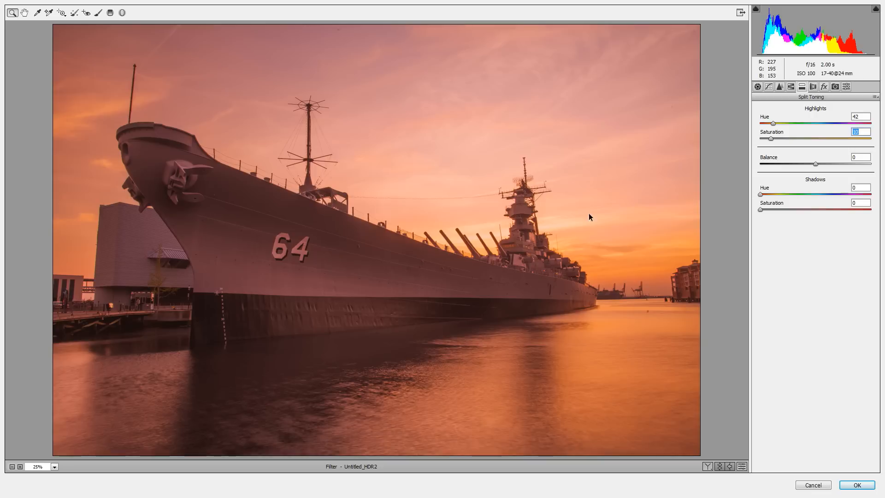
mouse_move(768, 201)
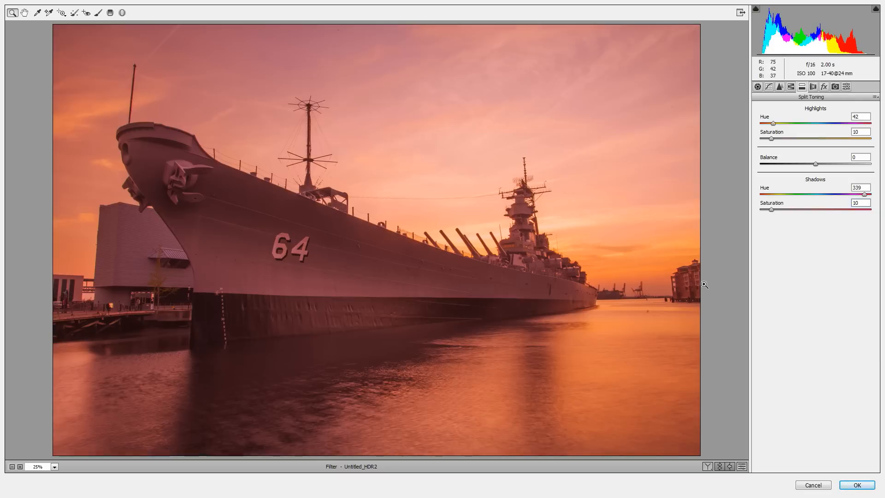
mouse_move(430, 302)
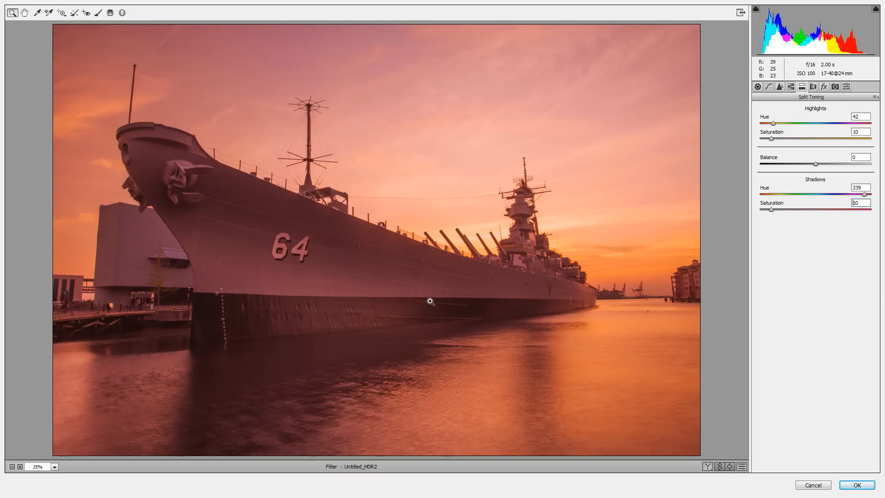
mouse_move(401, 283)
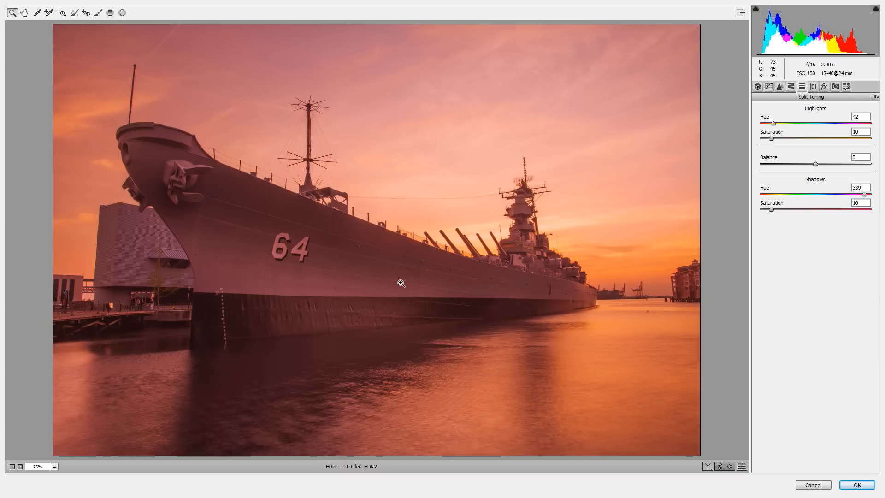
mouse_move(399, 299)
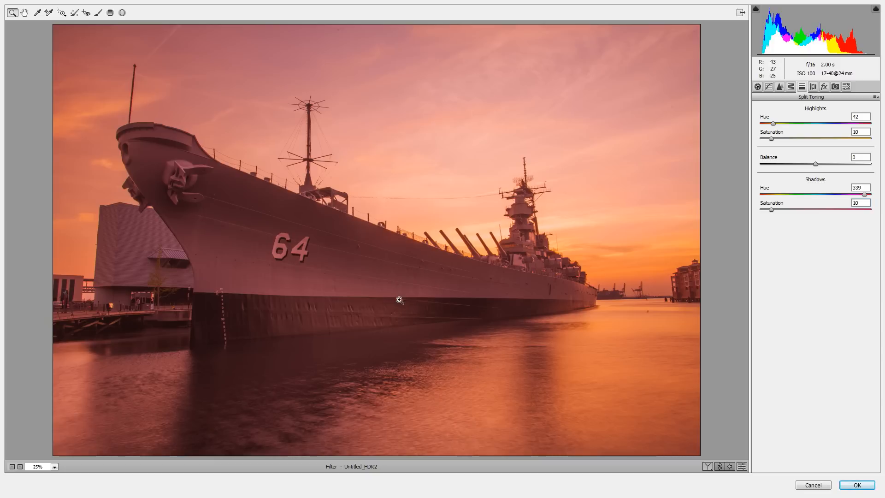
mouse_move(789, 164)
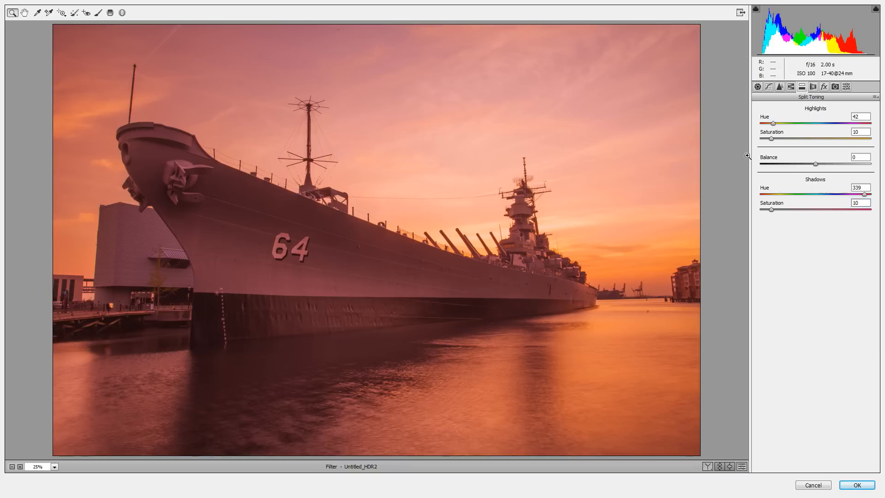
mouse_move(489, 306)
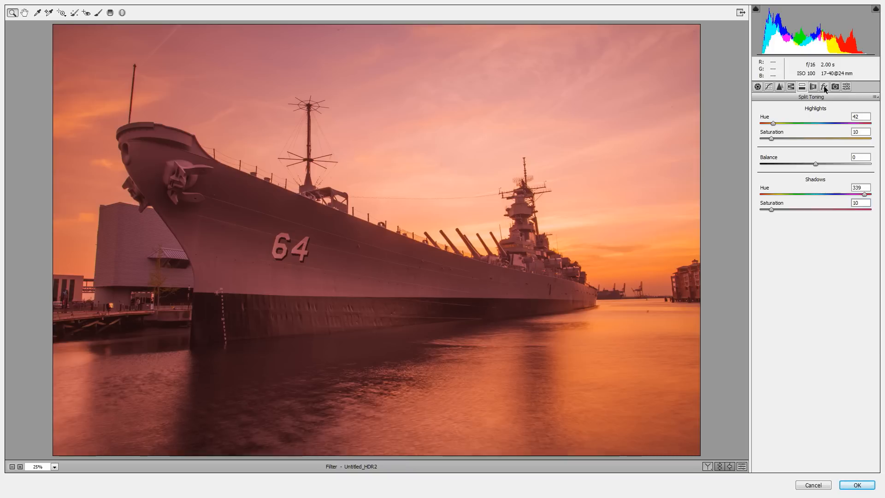
Step: In Effects, try a strong Dehaze then settle on +20 before moving to lens corrections
left_click(823, 87)
type("+75")
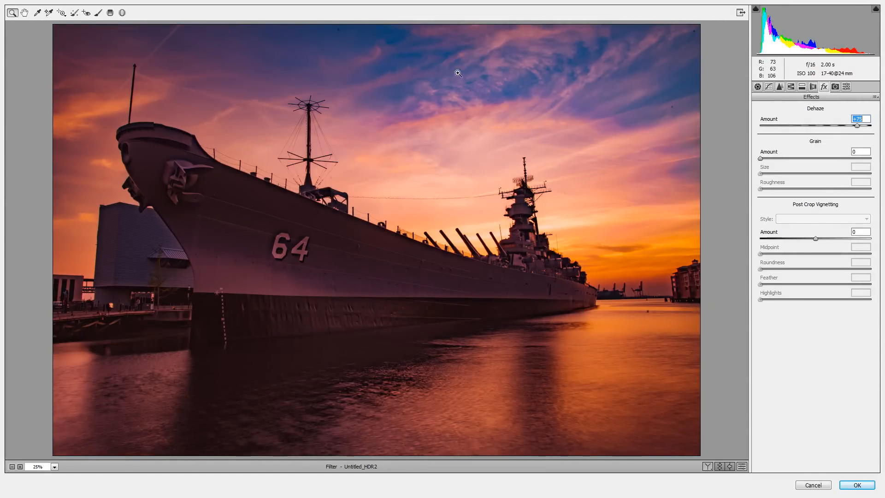
mouse_move(844, 140)
type("+20")
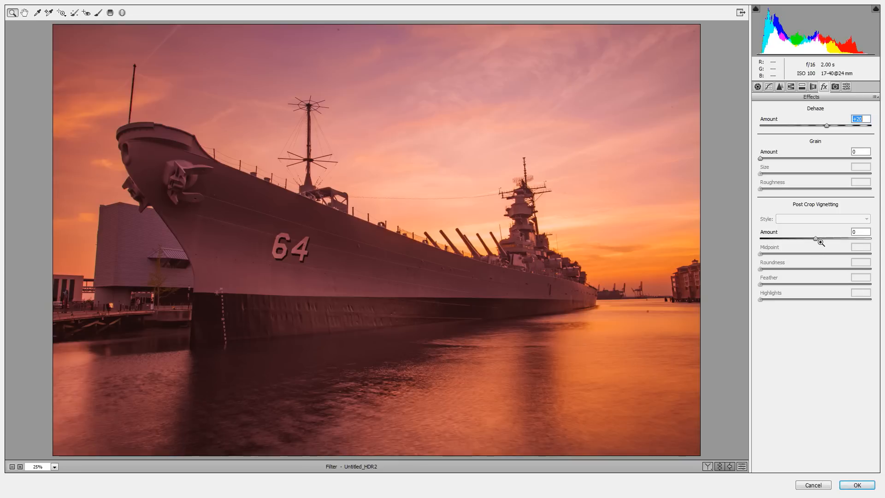
mouse_move(815, 232)
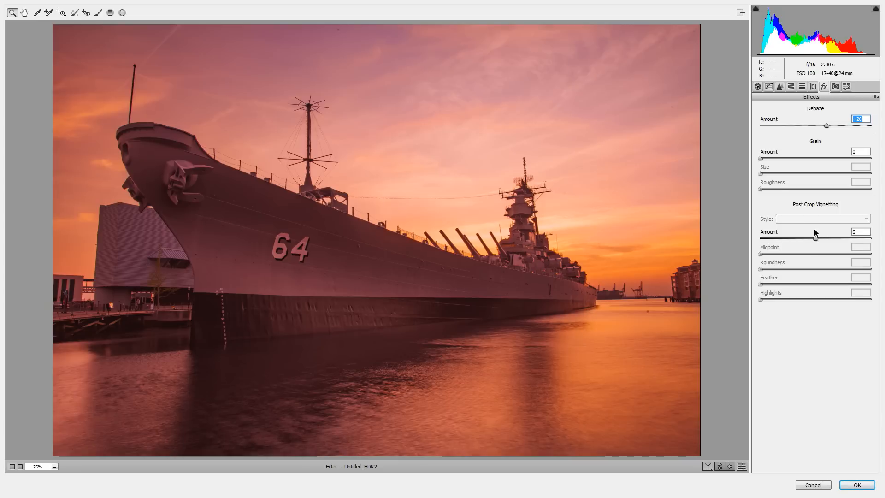
left_click(814, 87)
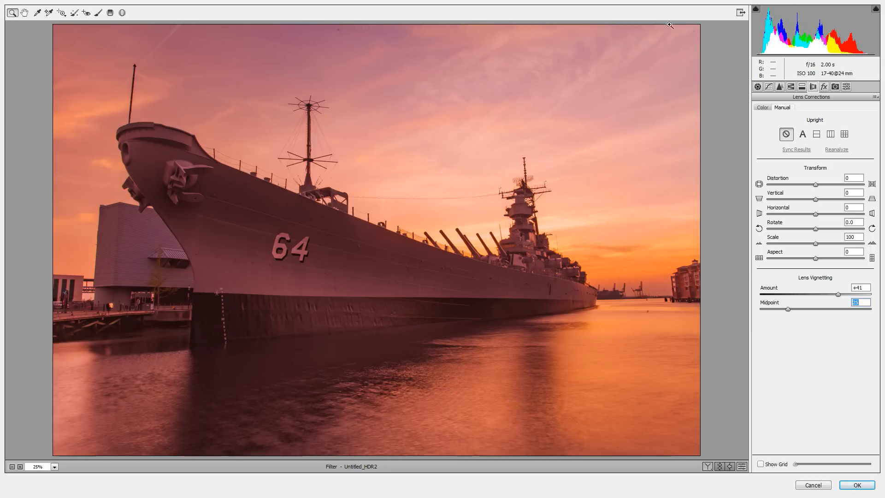
mouse_move(838, 305)
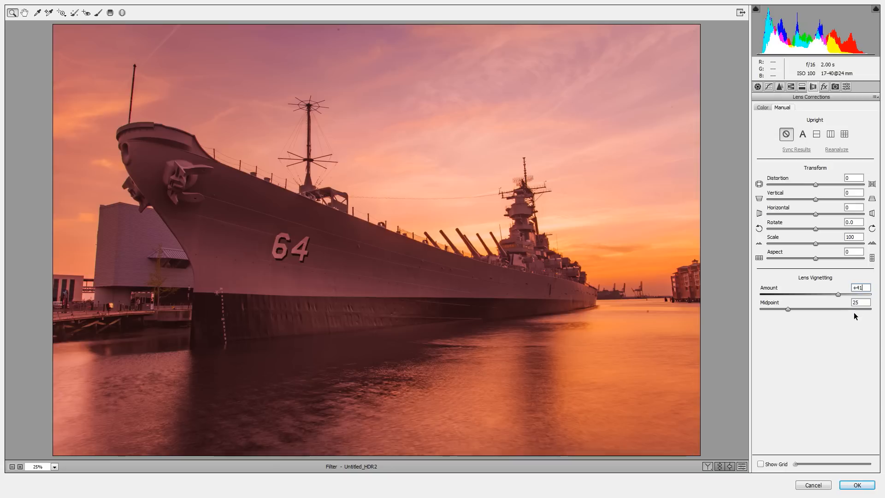
mouse_move(214, 233)
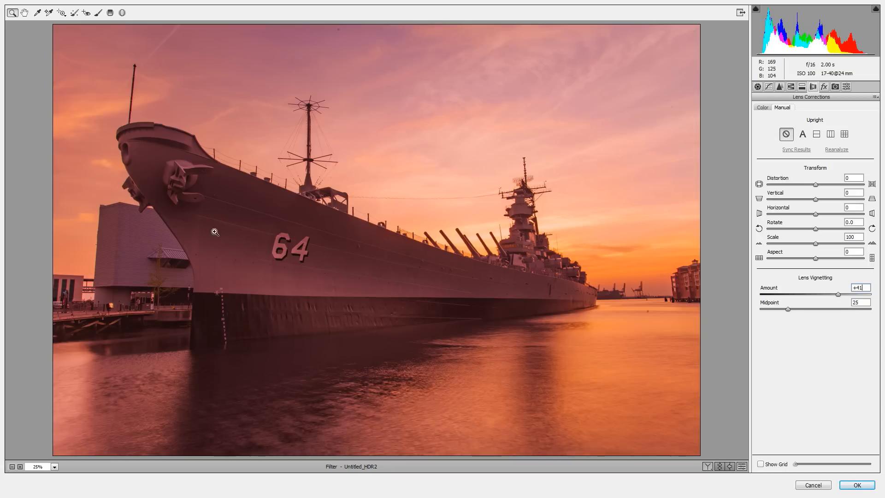
mouse_move(786, 212)
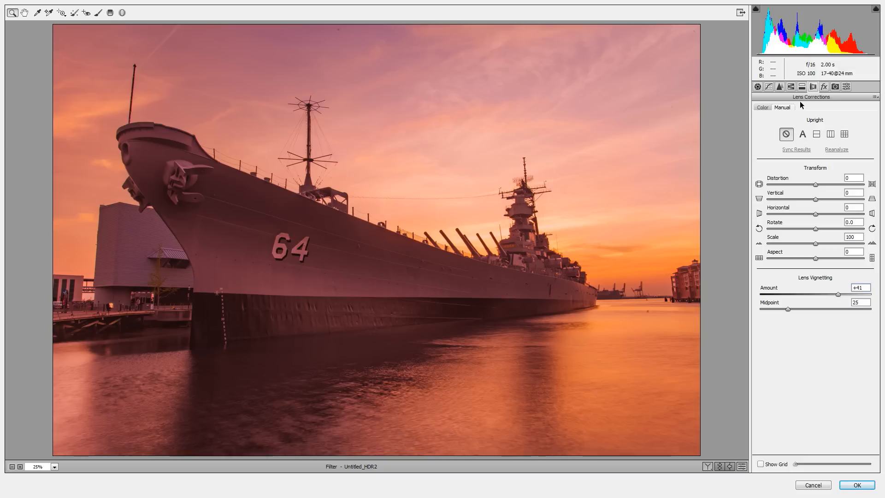
mouse_move(800, 126)
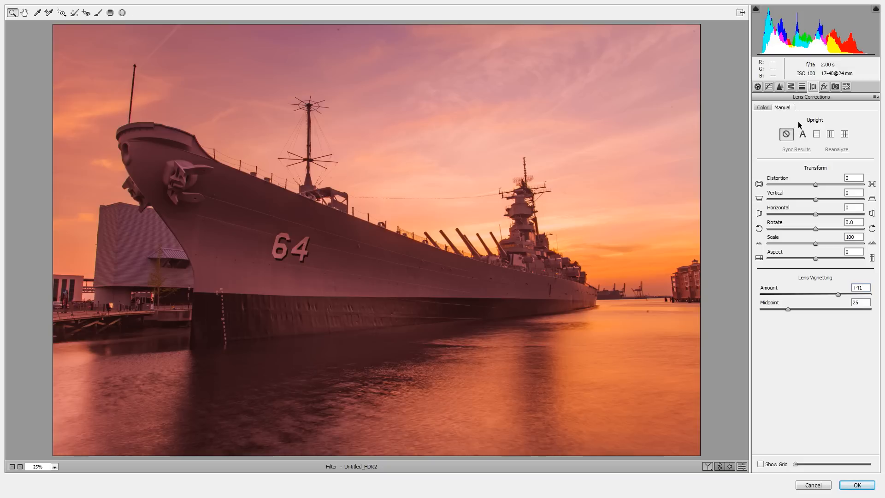
Step: Return to the Camera Raw filter's Basic white balance and tone sliders
left_click(780, 87)
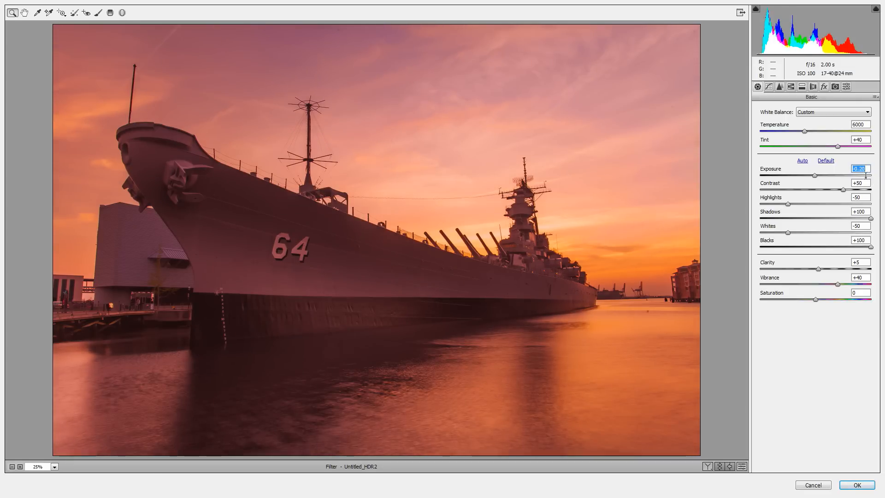
mouse_move(841, 466)
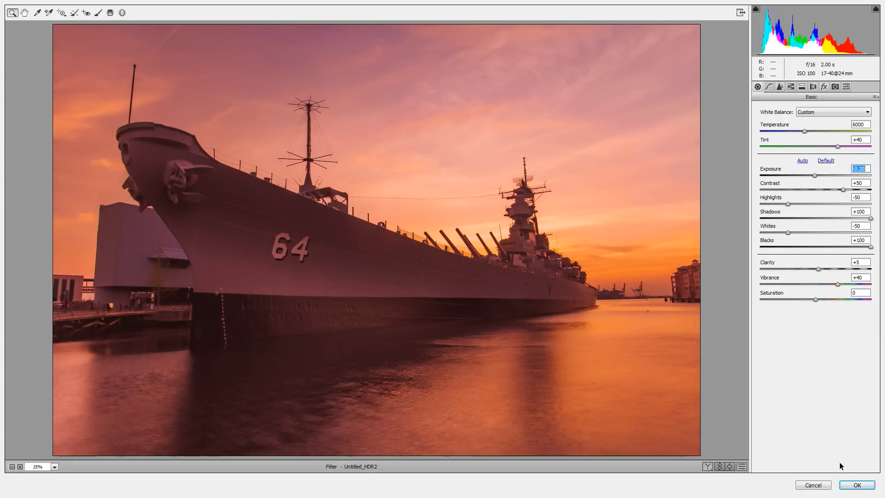
Step: Apply the Camera Raw adjustments to Layer 0 as a smart filter
left_click(856, 485)
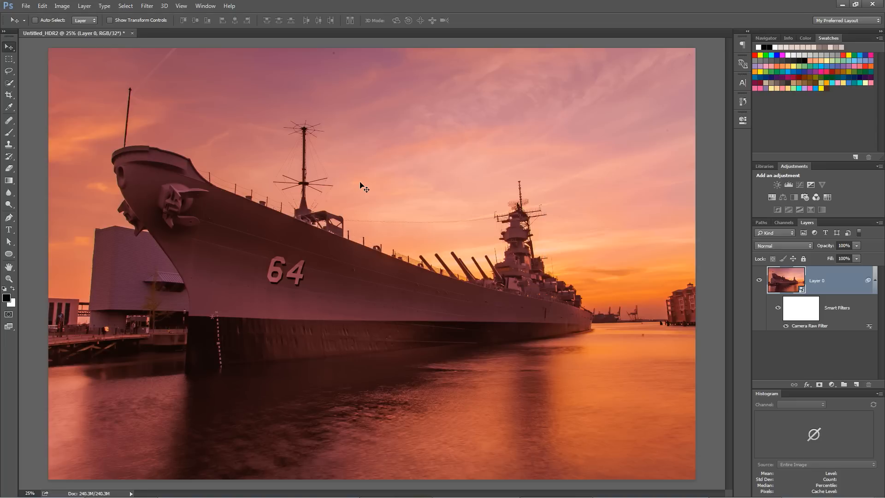
mouse_move(708, 293)
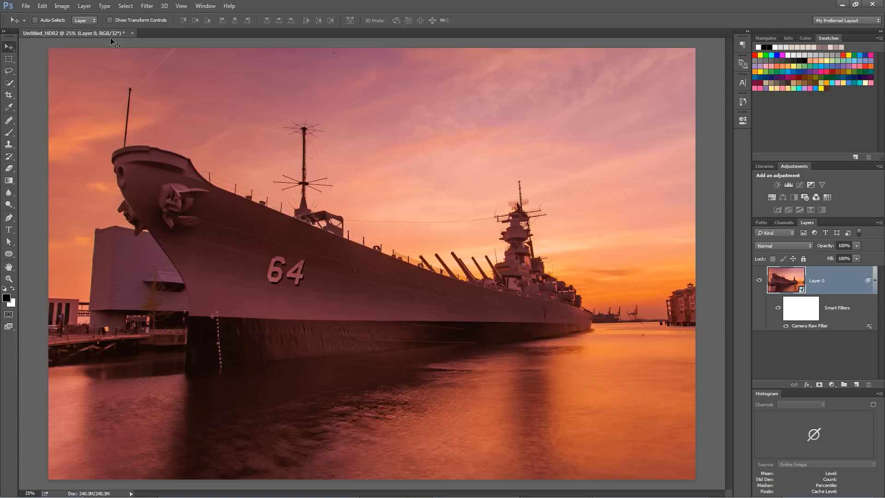
mouse_move(116, 36)
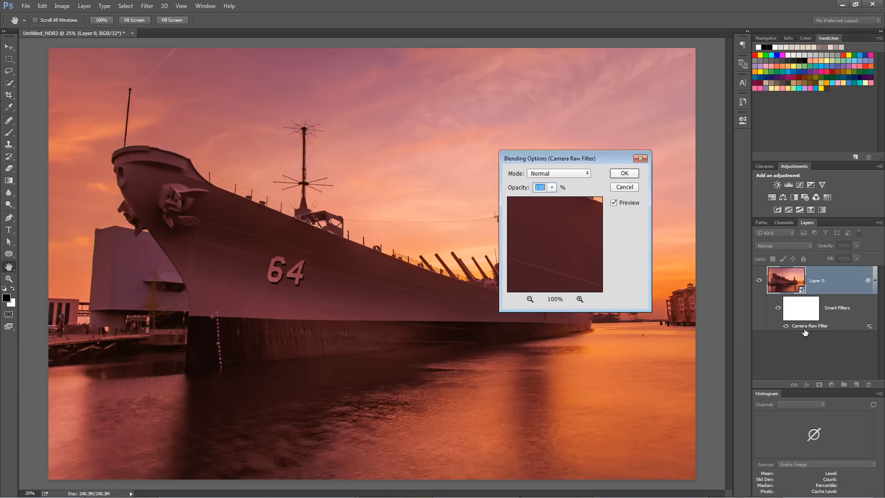
mouse_move(821, 333)
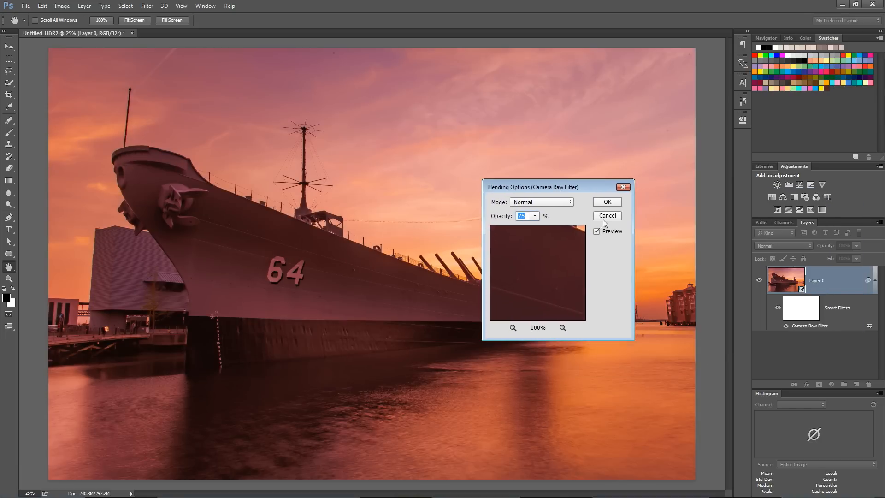
Step: Confirm the Camera Raw smart filter's lowered blending opacity on Layer 0
left_click(607, 202)
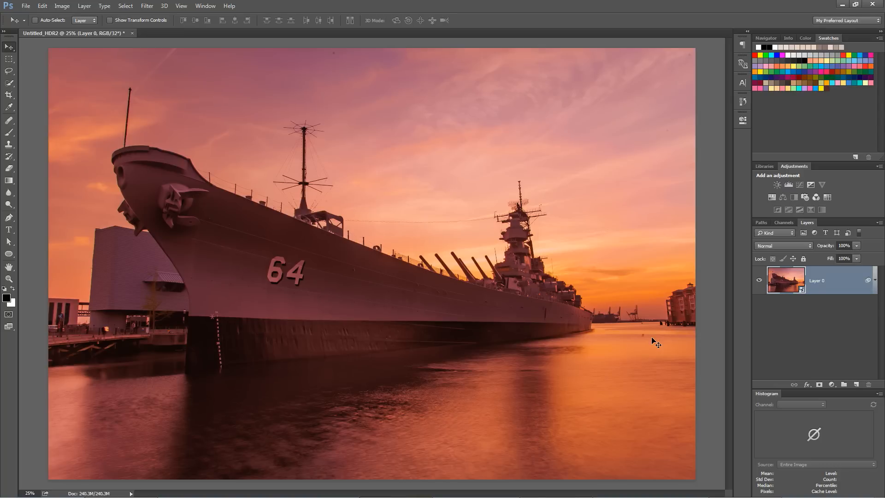
mouse_move(651, 343)
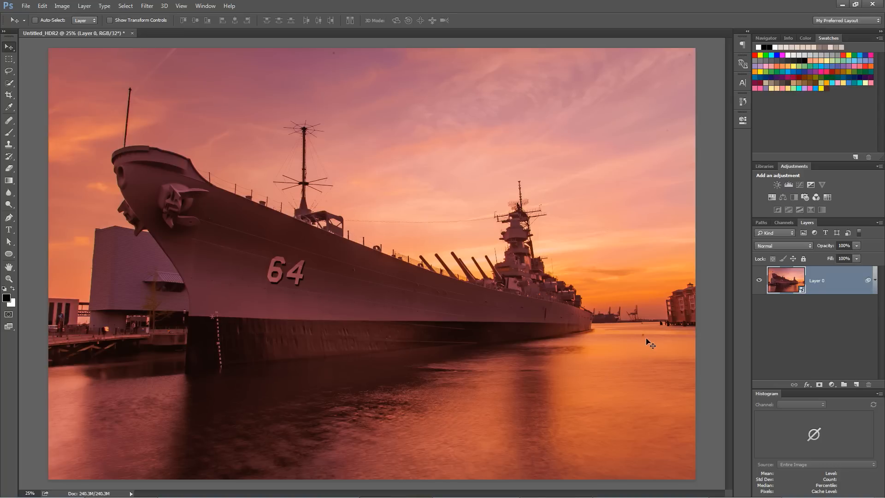
mouse_move(837, 338)
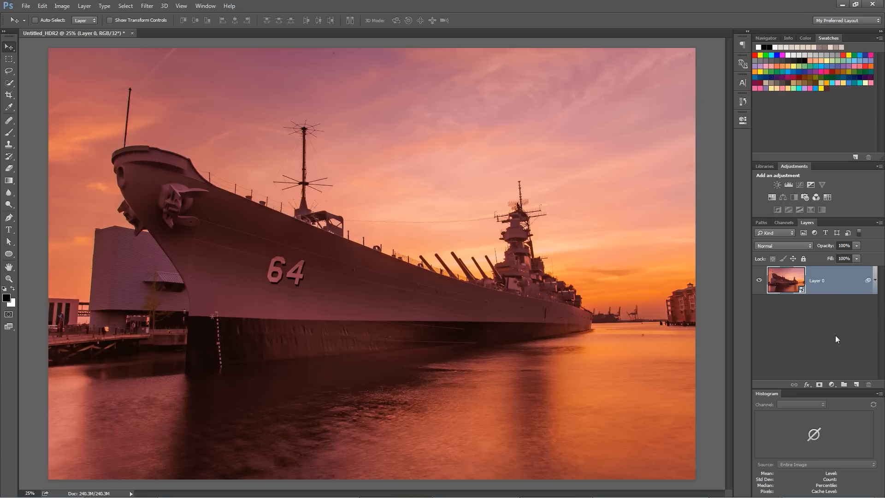
Step: Add an empty Blemishes layer and try the Healing Brush on a sky spot, raising the source-point warning
left_click(845, 384)
type("Blemishes")
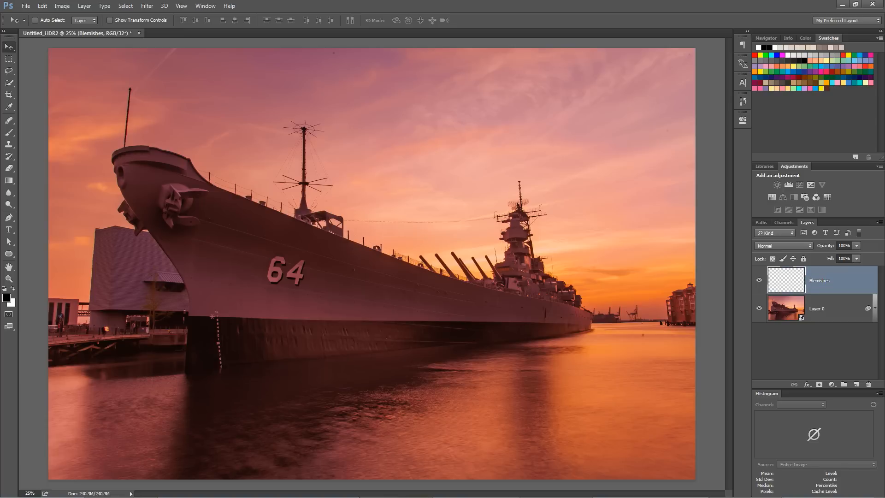
left_click(9, 120)
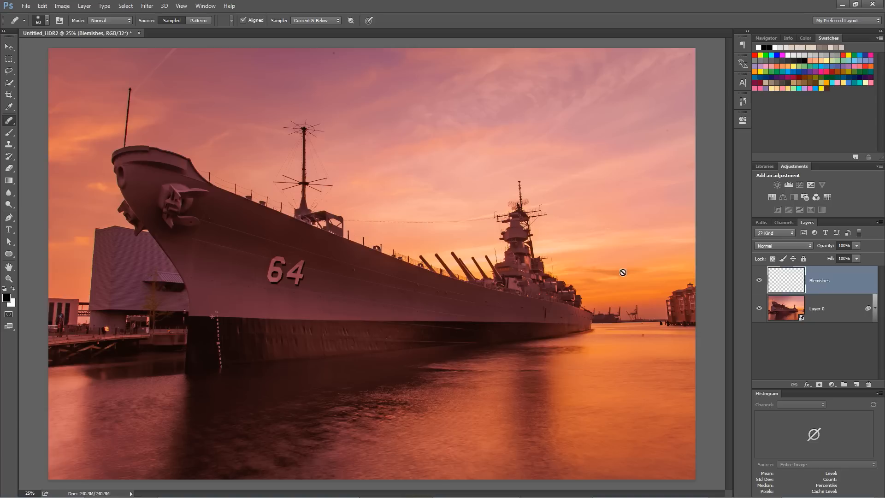
left_click(314, 20)
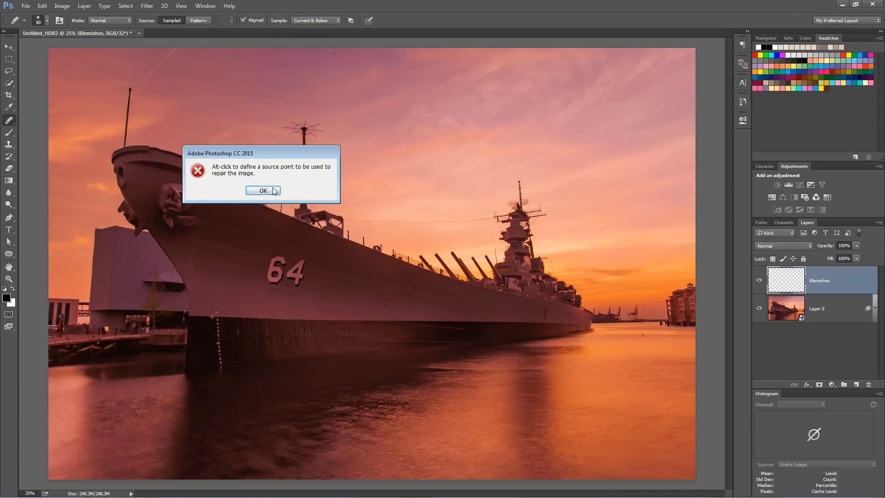
Step: Dismiss the source-point warning, retry healing the dust spot and dismiss the 32-bit refusal
left_click(261, 190)
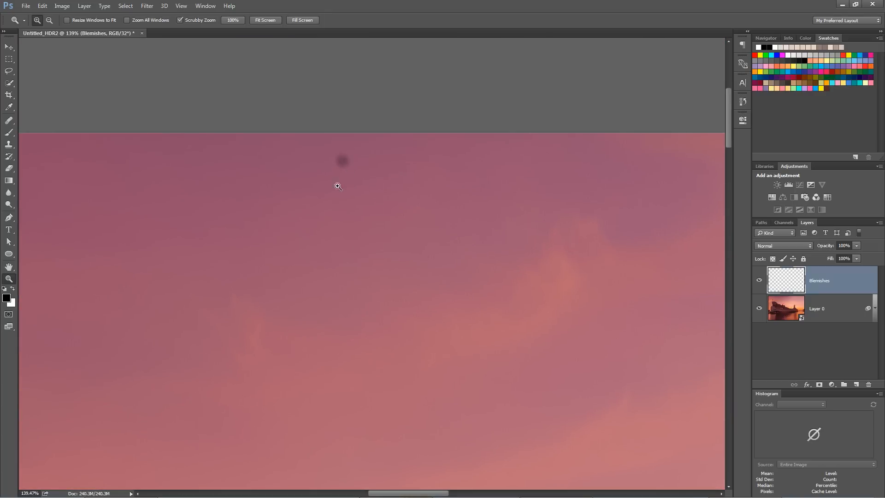
left_click(10, 108)
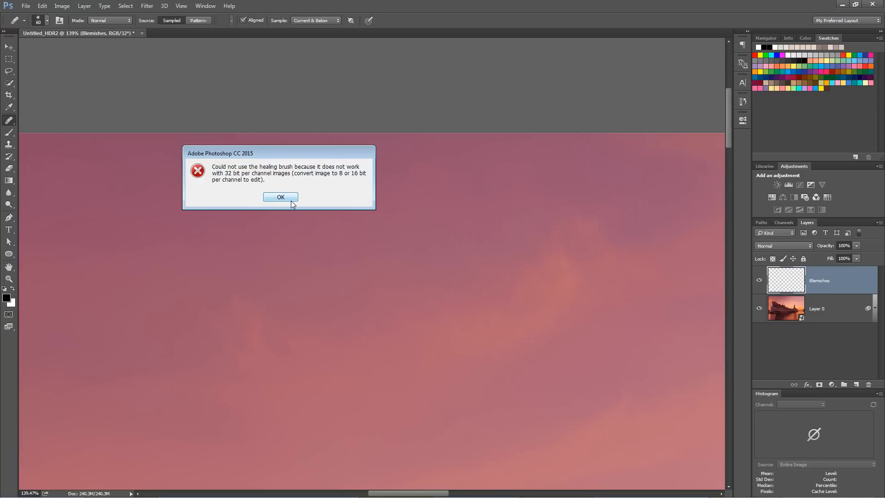
mouse_move(293, 180)
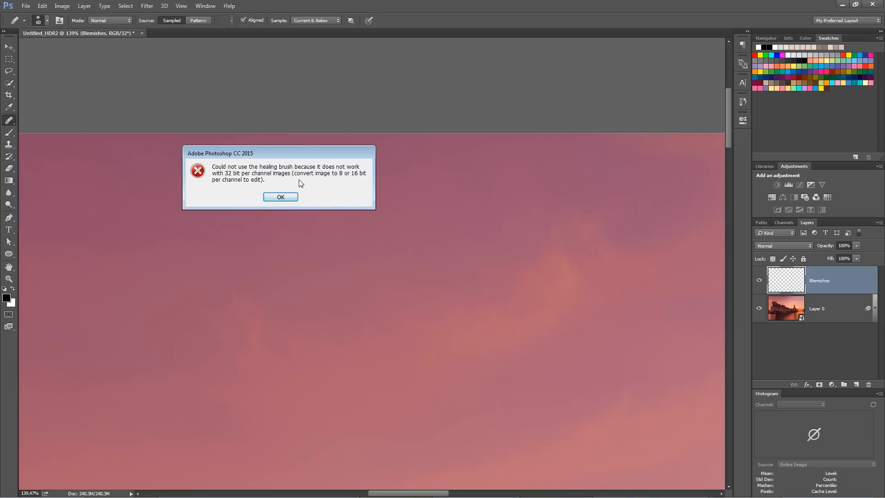
mouse_move(341, 190)
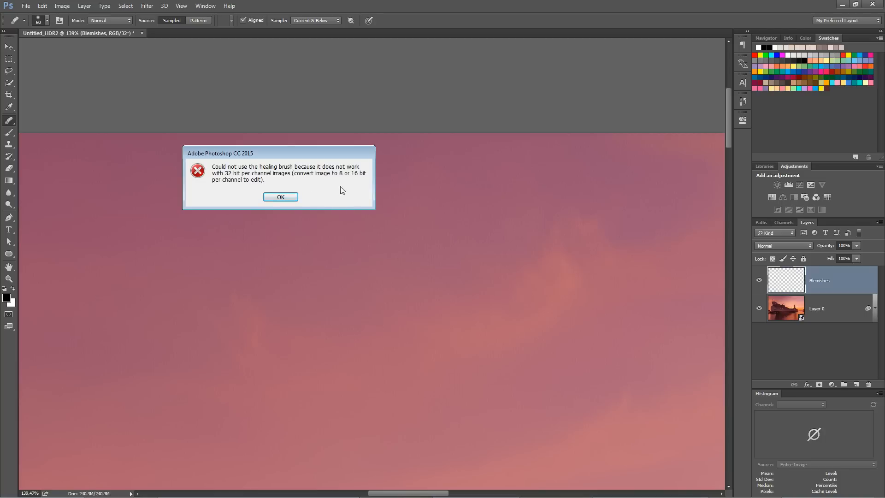
mouse_move(280, 197)
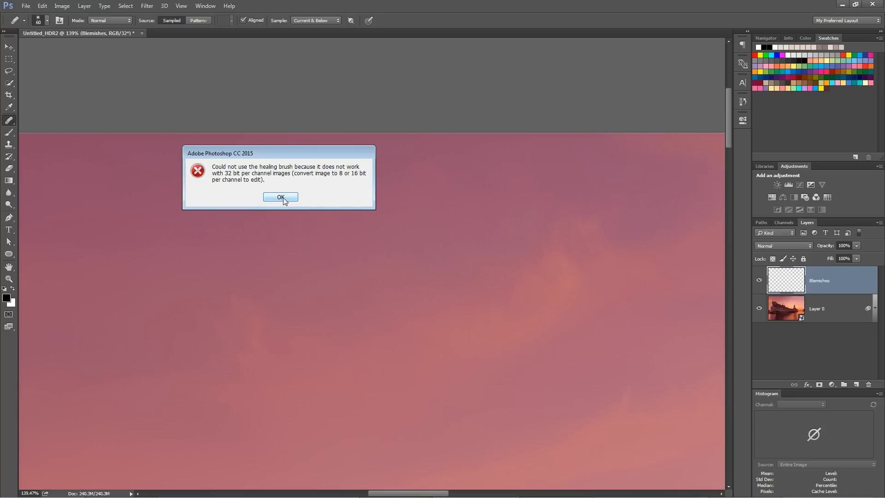
left_click(281, 198)
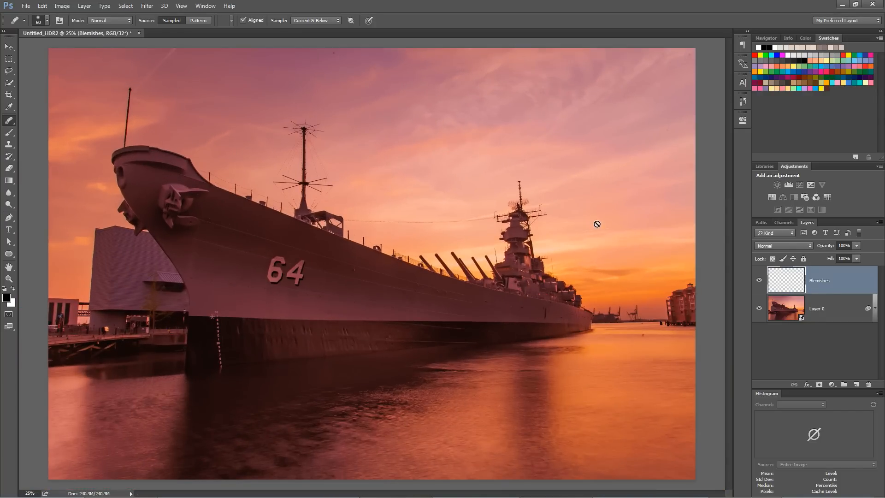
Step: Remove the Blemishes layer so Layer 0 is the only layer left
left_click(61, 5)
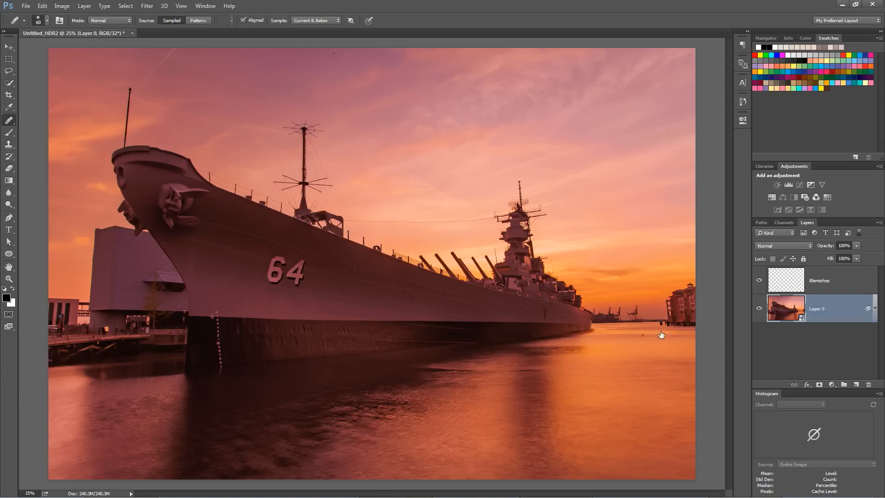
left_click(822, 281)
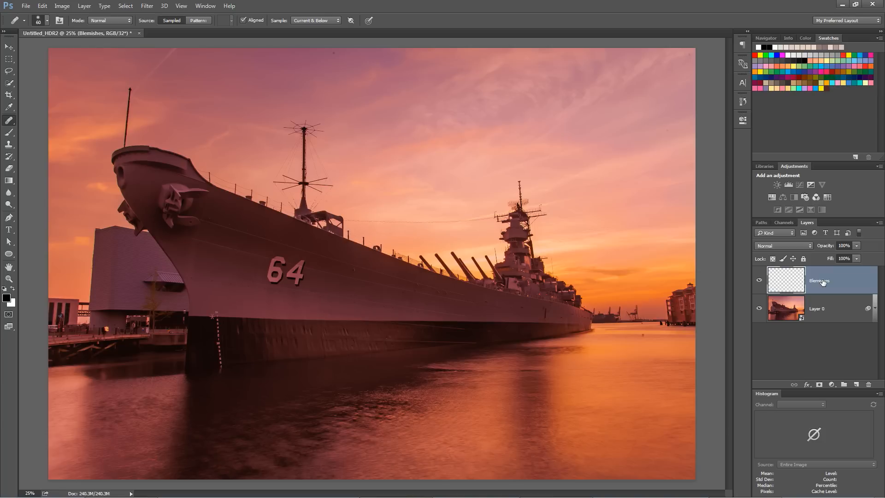
left_click(869, 384)
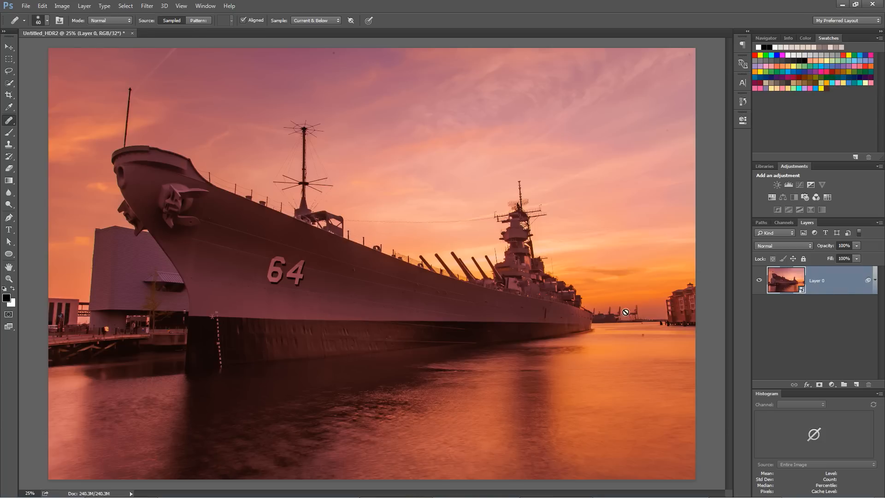
left_click(61, 6)
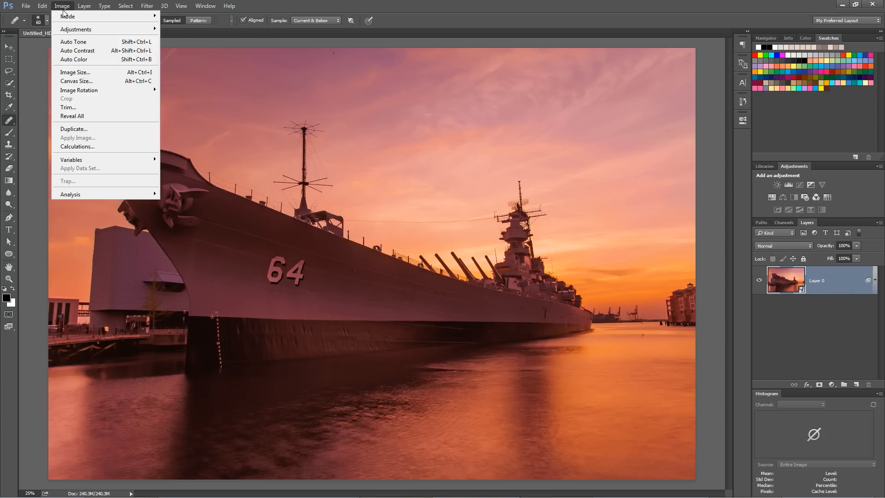
left_click(68, 16)
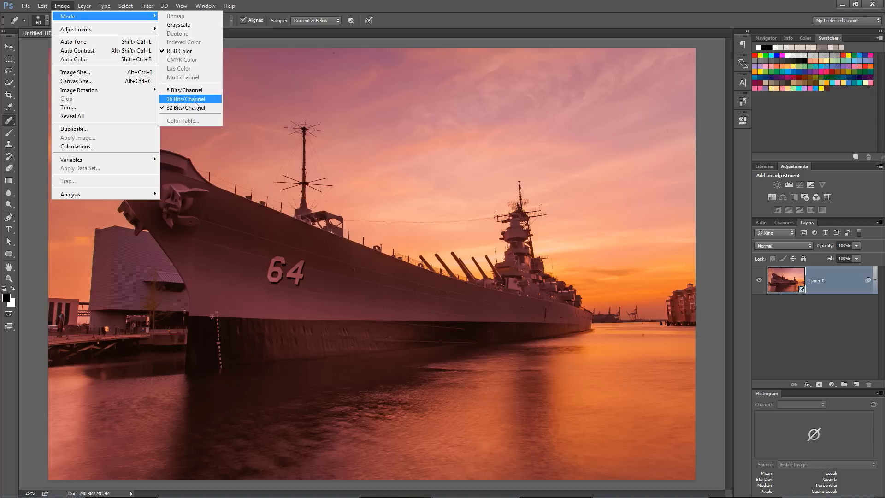
left_click(185, 108)
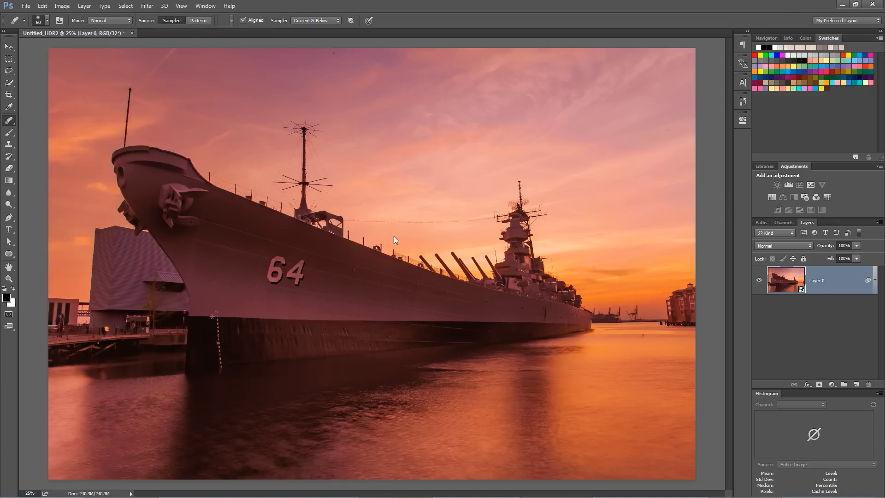
mouse_move(473, 313)
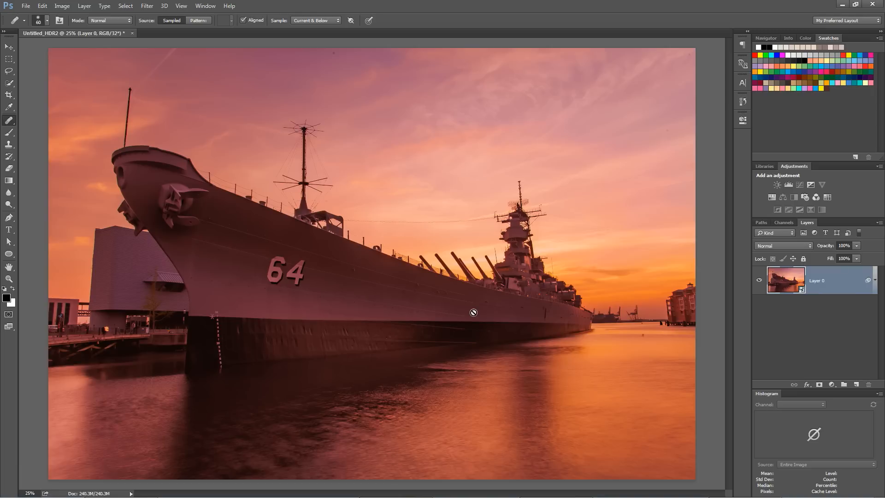
mouse_move(846, 310)
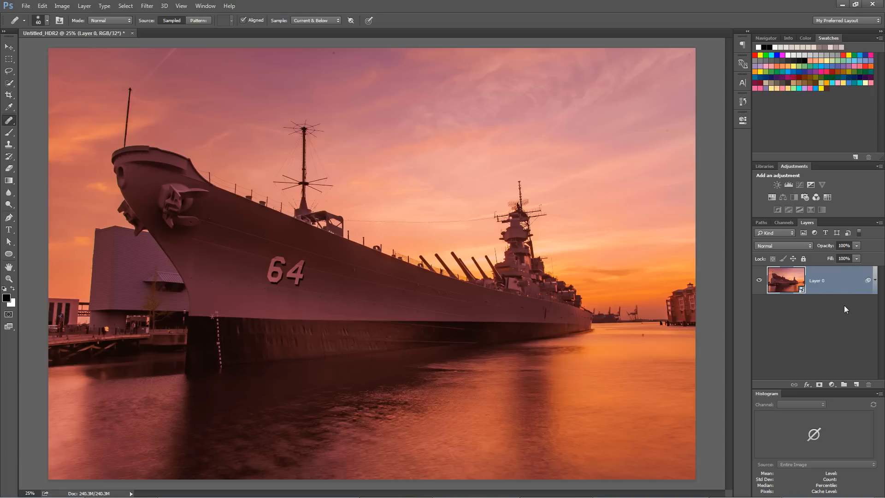
mouse_move(359, 386)
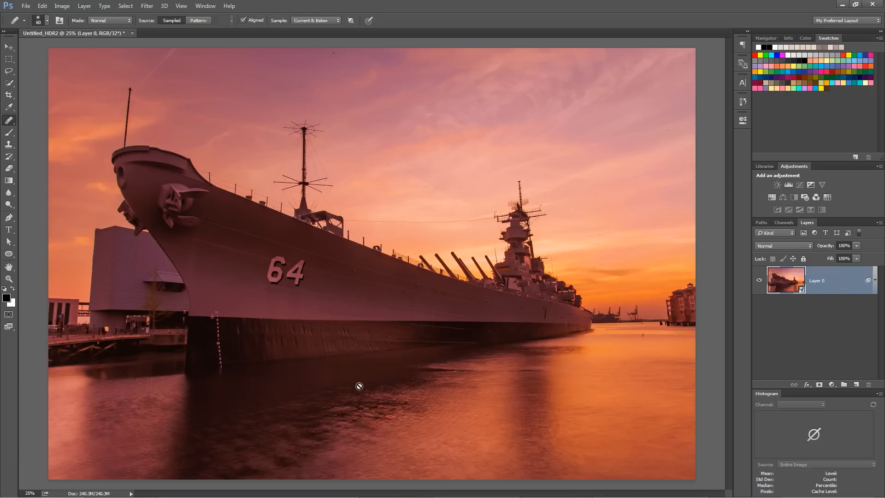
Step: Add Layer 1 and stamp the visible image into it with Ctrl+Shift+Alt+E
left_click(8, 32)
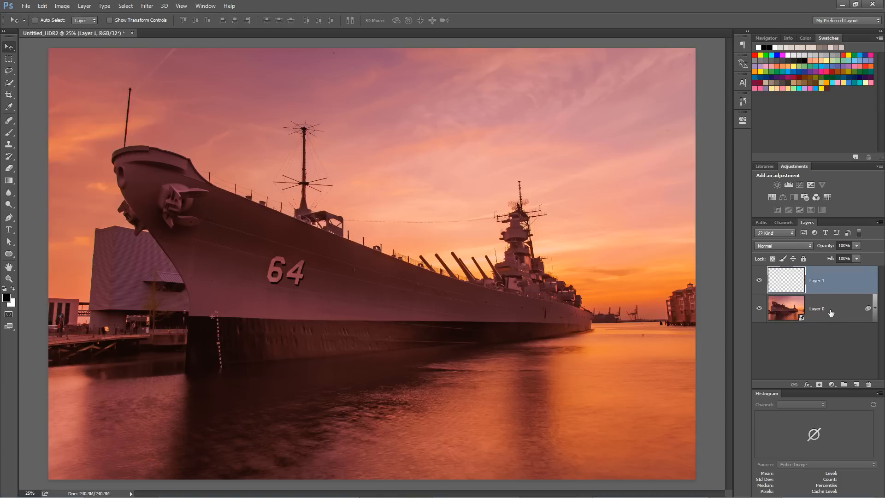
mouse_move(830, 312)
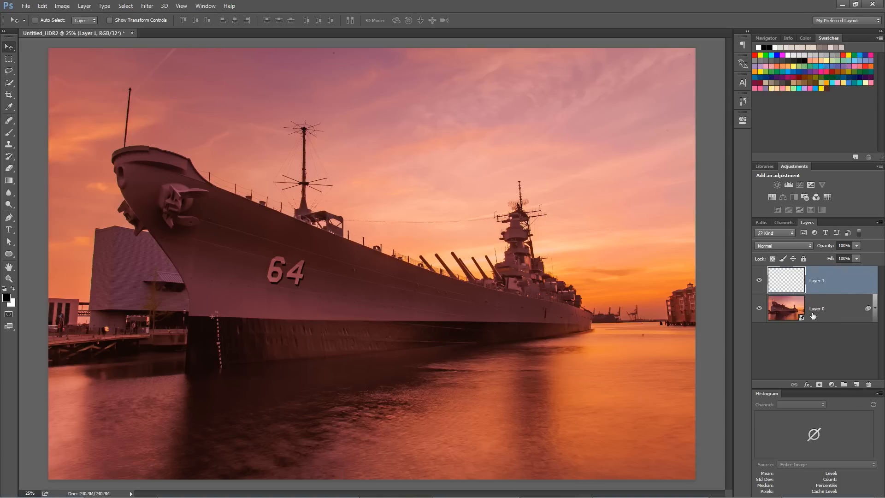
key("ctrl+shift+alt+e")
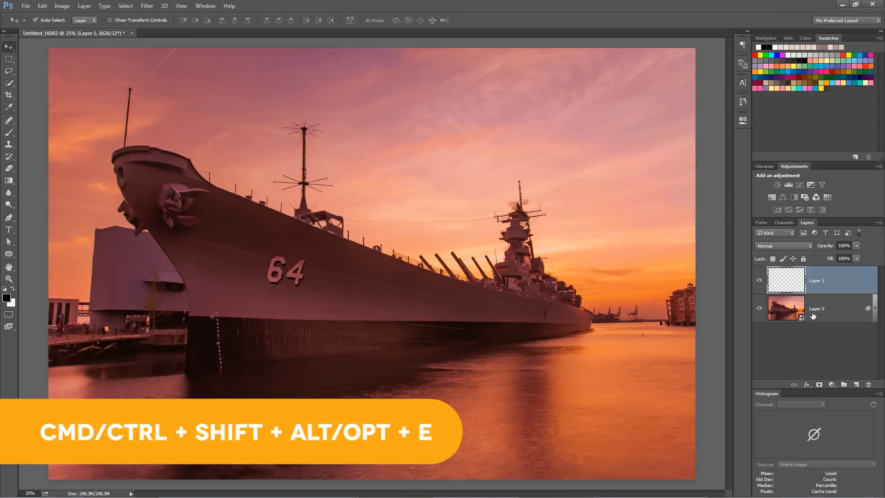
key("ctrl+shift+alt+e")
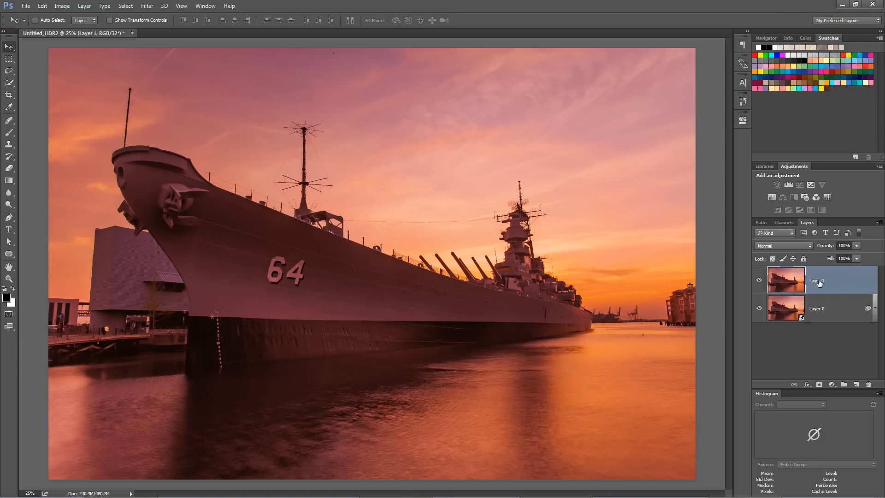
left_click(816, 308)
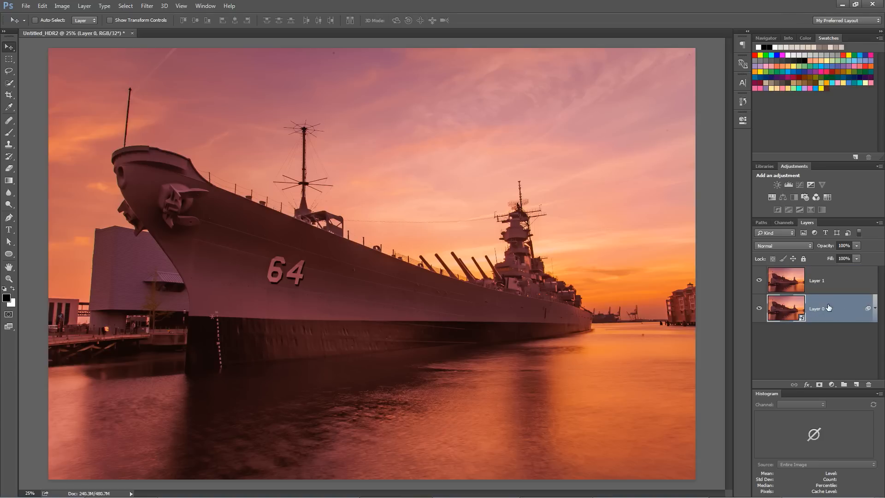
left_click(816, 280)
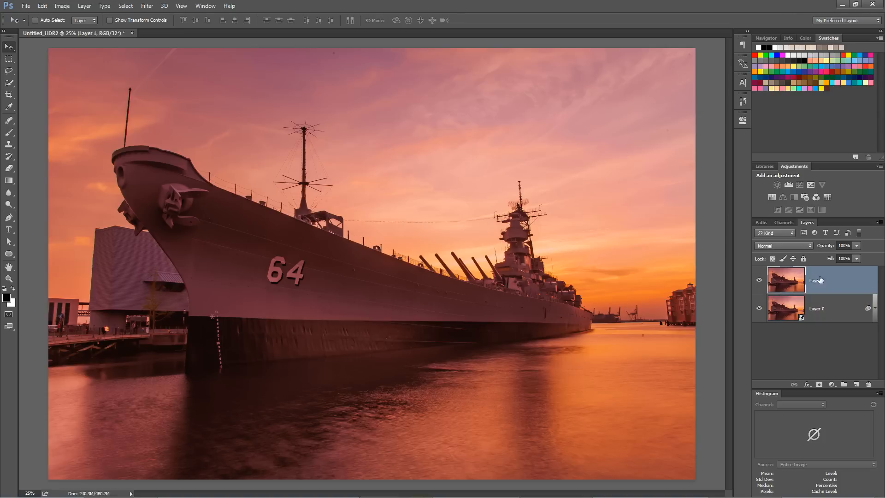
Step: Convert the document to 16 Bits/Channel choosing Don't Merge and acknowledge the smart filters notice
left_click(61, 6)
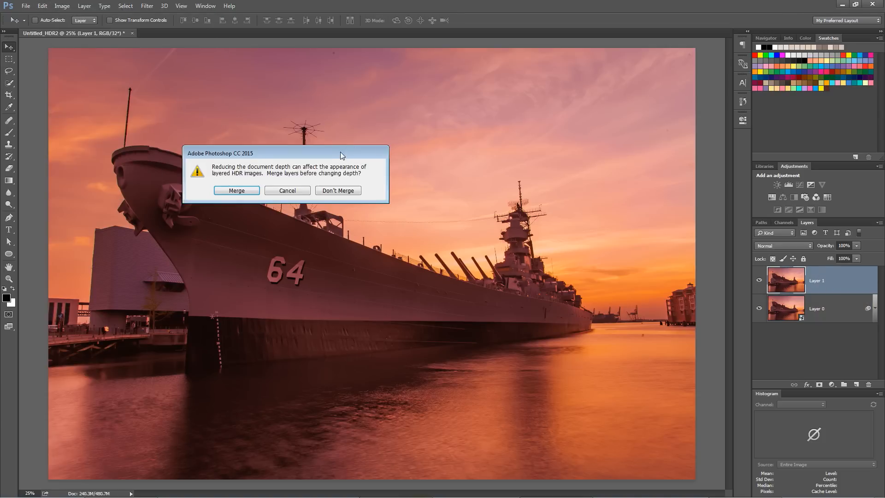
left_click_drag(285, 153, 387, 149)
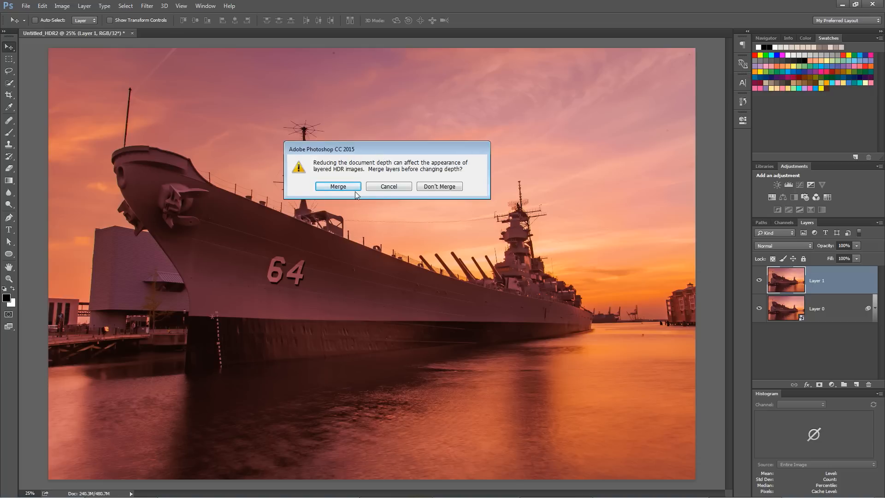
mouse_move(439, 187)
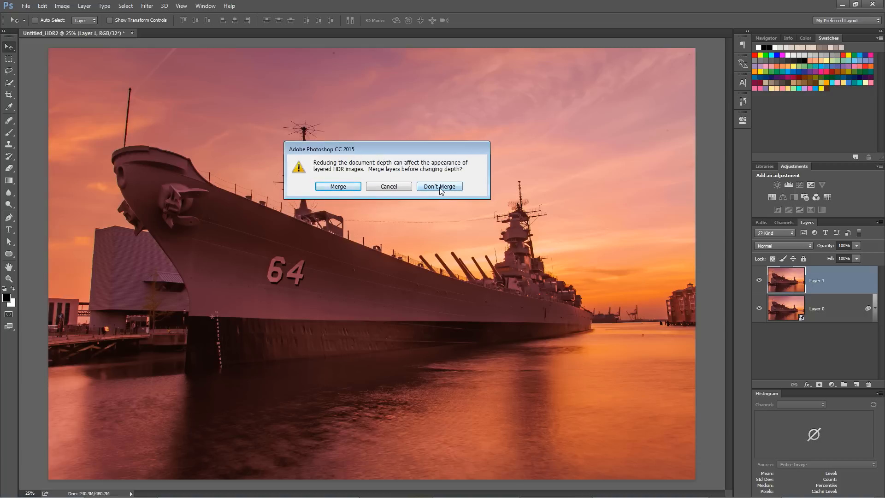
left_click(439, 187)
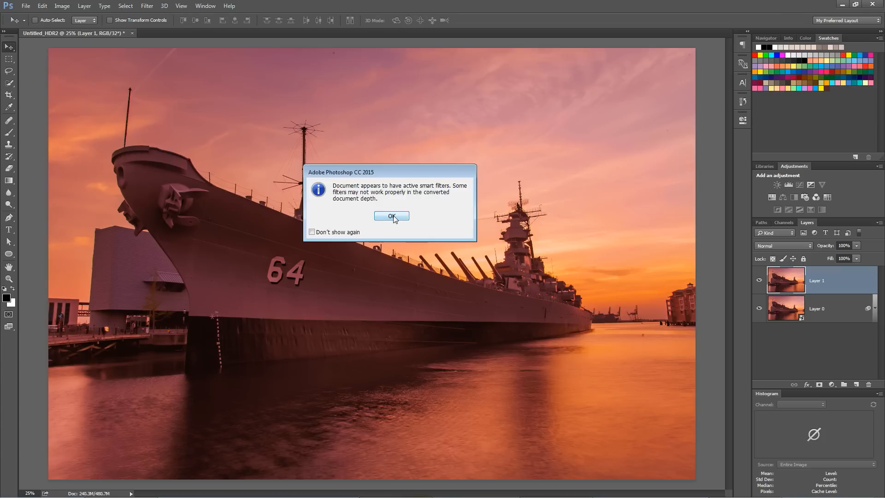
mouse_move(402, 242)
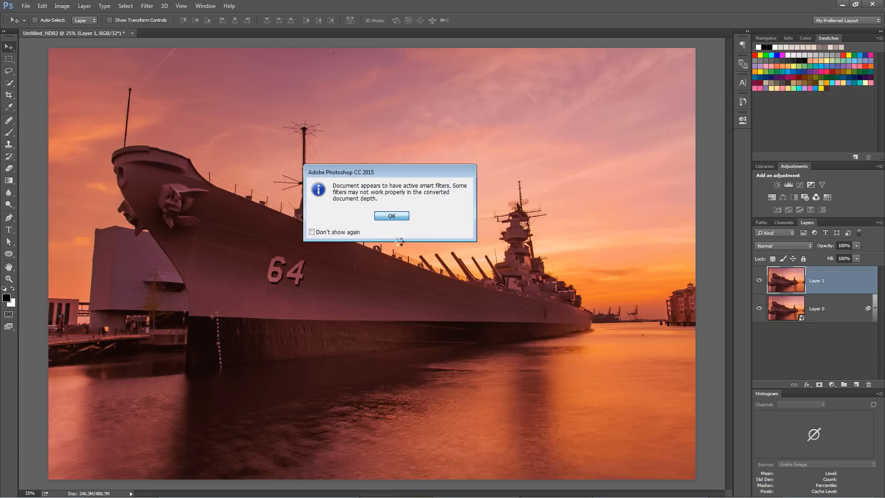
left_click(391, 216)
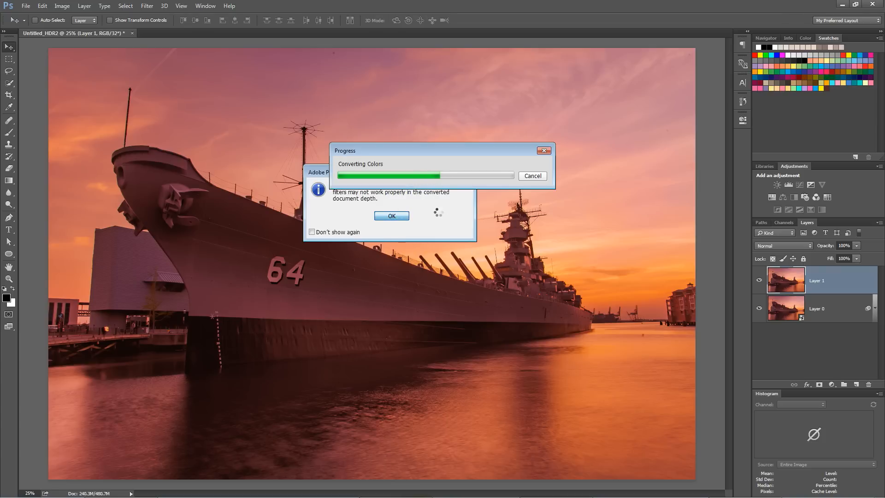
left_click(391, 216)
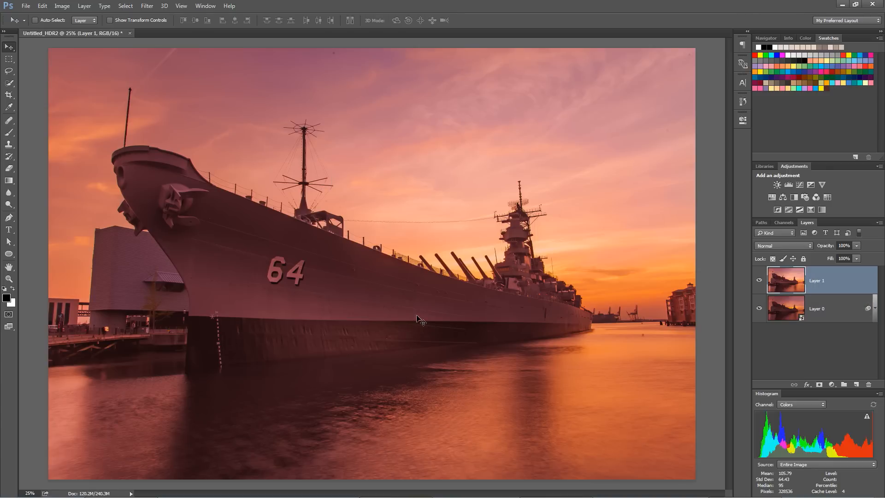
mouse_move(398, 135)
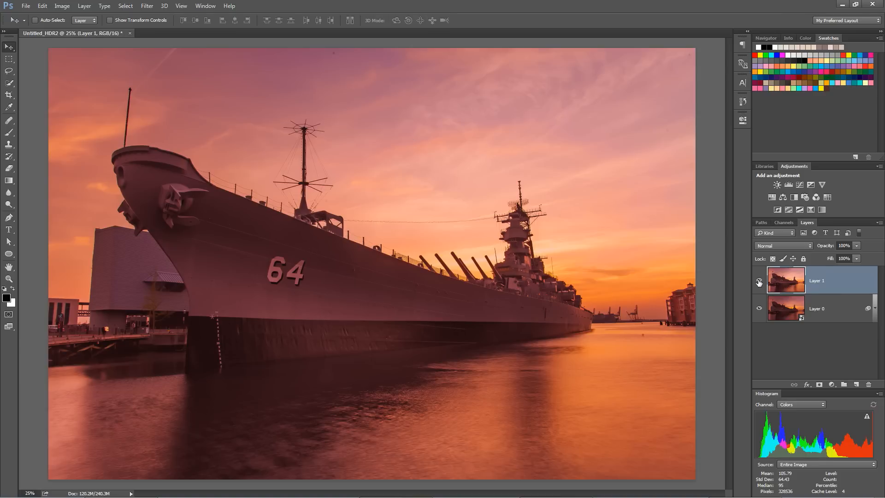
Step: Hide Layer 1 to compare with the darker Layer 0 beneath, then show it again
left_click(759, 282)
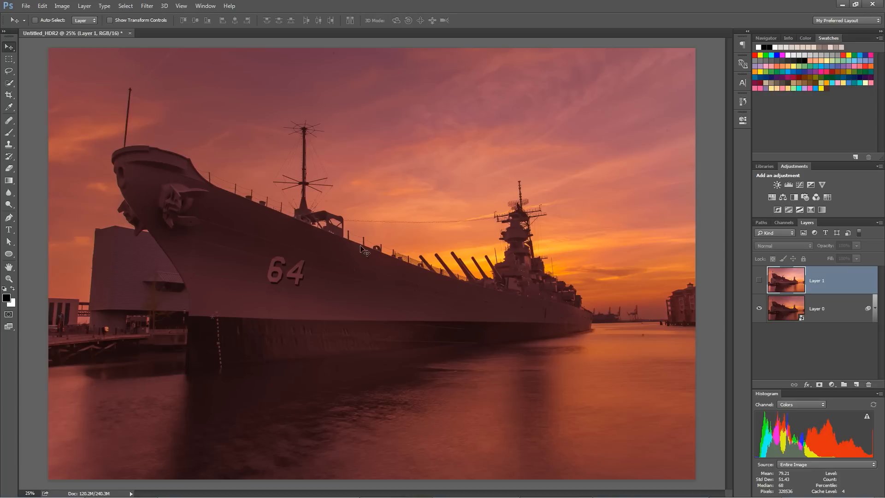
mouse_move(615, 252)
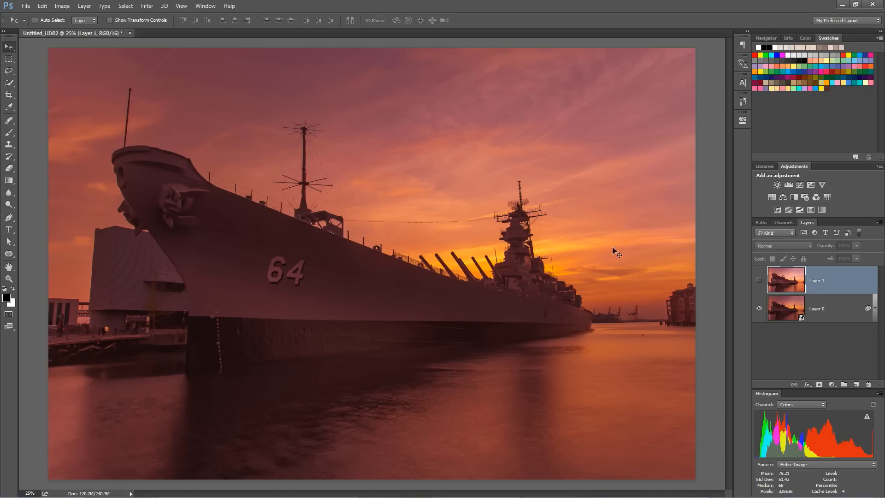
mouse_move(483, 218)
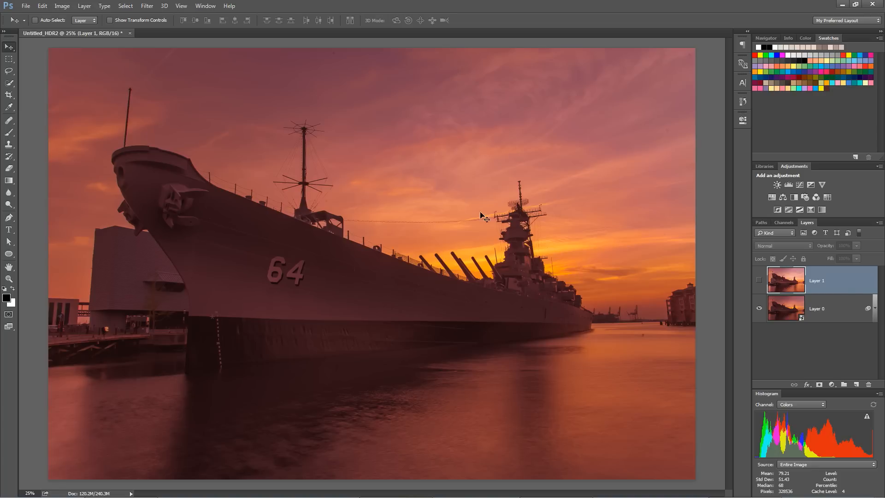
mouse_move(611, 302)
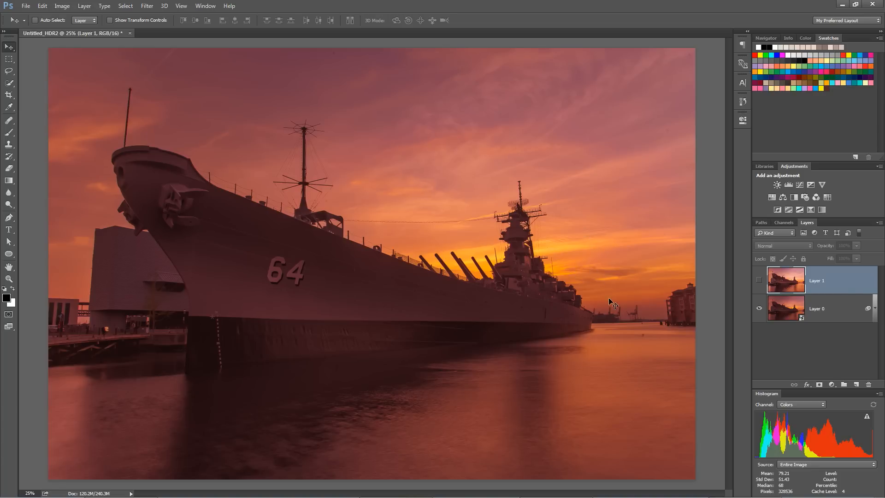
mouse_move(628, 270)
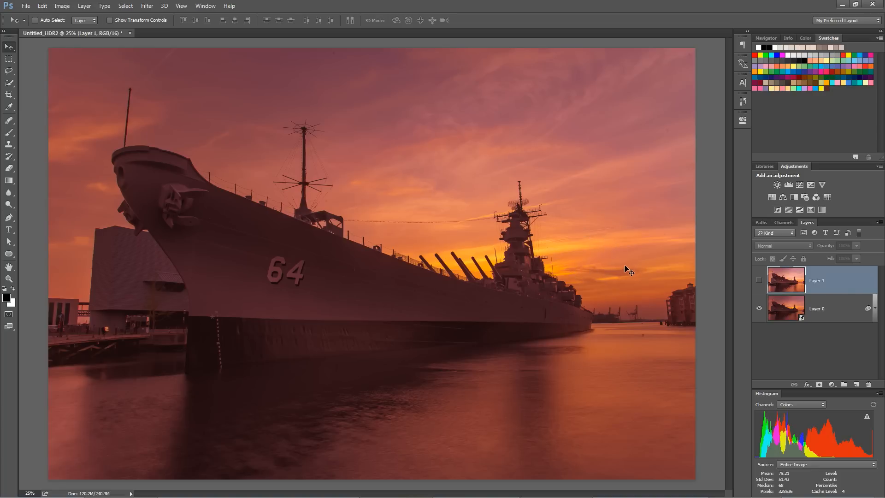
mouse_move(655, 271)
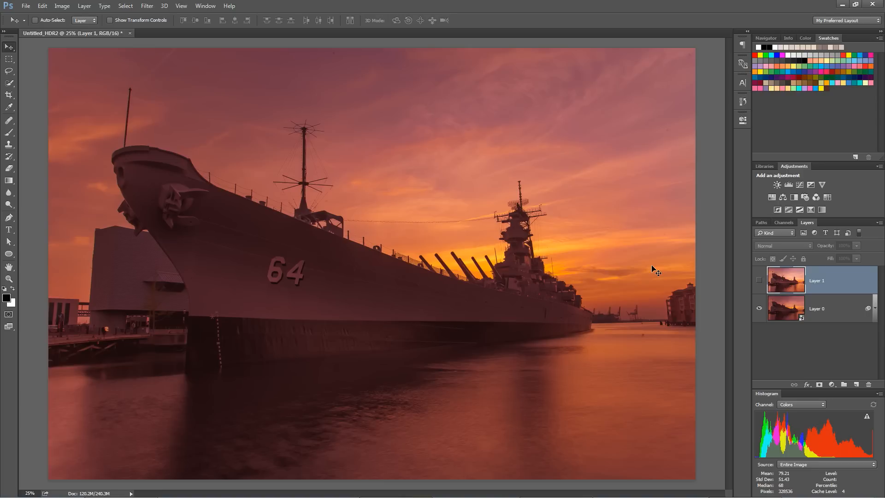
left_click(760, 281)
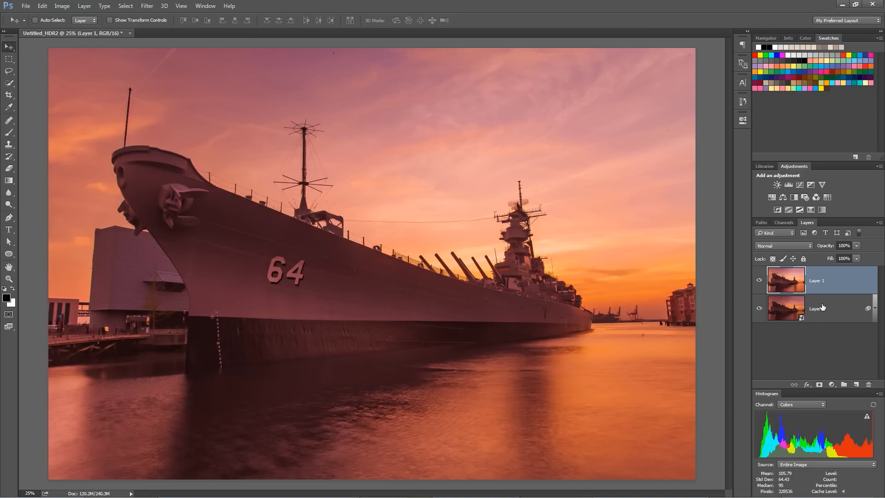
Step: Stack Layer 0 above Layer 1 at 41% opacity and add a new empty layer for blemishes
left_click(758, 281)
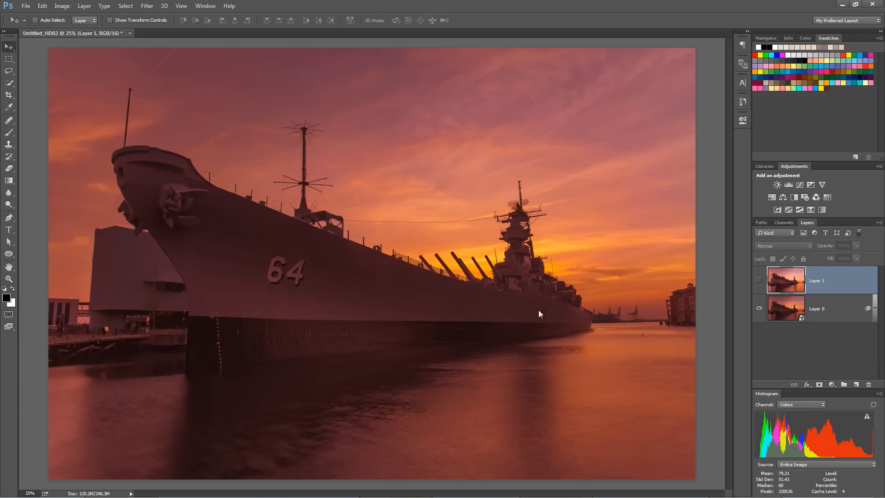
left_click(759, 280)
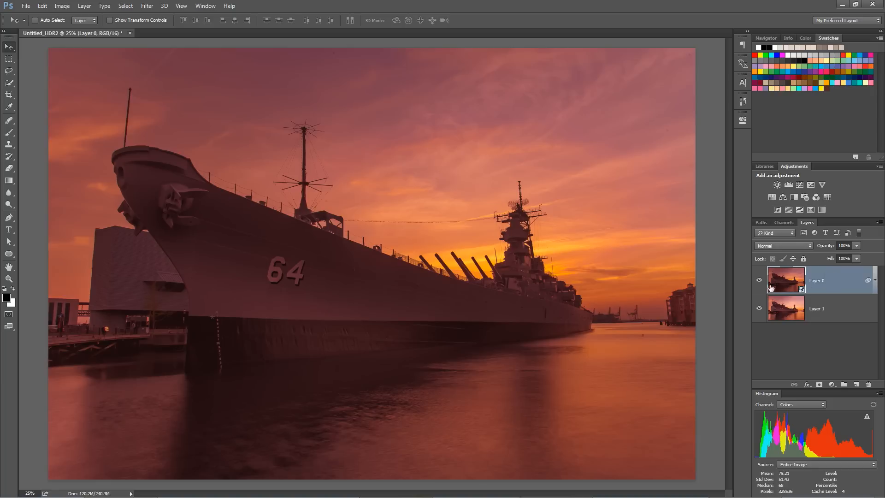
left_click(844, 245)
type("41")
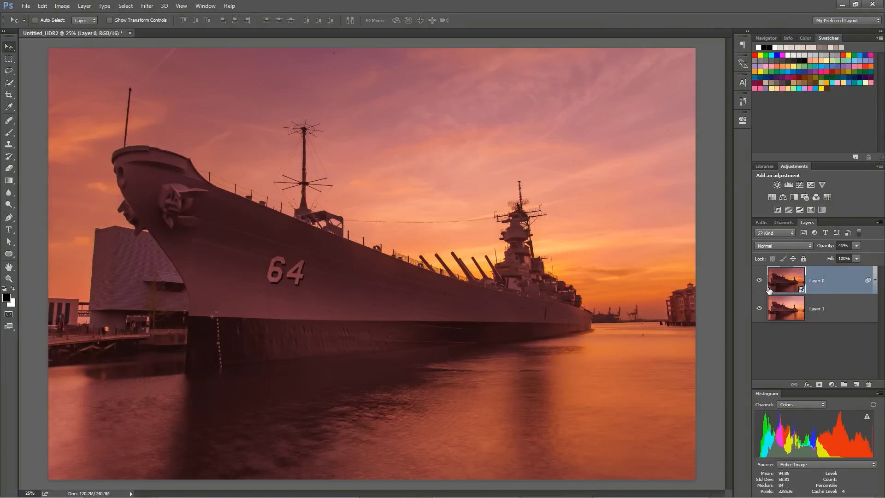
left_click(759, 280)
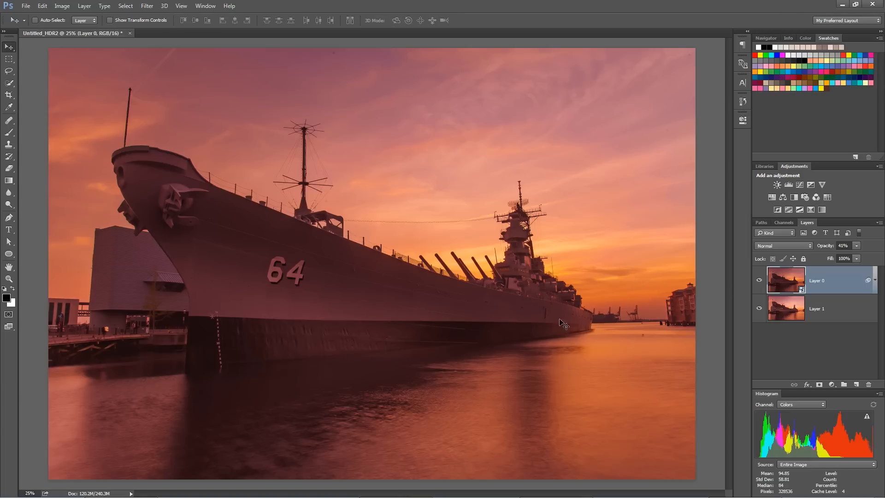
mouse_move(636, 288)
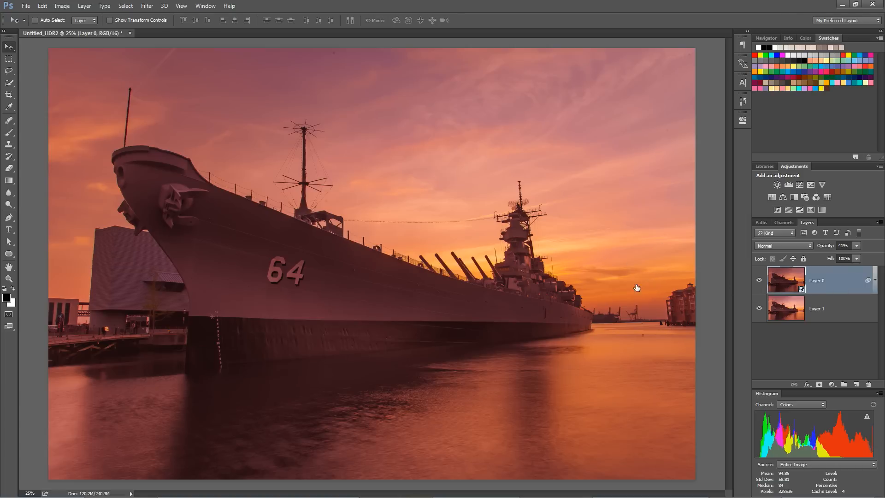
left_click(844, 384)
type("Blemishes")
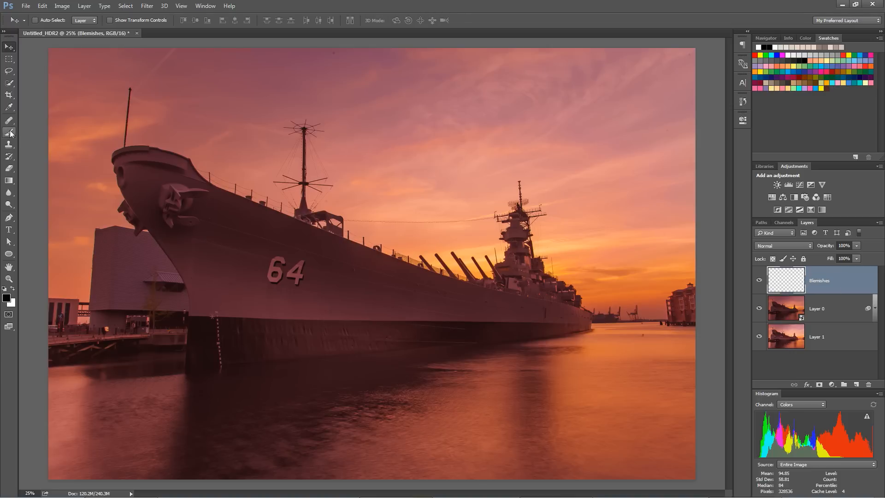
Step: Zoom in and heal the dark dust spot on the water onto the Blemishes layer
left_click(9, 120)
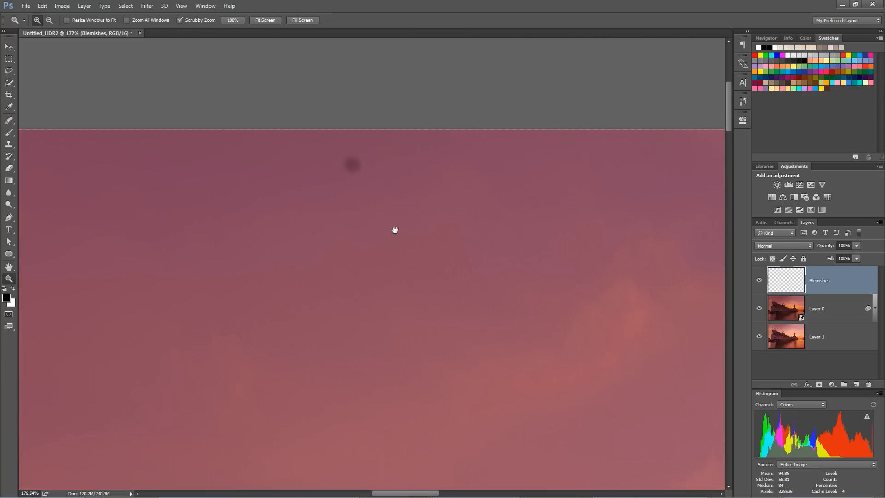
left_click(9, 120)
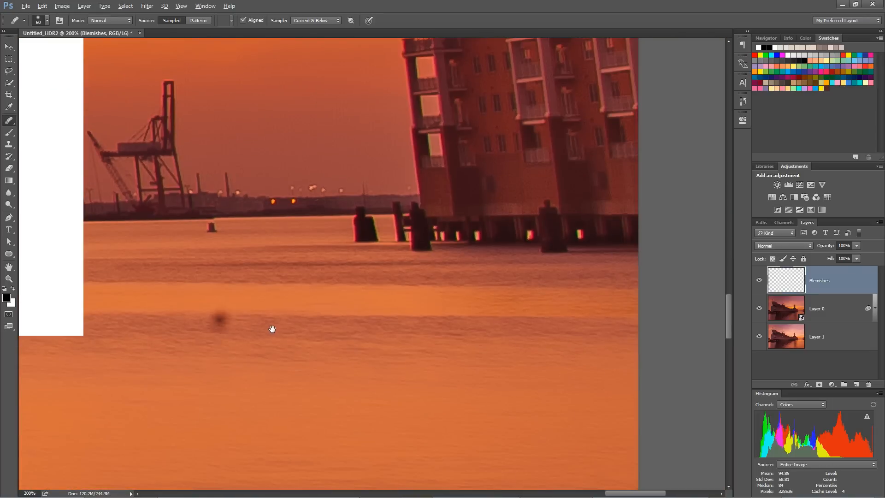
left_click(219, 316)
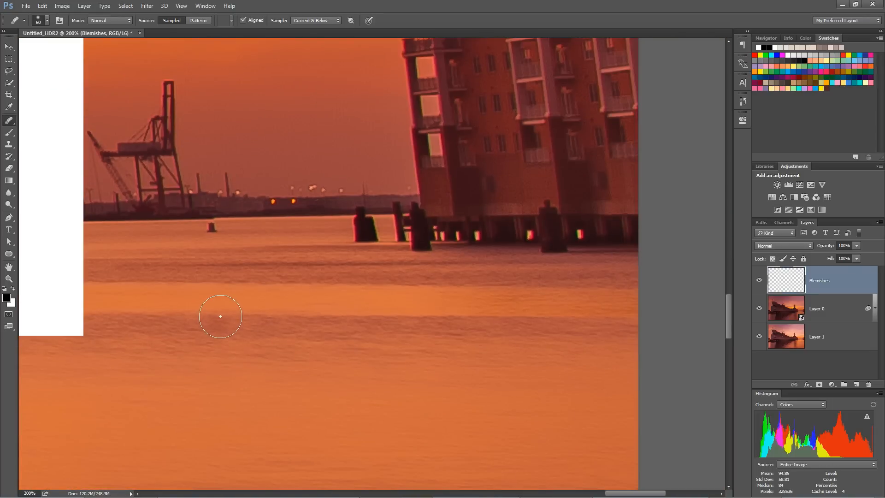
mouse_move(374, 395)
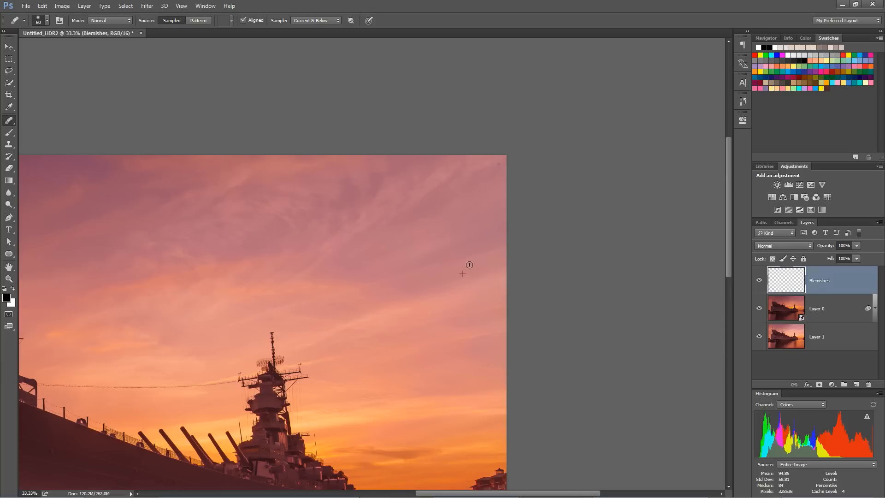
mouse_move(420, 305)
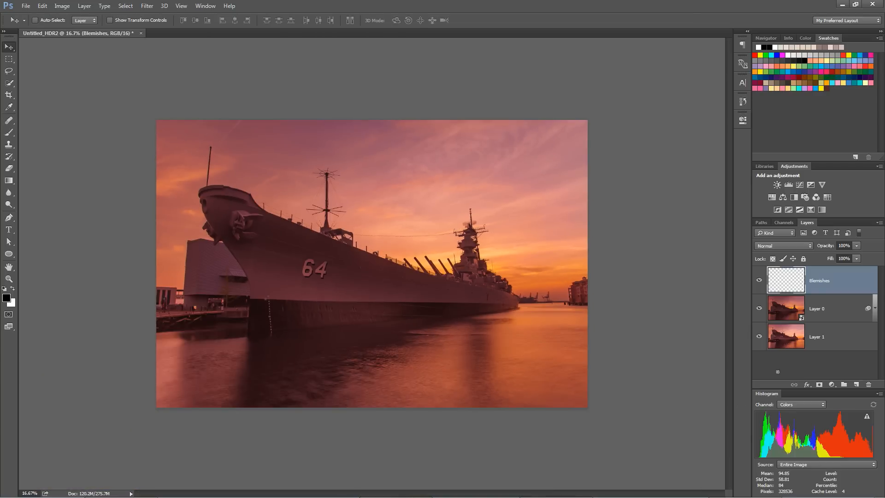
mouse_move(638, 317)
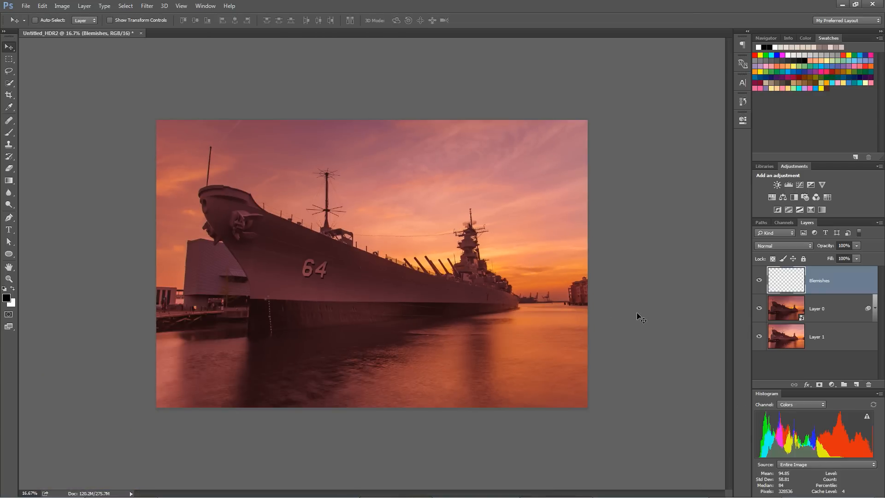
mouse_move(625, 411)
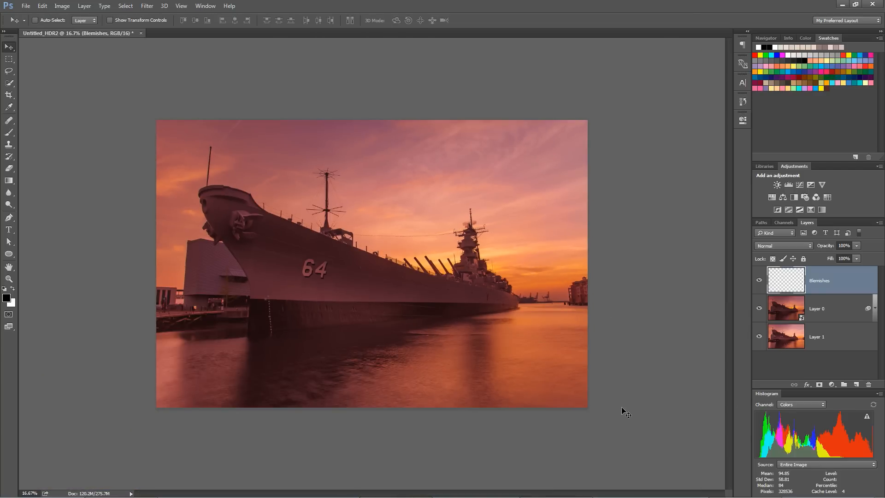
mouse_move(524, 322)
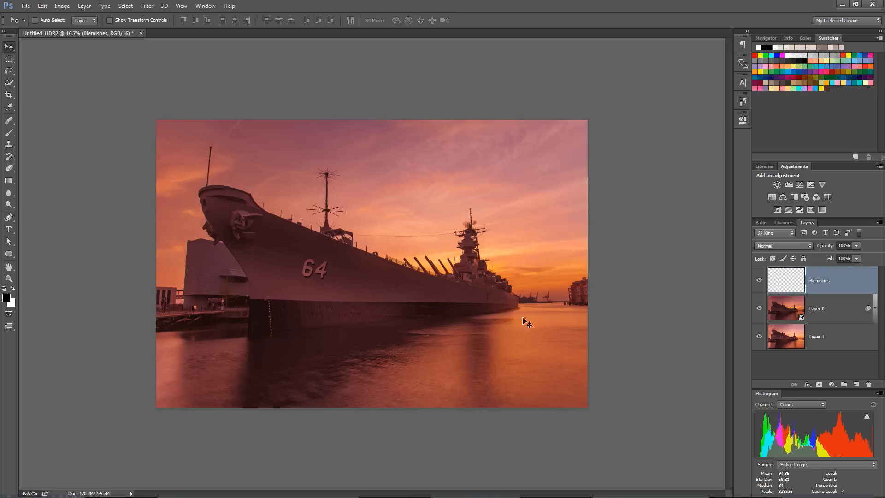
mouse_move(515, 332)
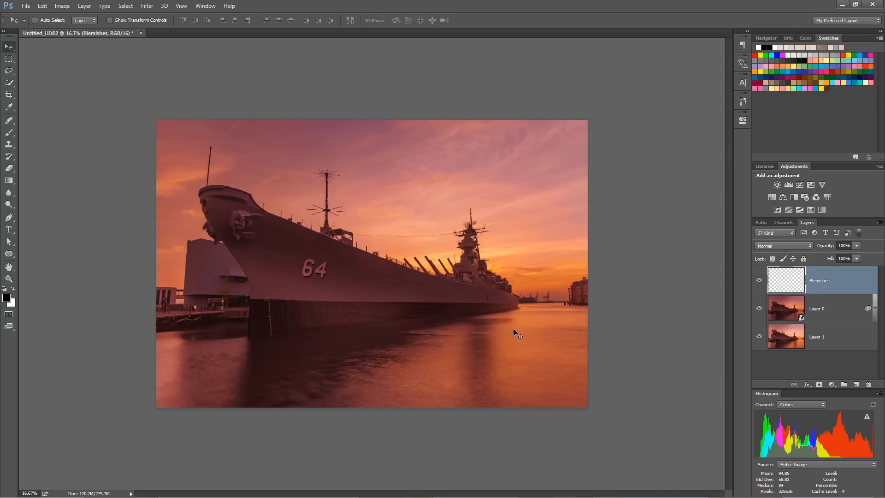
mouse_move(518, 247)
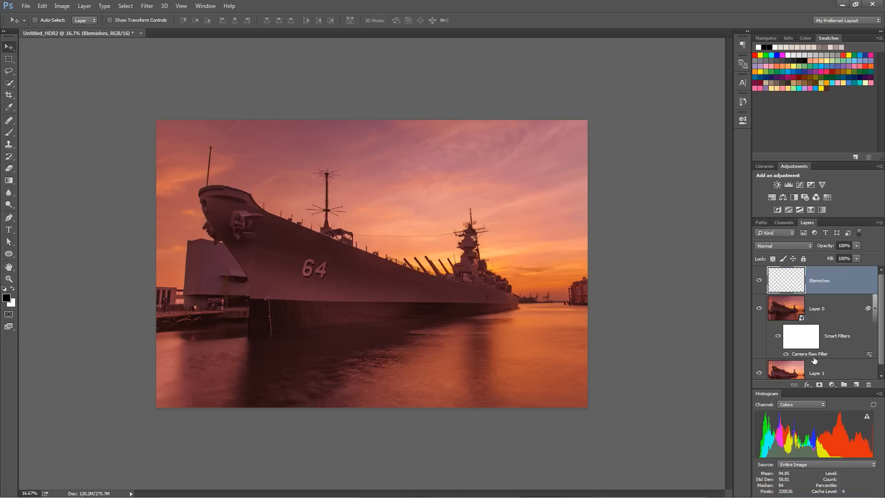
mouse_move(877, 312)
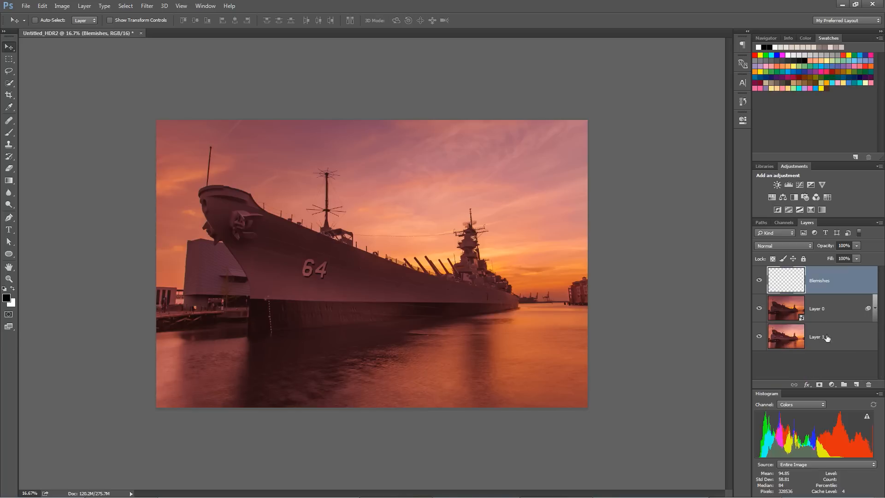
mouse_move(135, 60)
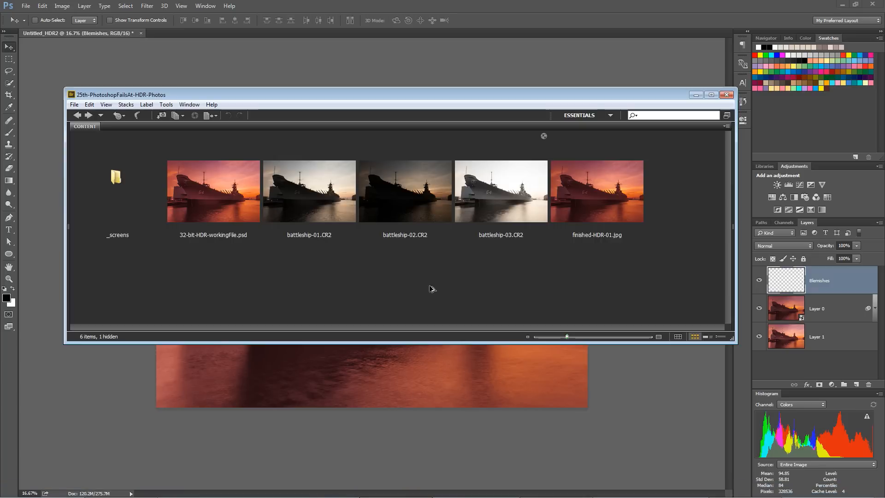
Step: Select 32-bit-HDR-workingFile.psd (about 933 MB) in the Bridge Content panel
left_click(213, 191)
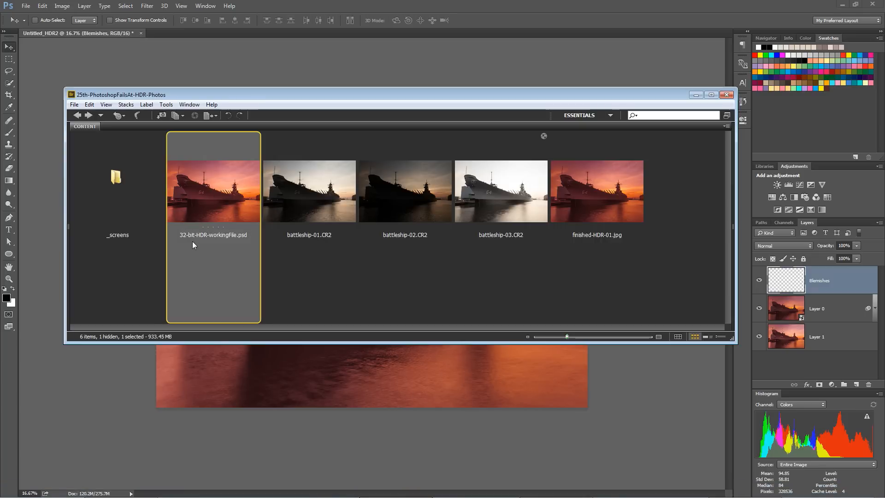
mouse_move(237, 179)
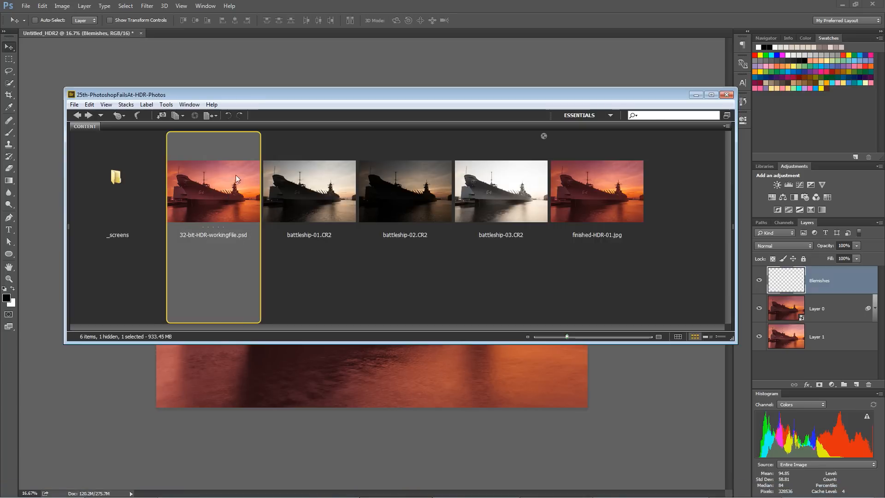
mouse_move(202, 242)
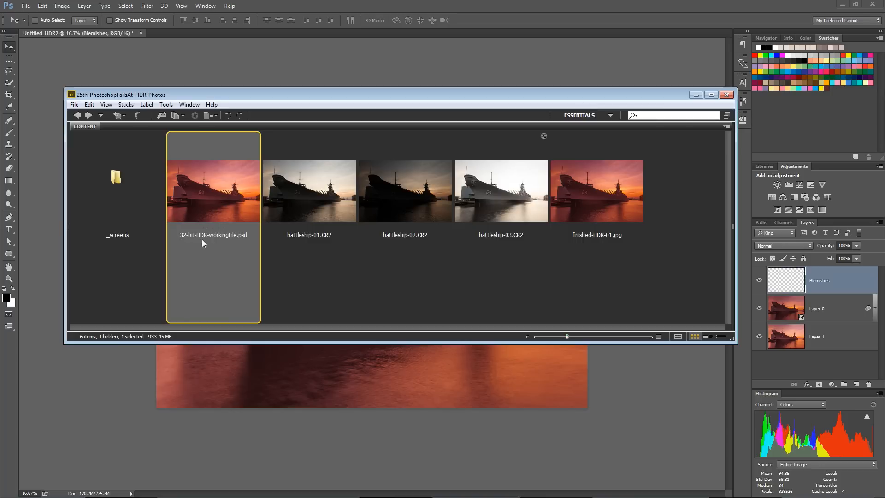
mouse_move(232, 239)
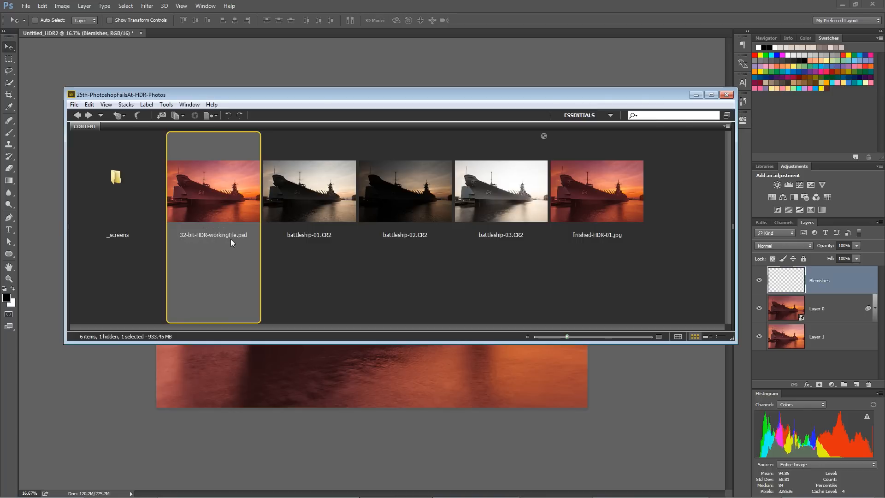
mouse_move(233, 238)
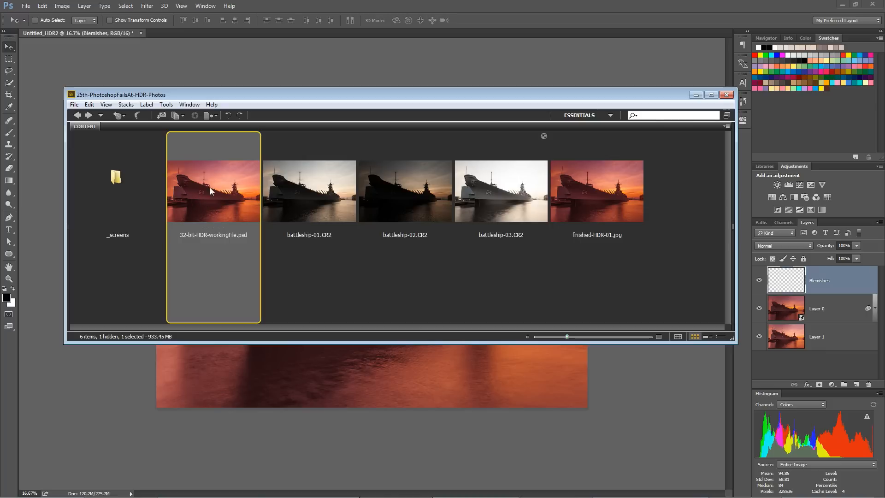
mouse_move(198, 201)
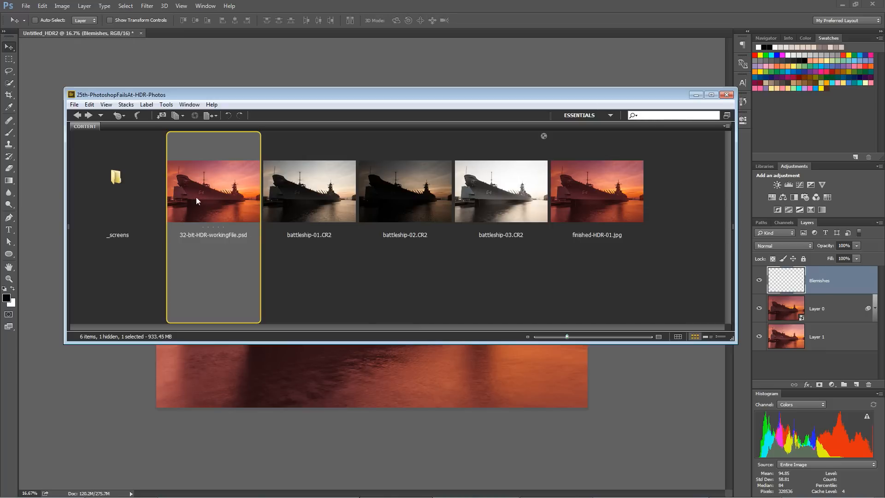
mouse_move(206, 209)
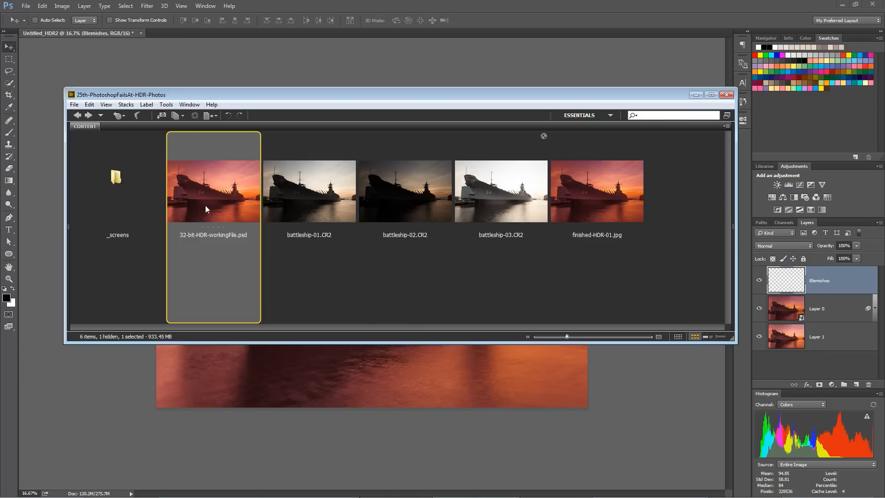
mouse_move(284, 237)
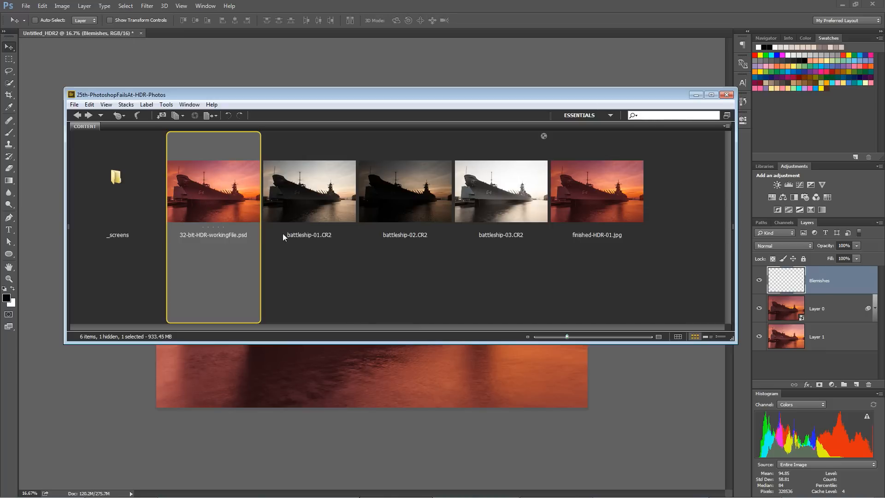
mouse_move(213, 191)
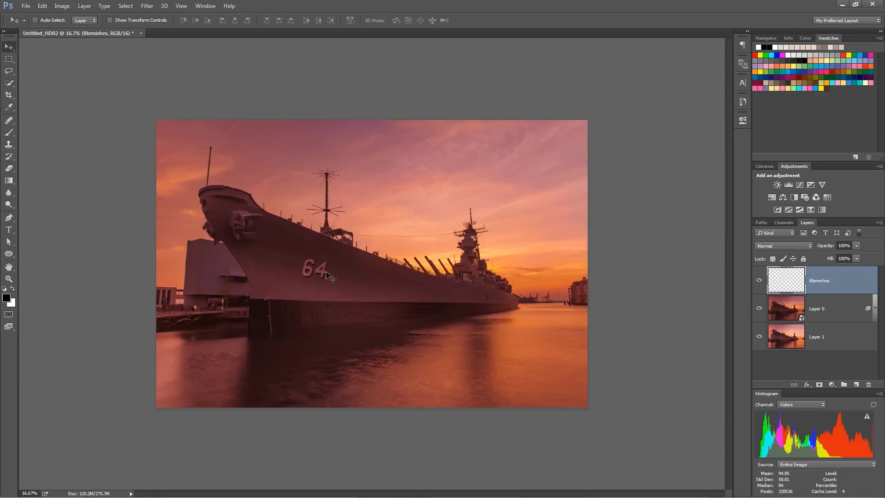
mouse_move(502, 240)
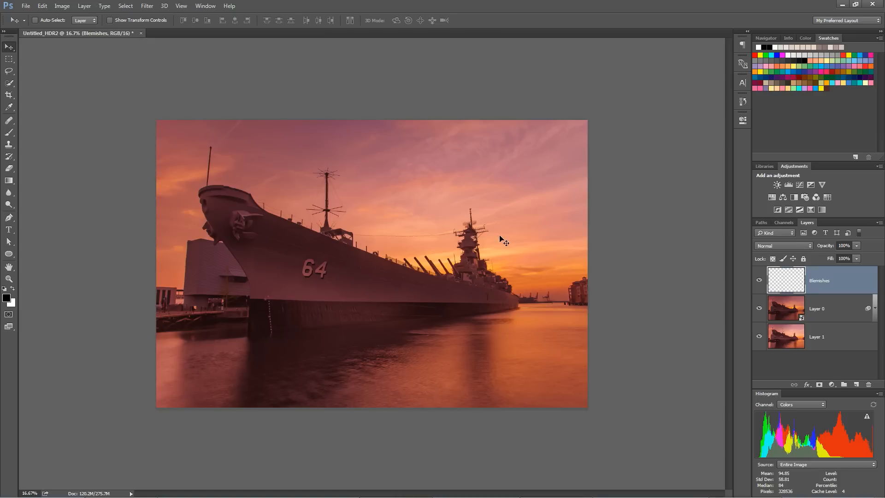
mouse_move(647, 318)
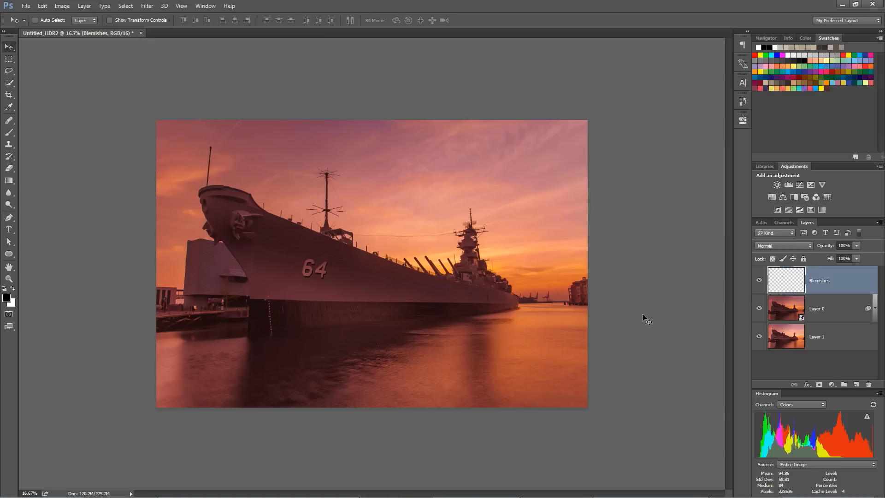